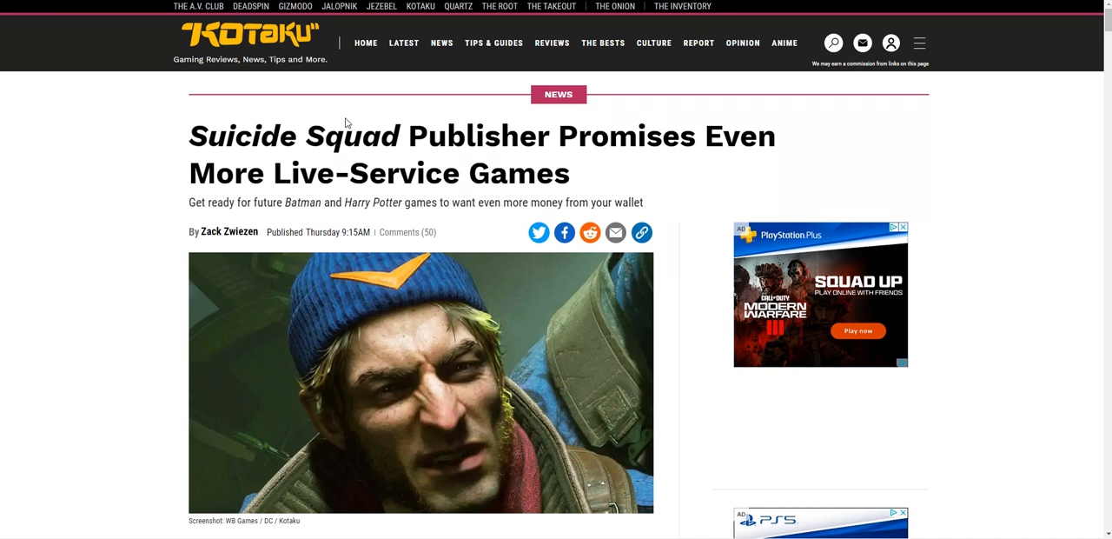
mouse_move(341, 101)
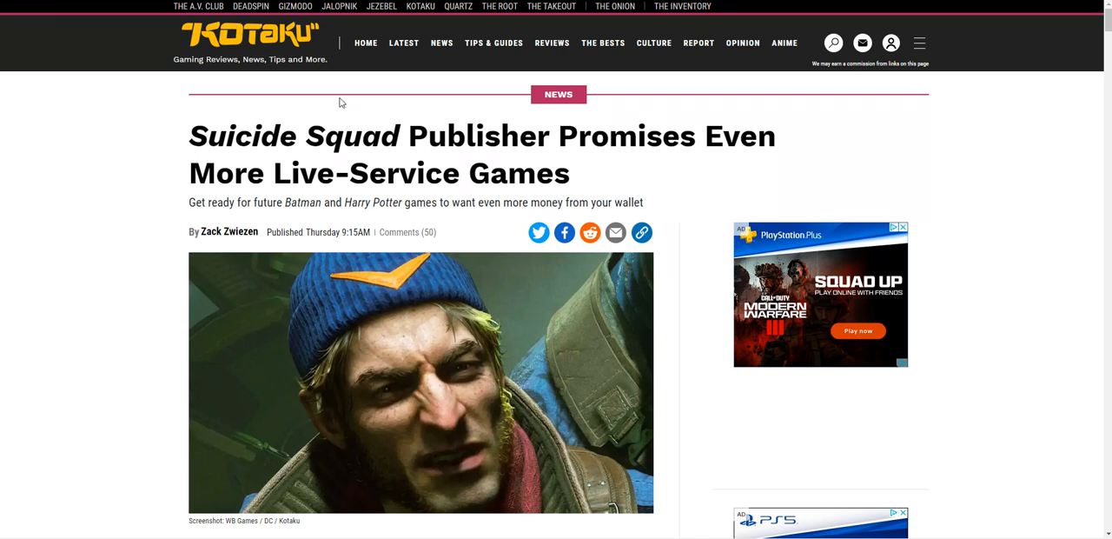
mouse_move(338, 94)
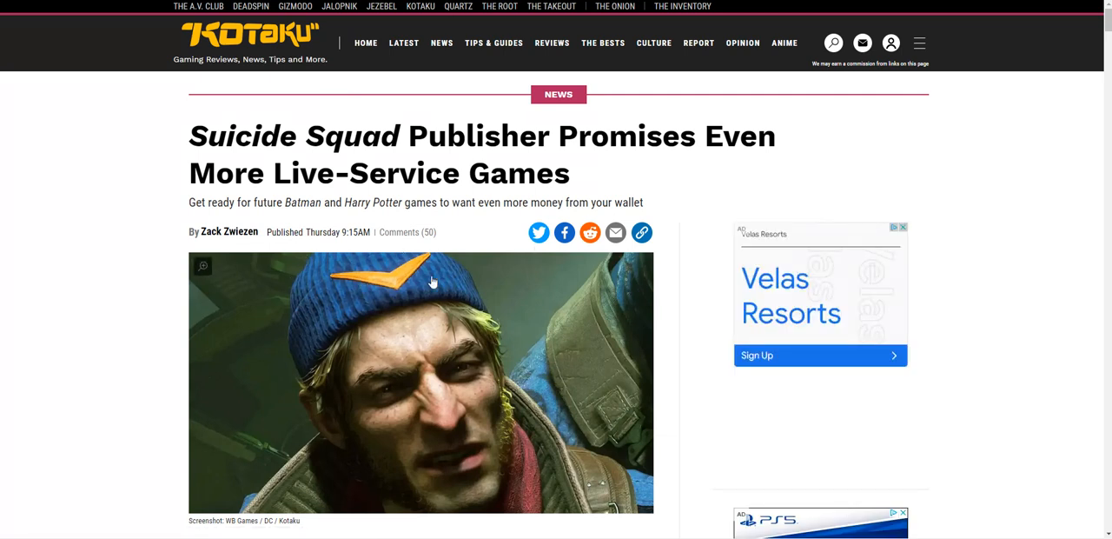
mouse_move(419, 261)
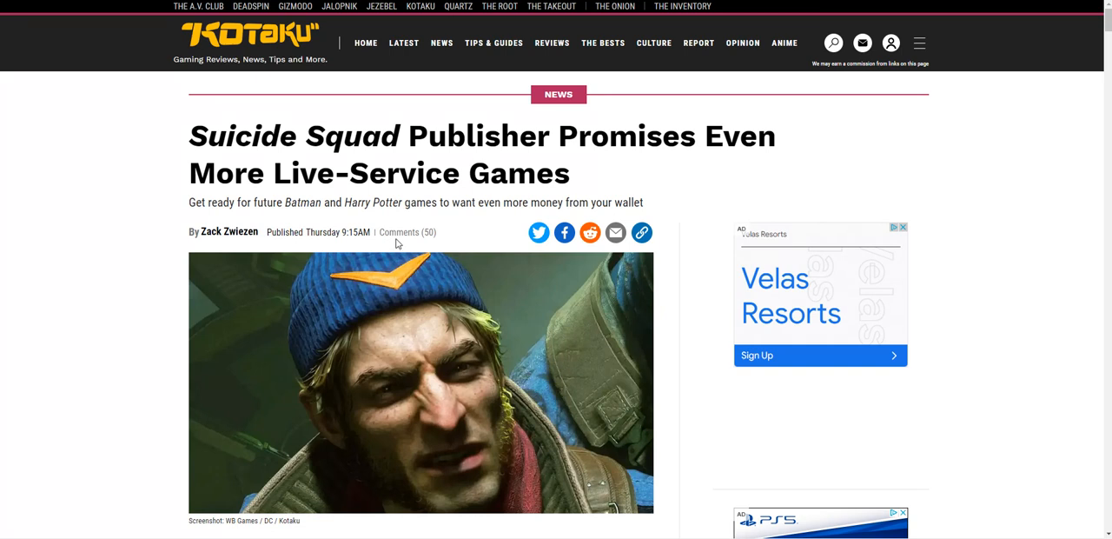
mouse_move(397, 242)
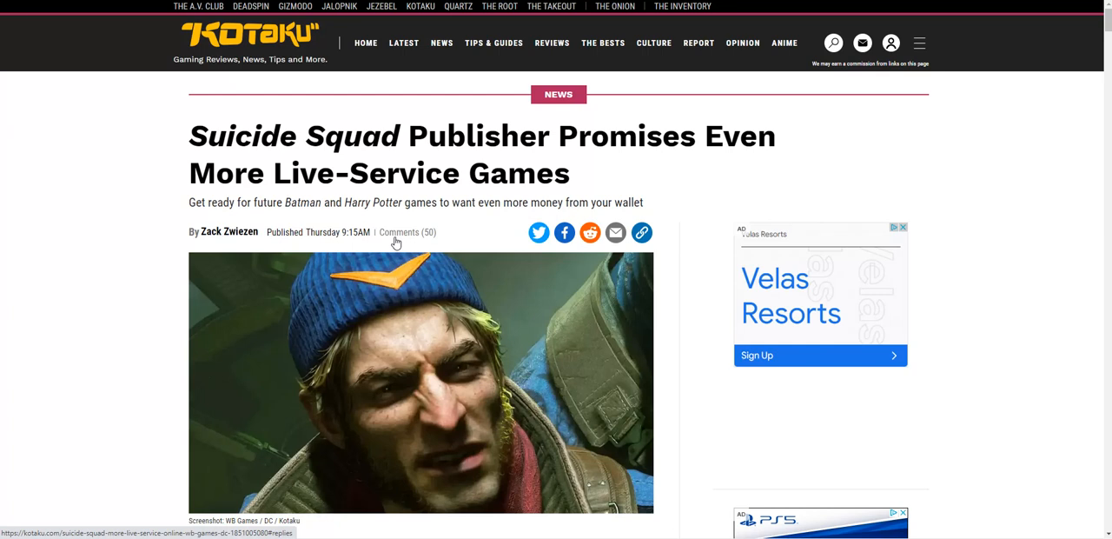
Step: Scroll down past the article's end and the More From Kotaku links to the Discussion comments
scroll("down", 3)
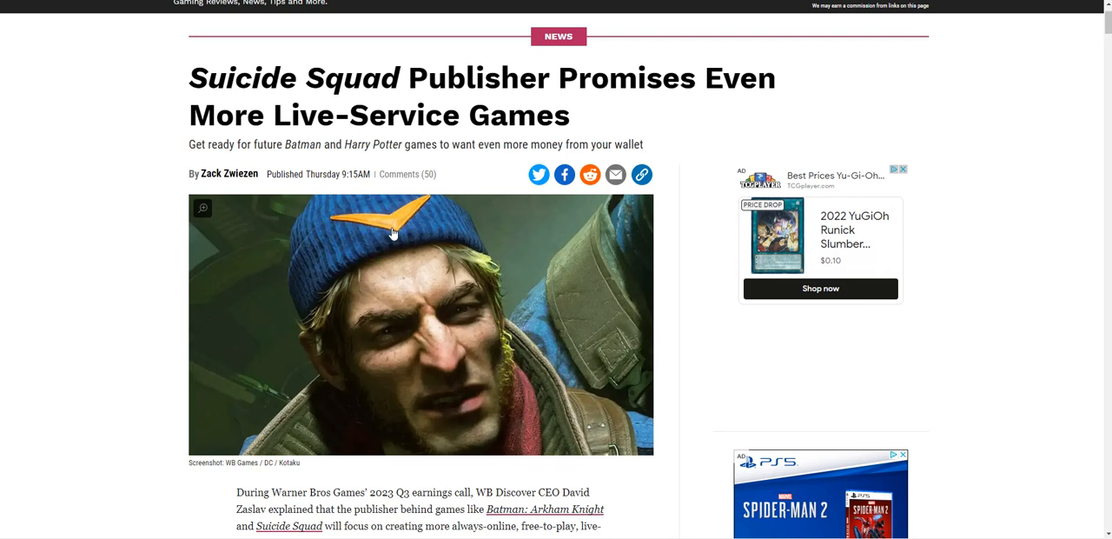
mouse_move(393, 235)
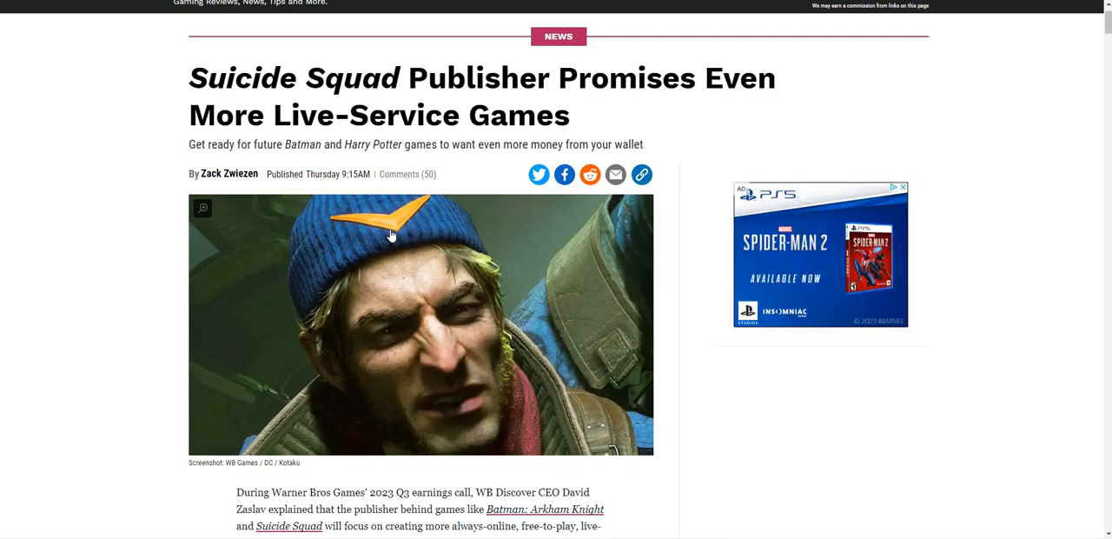
scroll("down", 3)
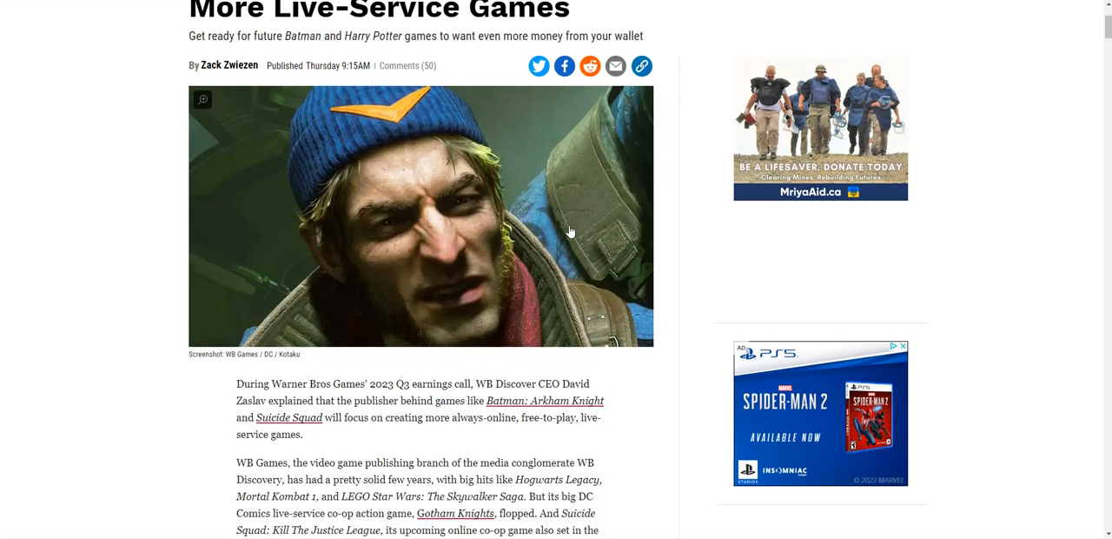
scroll("down", 3)
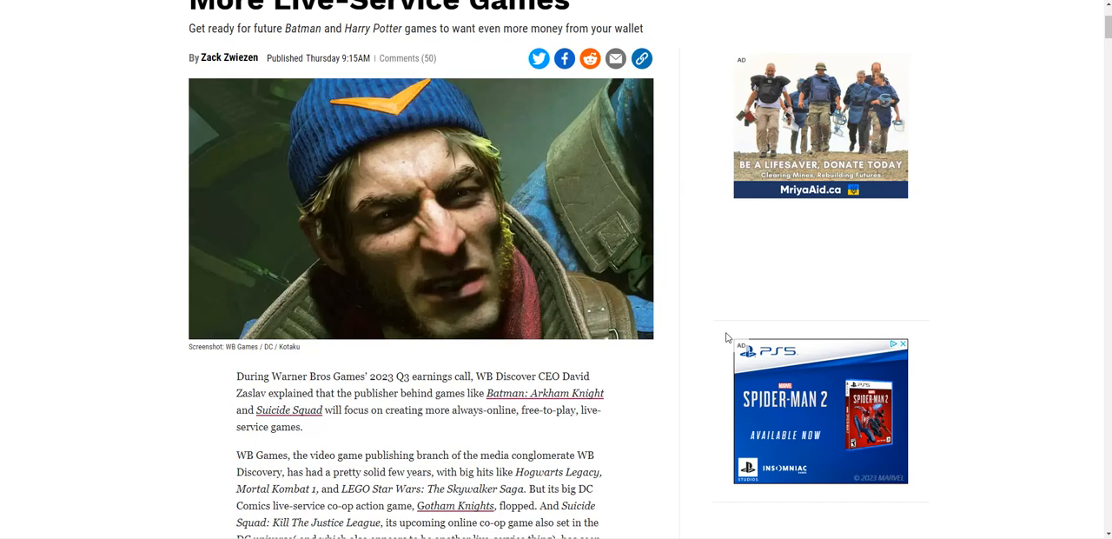
mouse_move(713, 326)
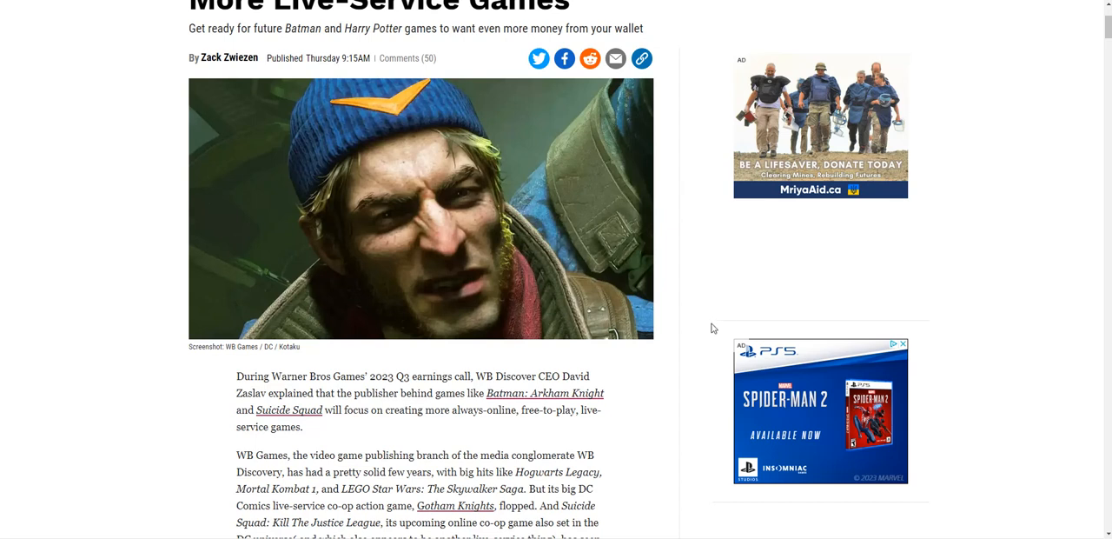
mouse_move(607, 340)
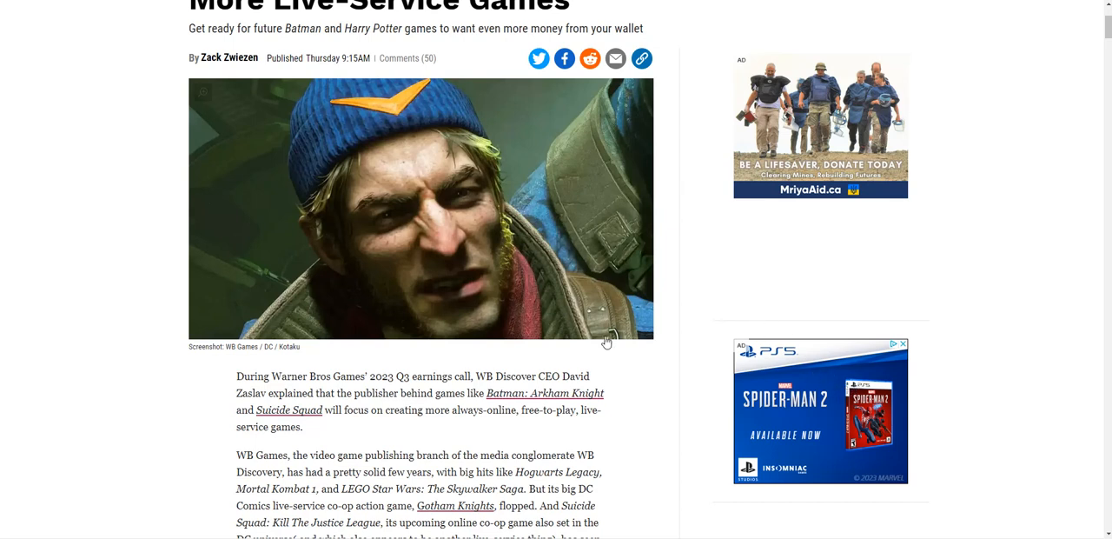
mouse_move(623, 330)
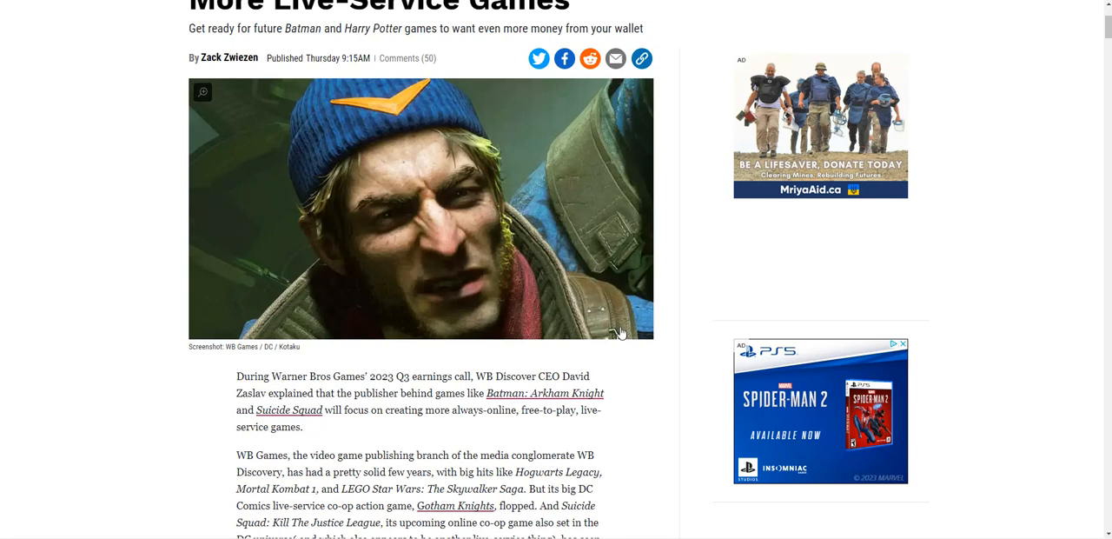
mouse_move(618, 326)
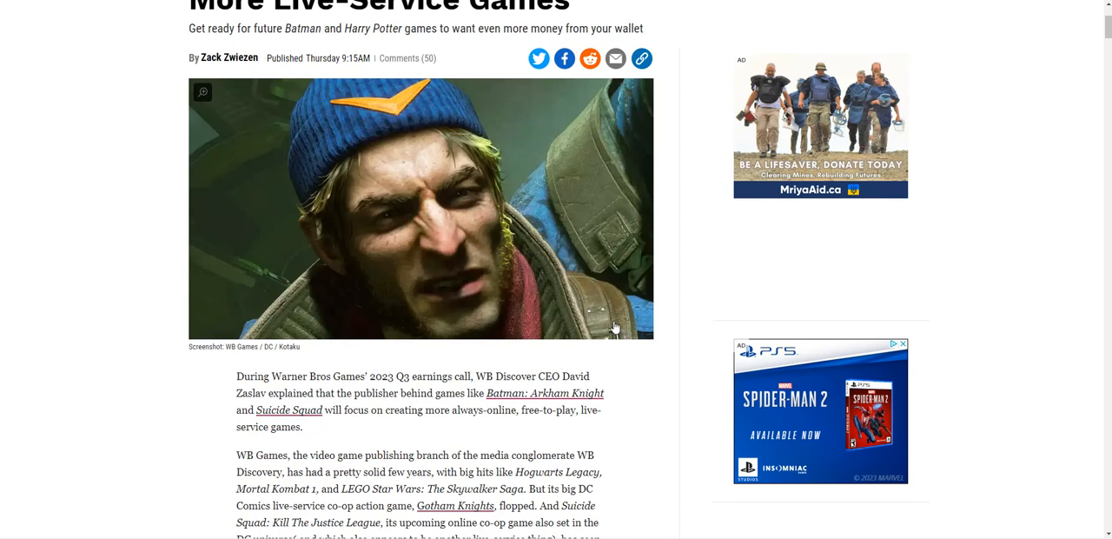
mouse_move(614, 320)
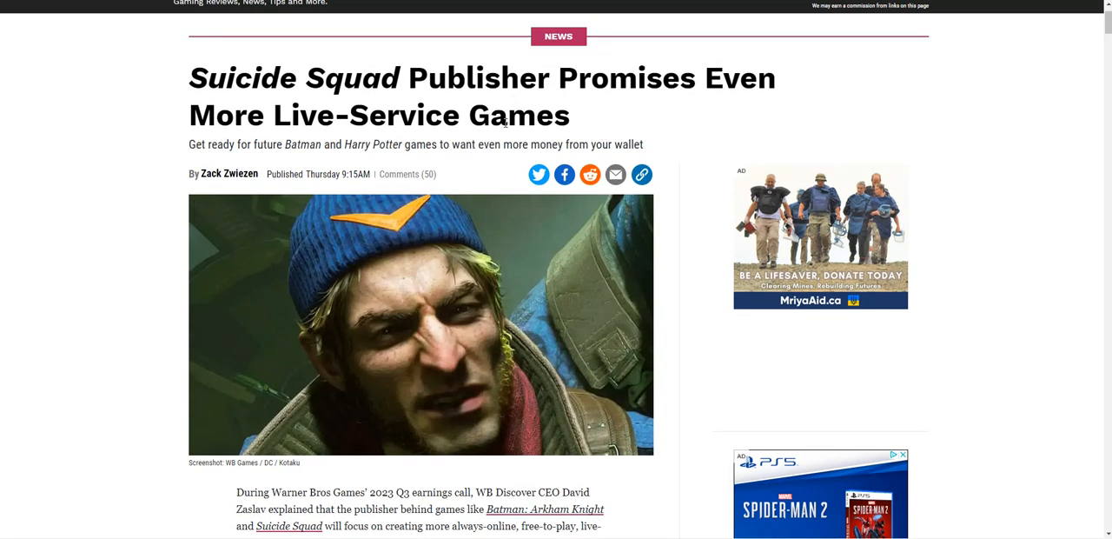
scroll("down", 3)
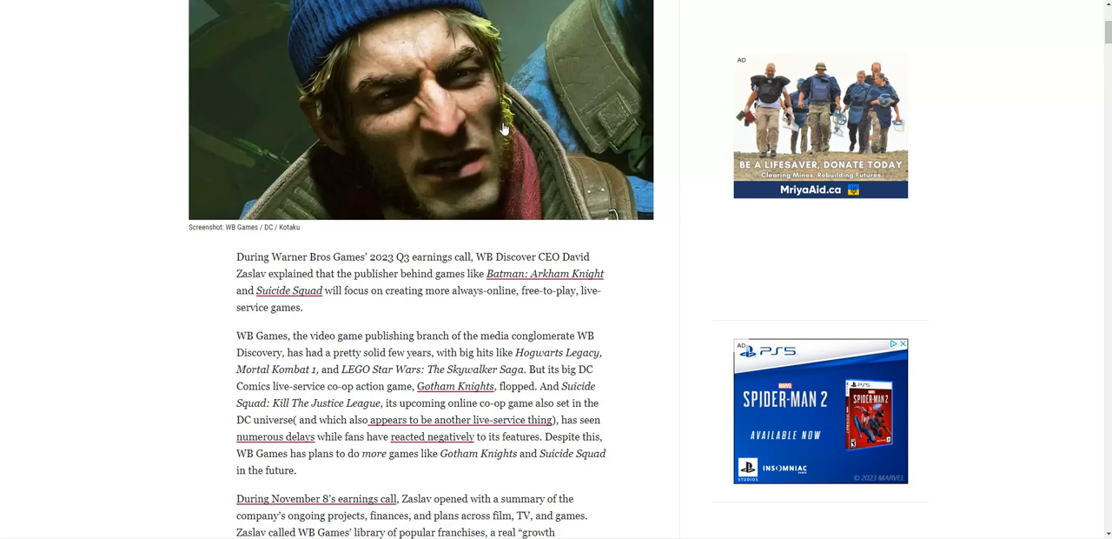
scroll("down", 3)
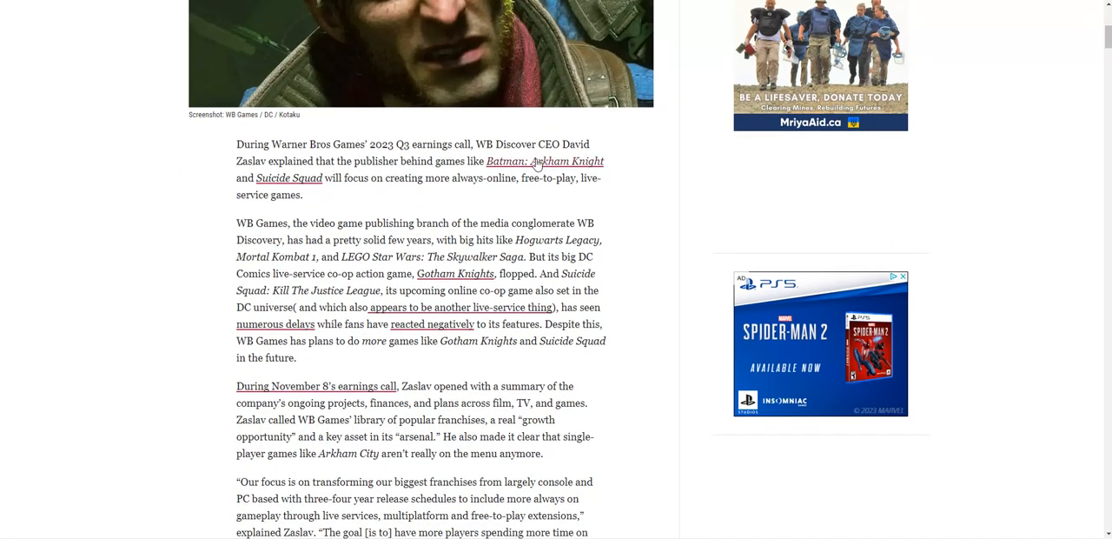
mouse_move(511, 164)
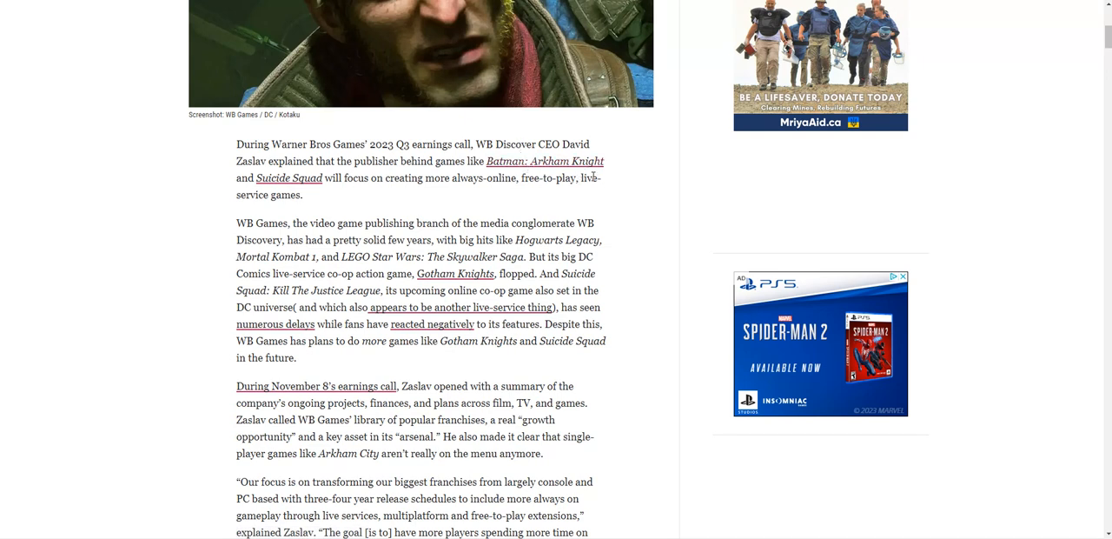
mouse_move(552, 208)
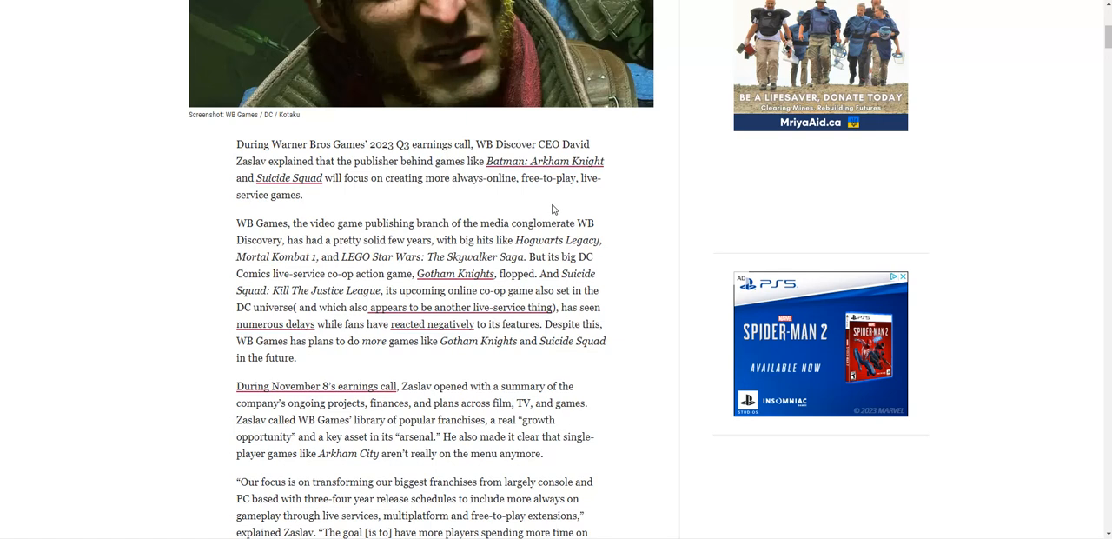
mouse_move(554, 291)
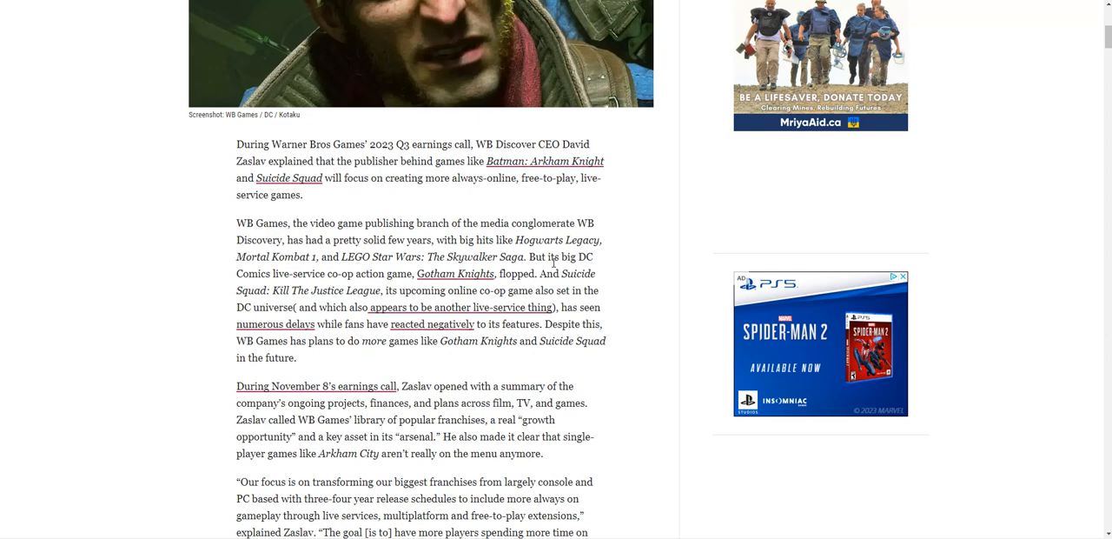
scroll("down", 3)
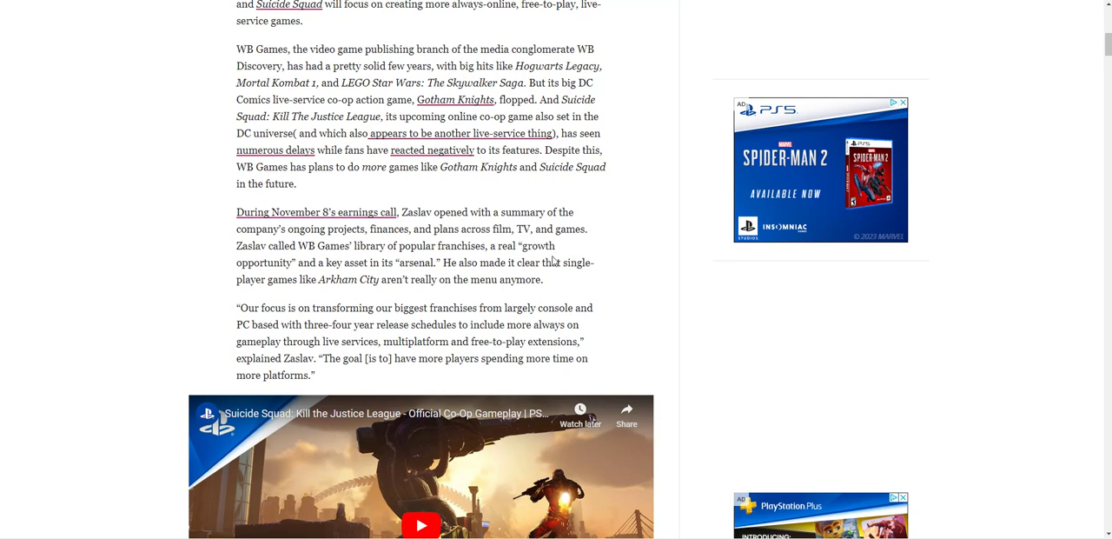
scroll("down", 3)
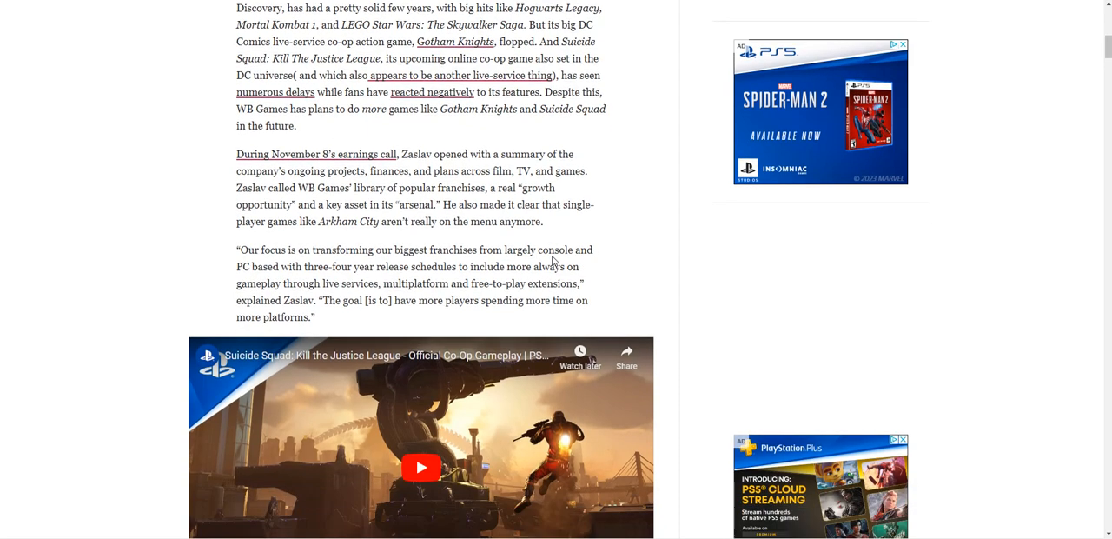
scroll("down", 3)
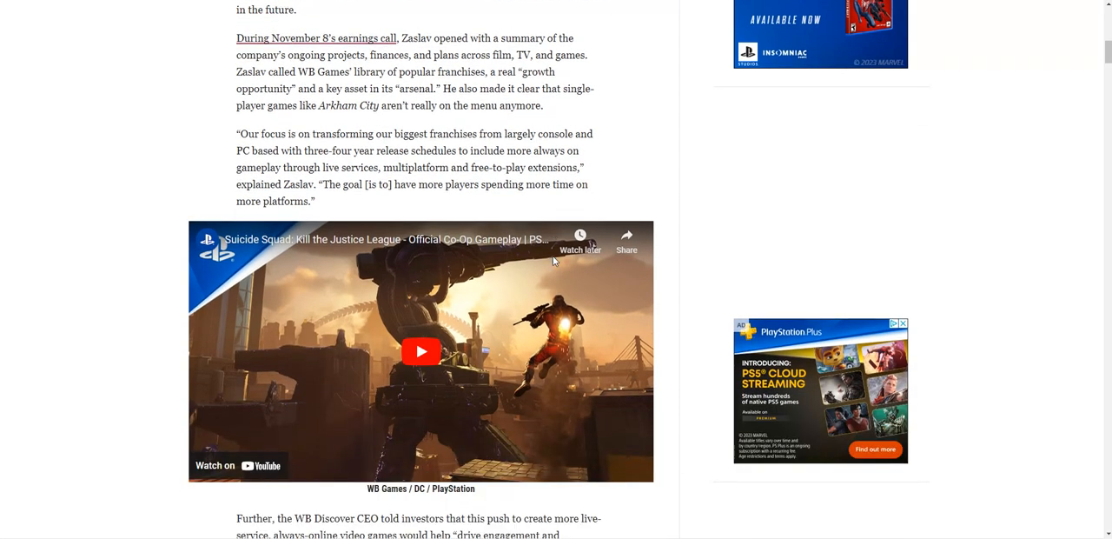
scroll("down", 3)
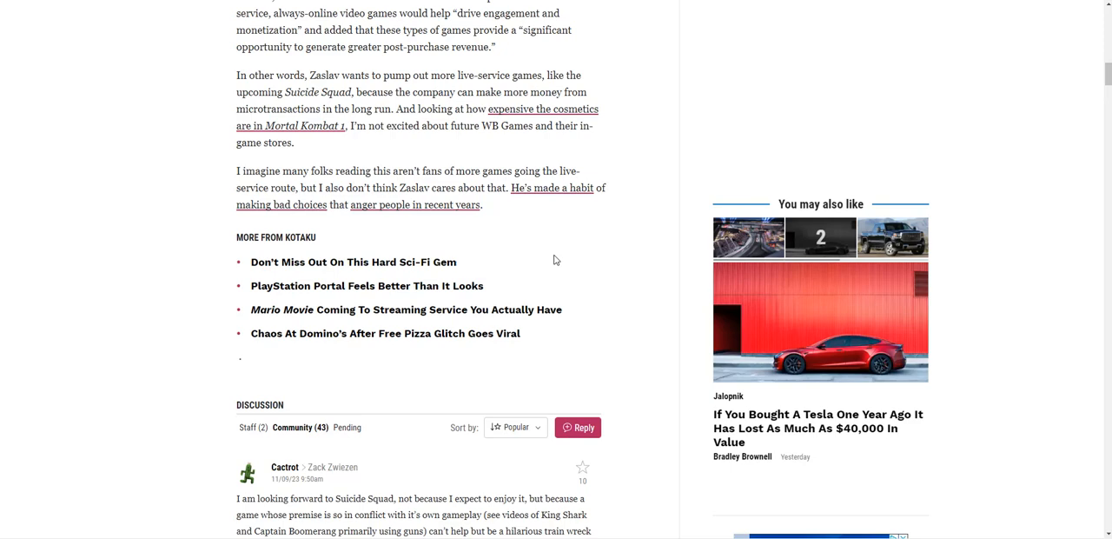
scroll("down", 3)
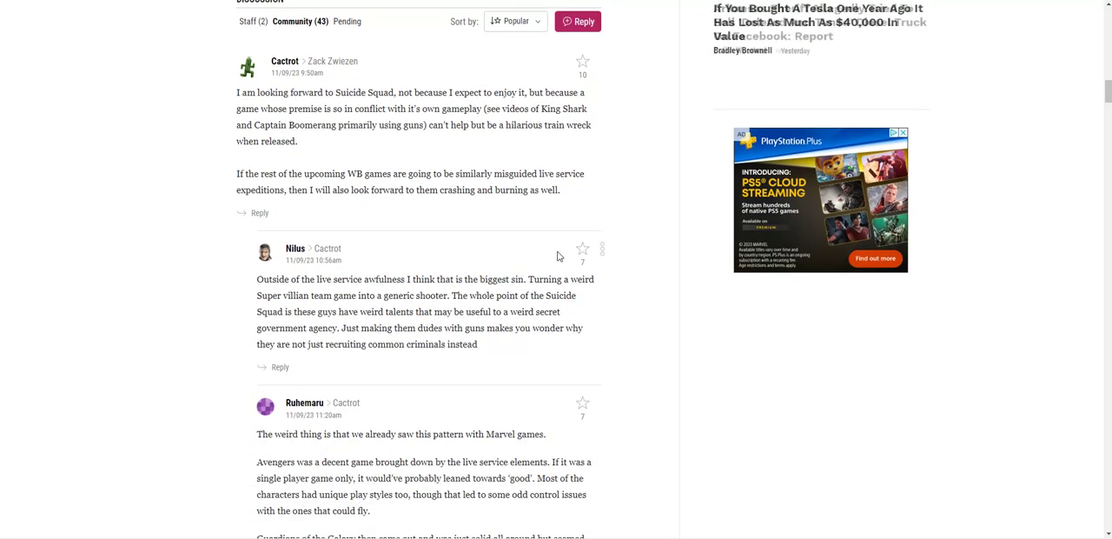
scroll("up", 3)
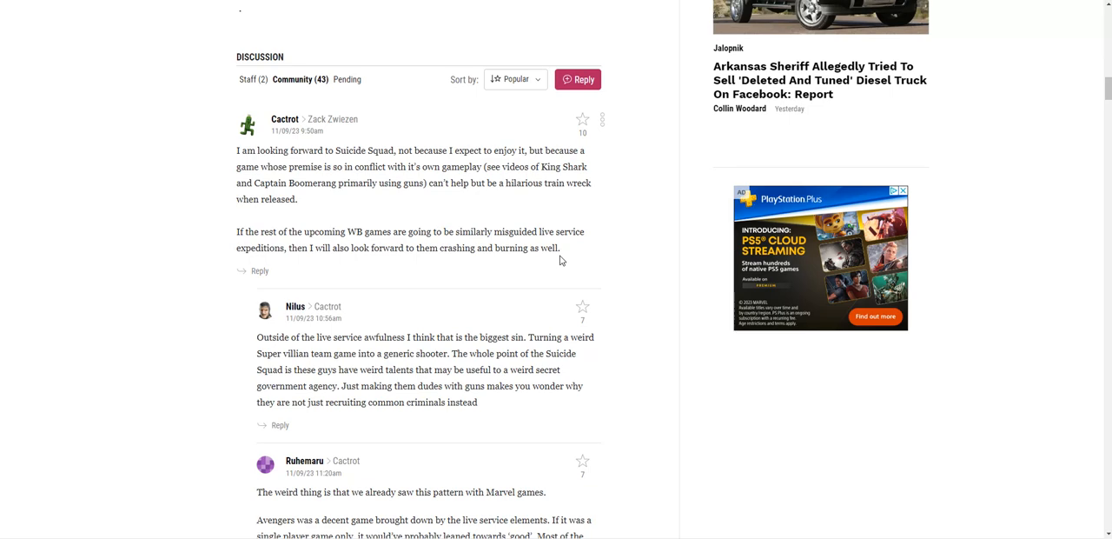
Step: Reread the closing paragraphs past the embedded video, then return to the reader discussion
scroll("up", 3)
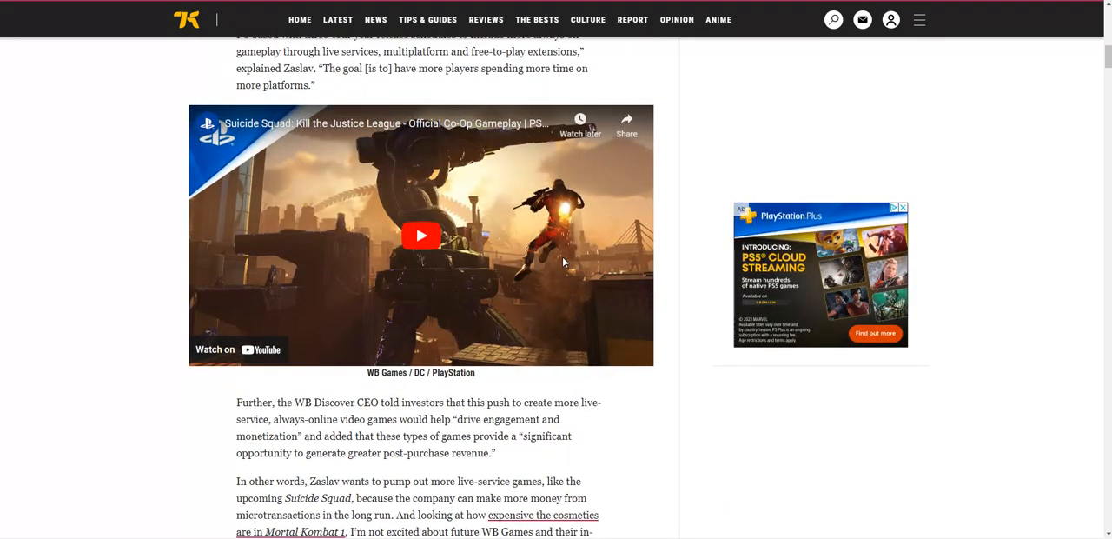
mouse_move(563, 263)
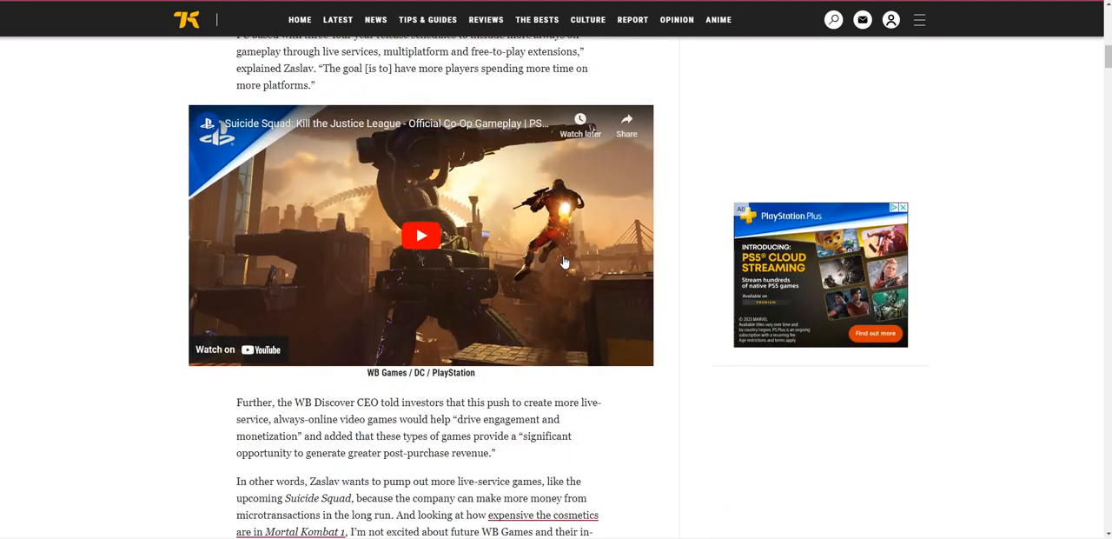
scroll("down", 3)
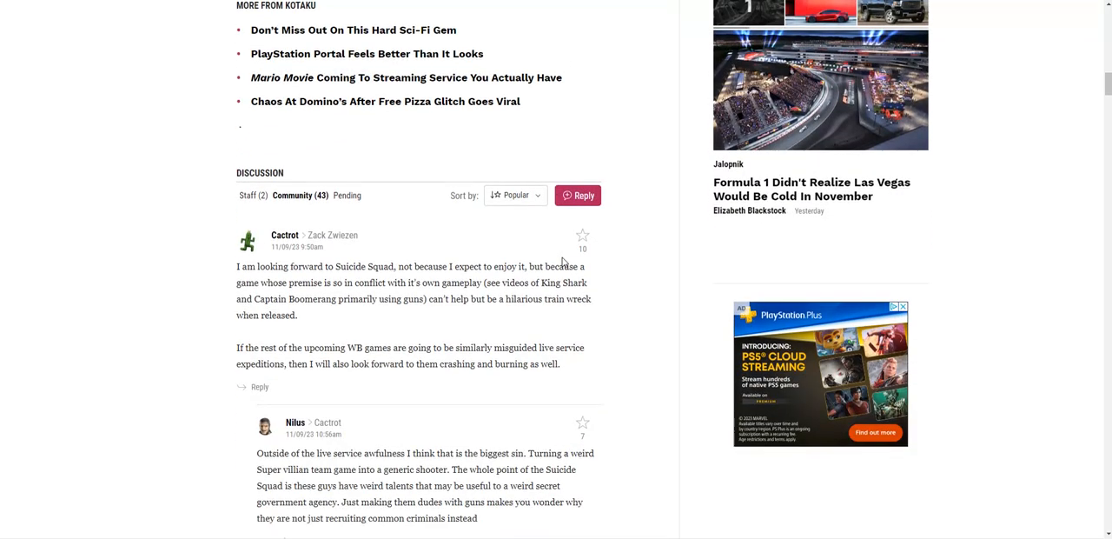
scroll("down", 3)
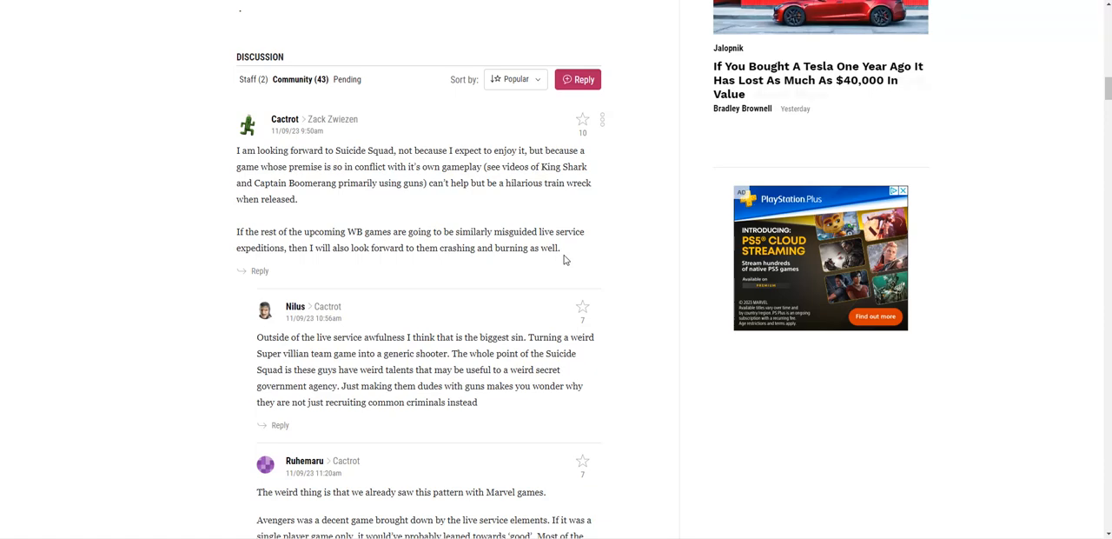
scroll("up", 3)
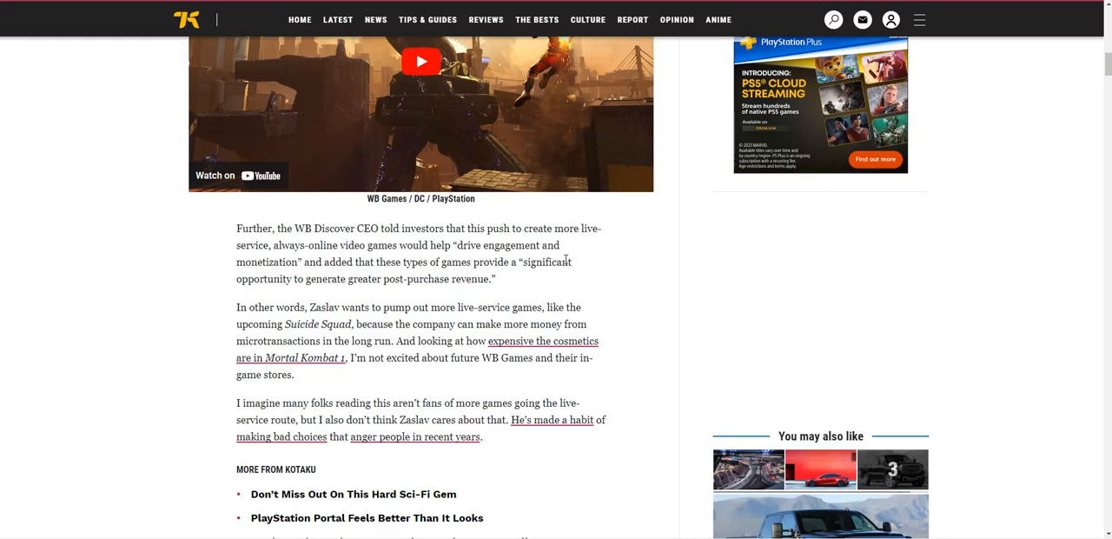
scroll("down", 3)
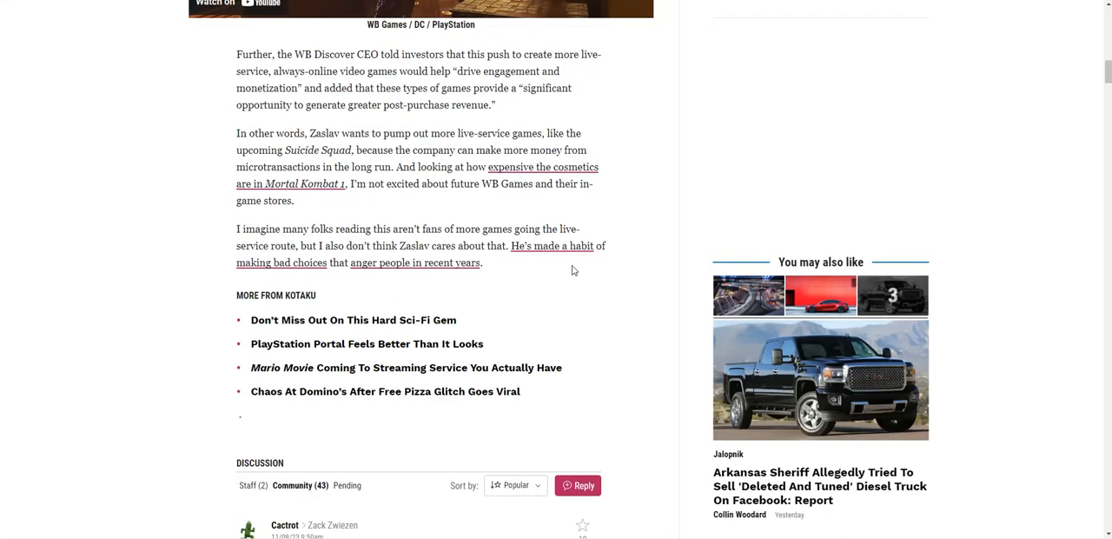
scroll("down", 3)
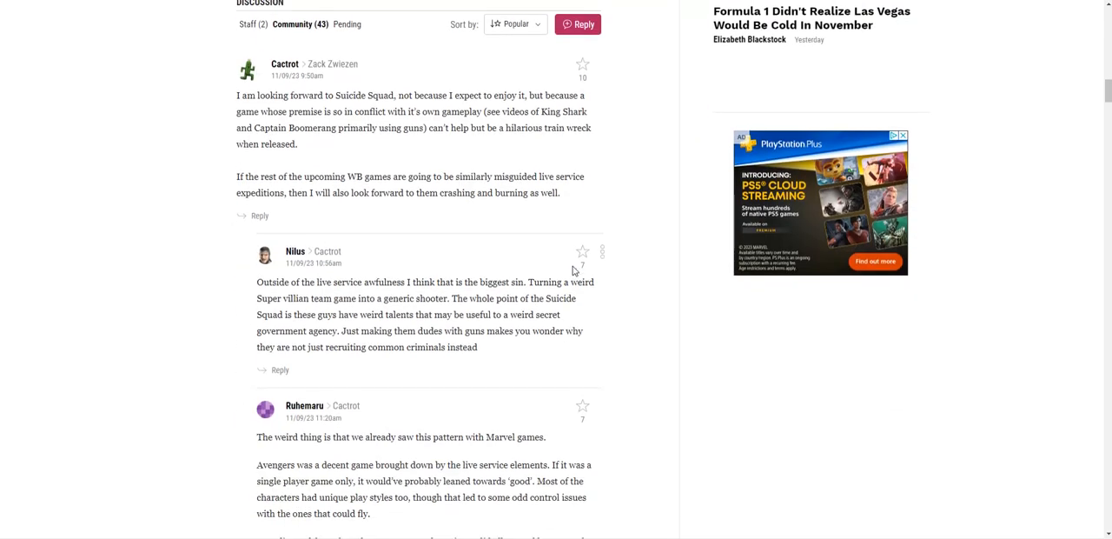
scroll("up", 3)
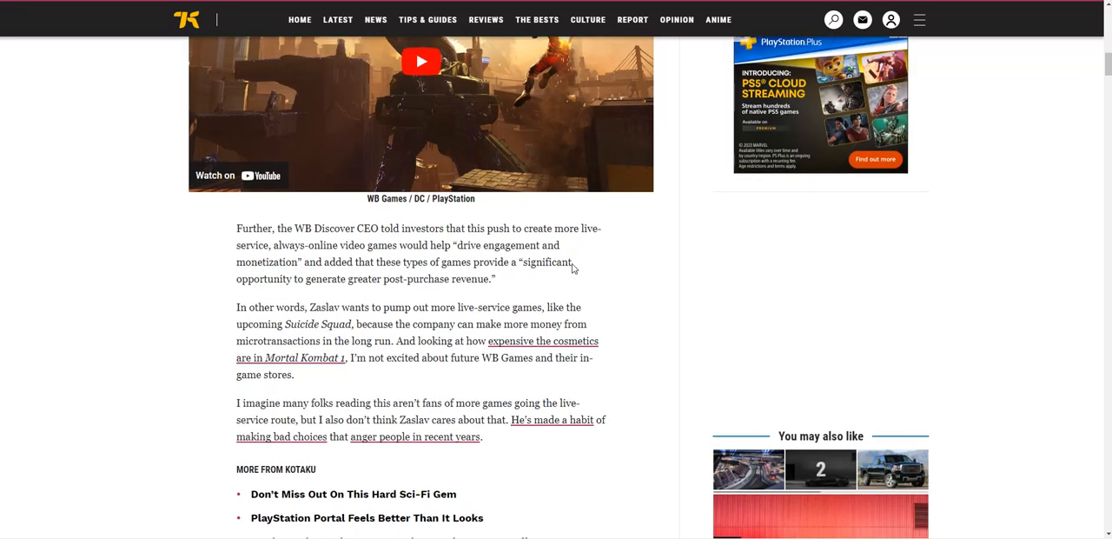
scroll("up", 3)
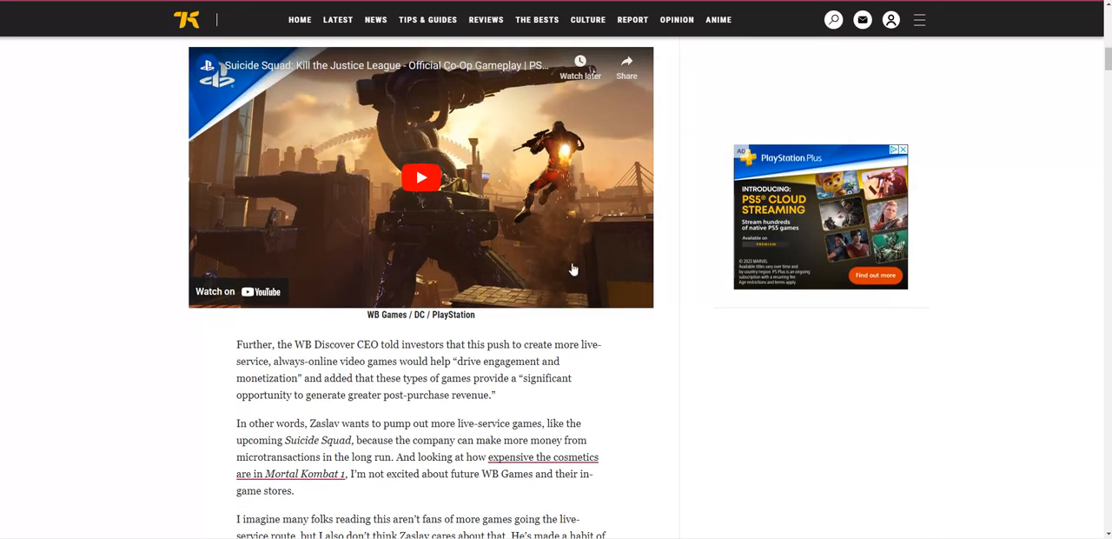
scroll("down", 3)
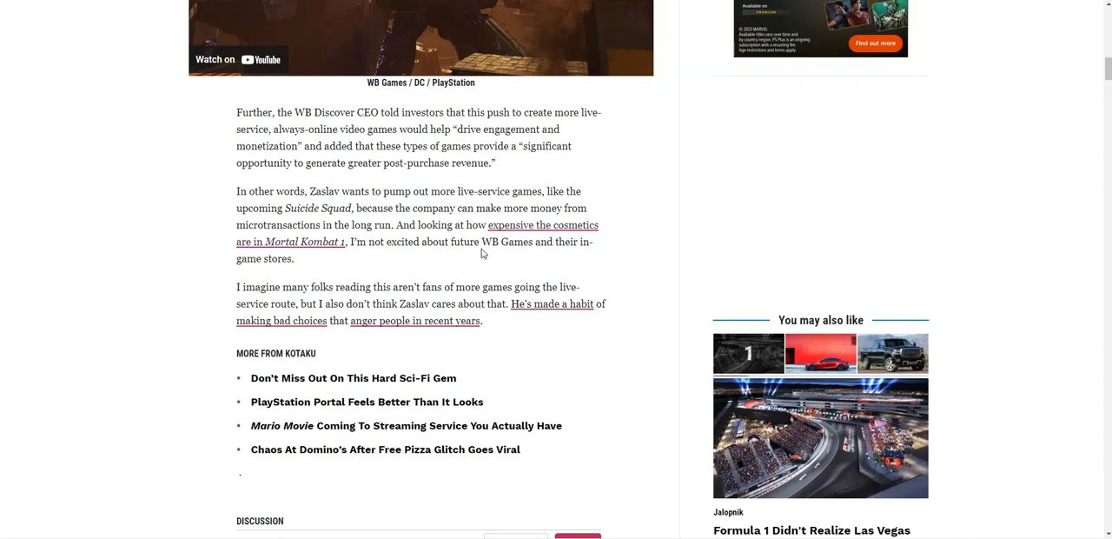
mouse_move(490, 233)
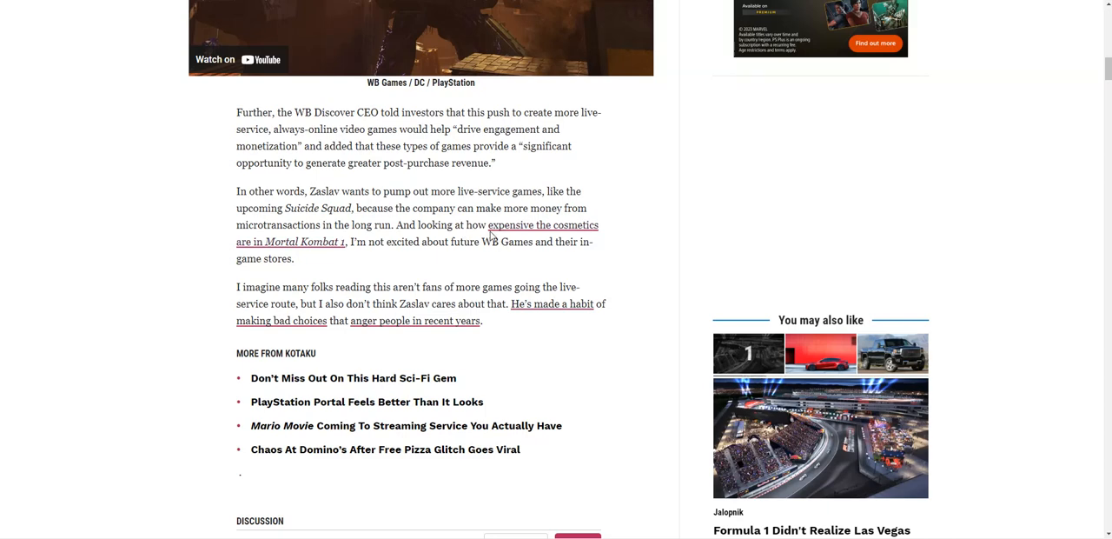
scroll("down", 3)
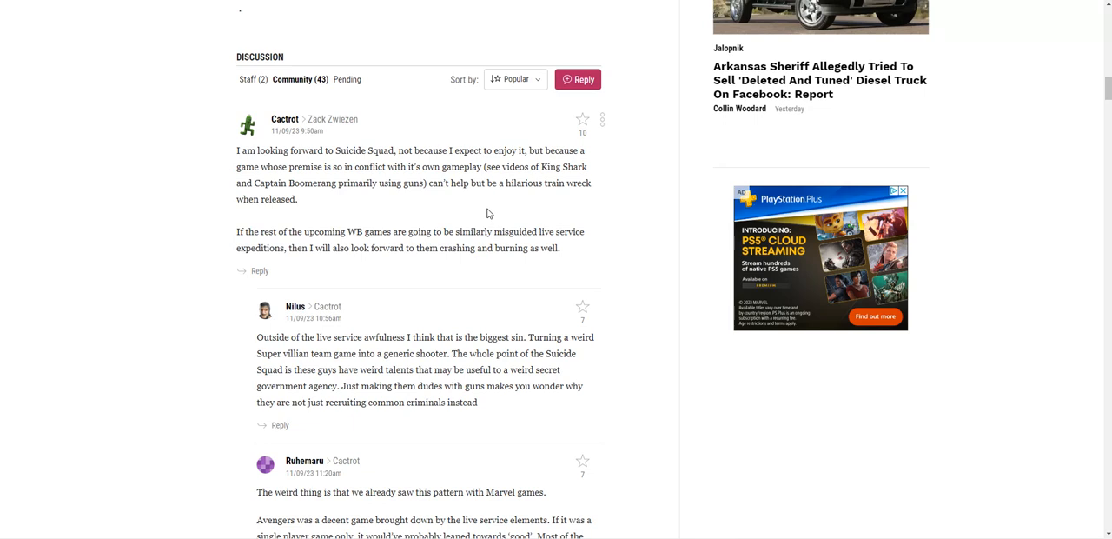
Step: Scroll through the Community comments and replies criticizing live-service games and Zaslav
scroll("down", 3)
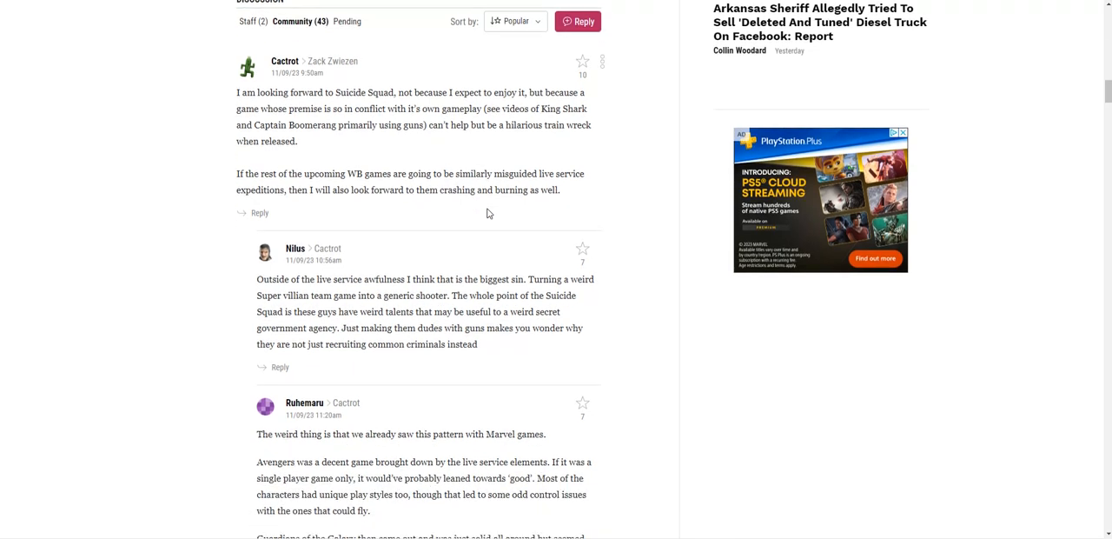
scroll("down", 3)
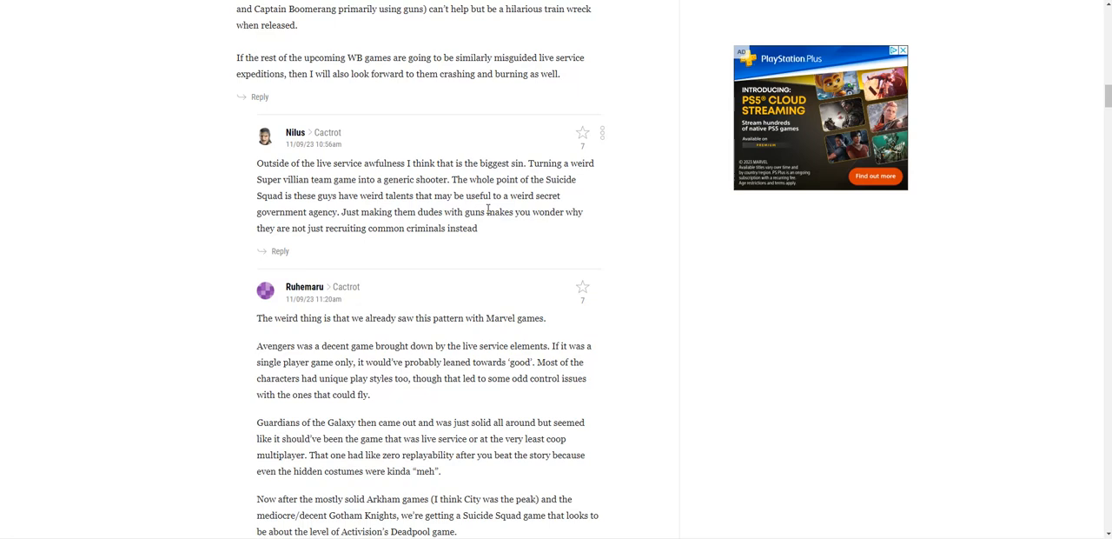
mouse_move(479, 231)
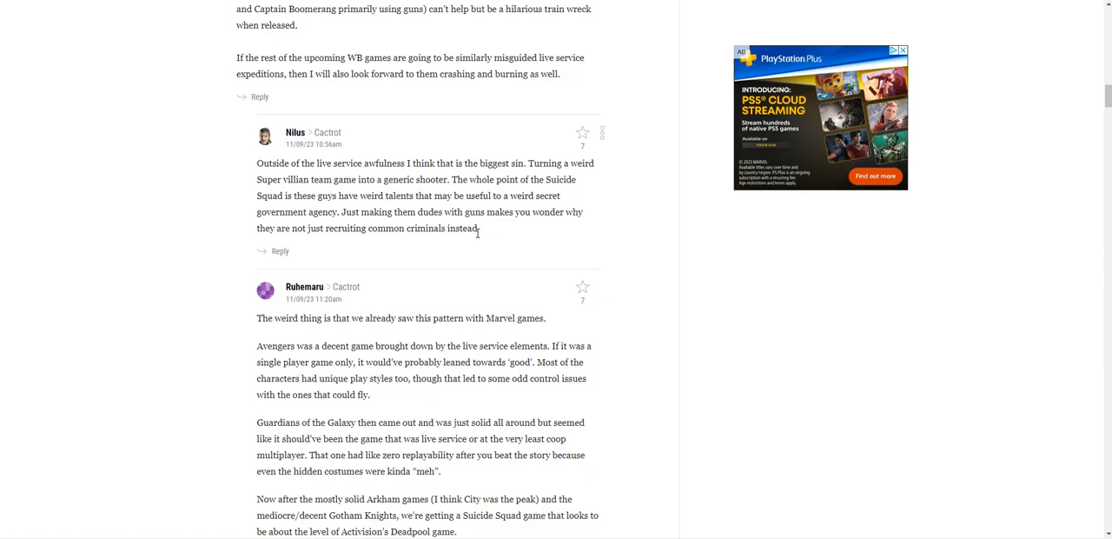
mouse_move(480, 244)
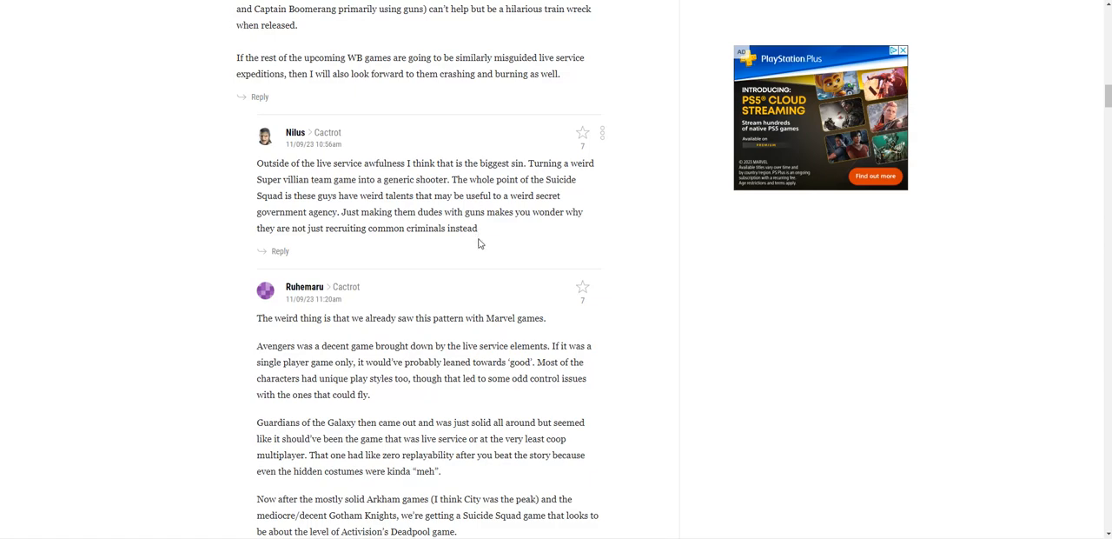
scroll("down", 3)
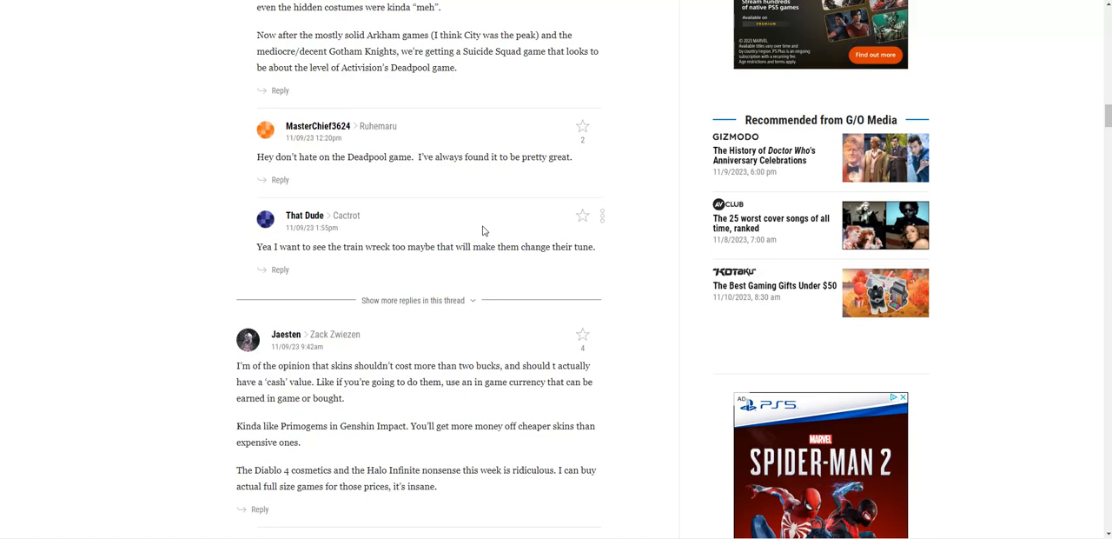
scroll("down", 3)
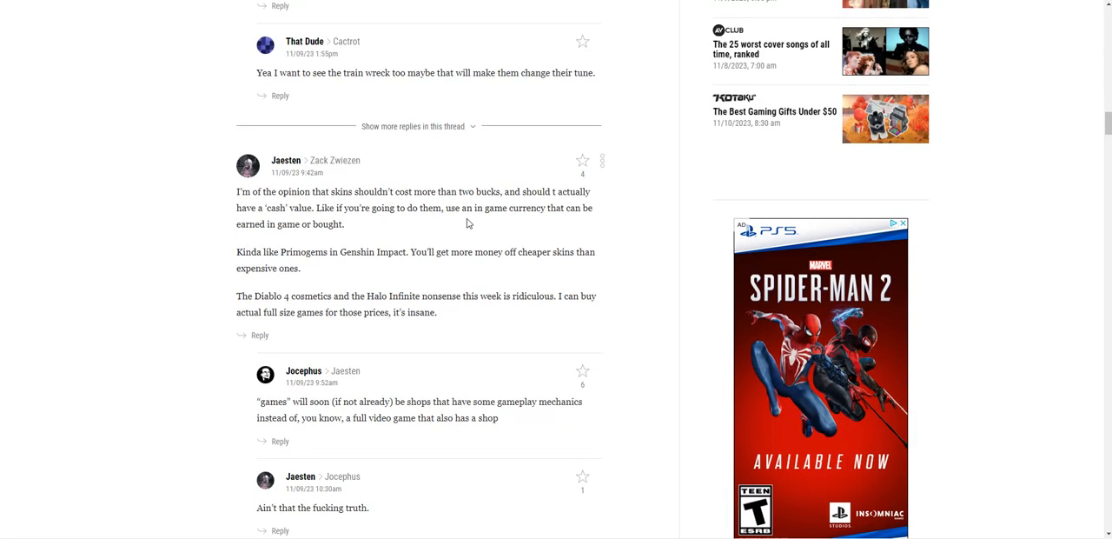
scroll("down", 3)
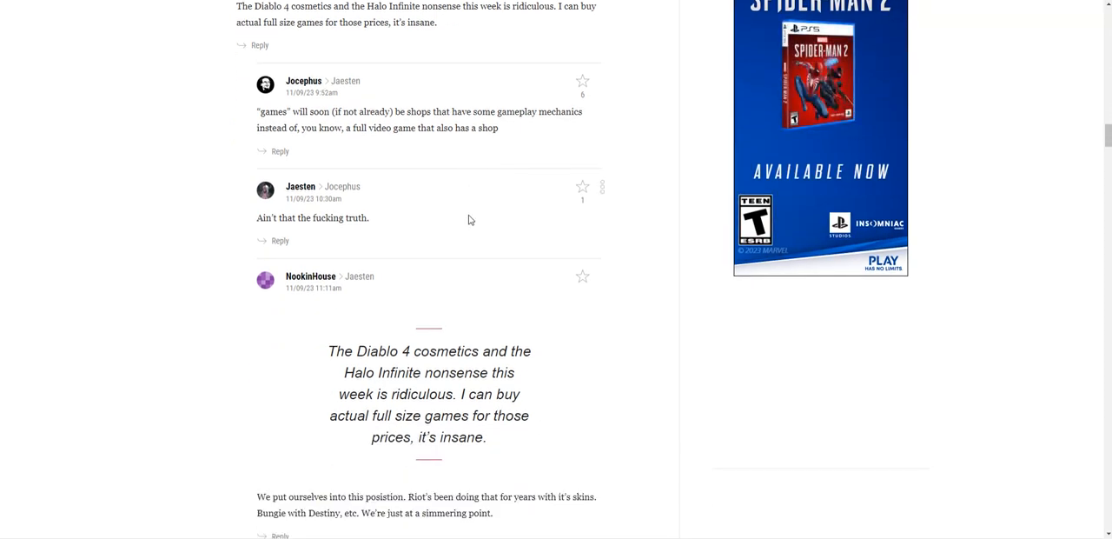
mouse_move(477, 215)
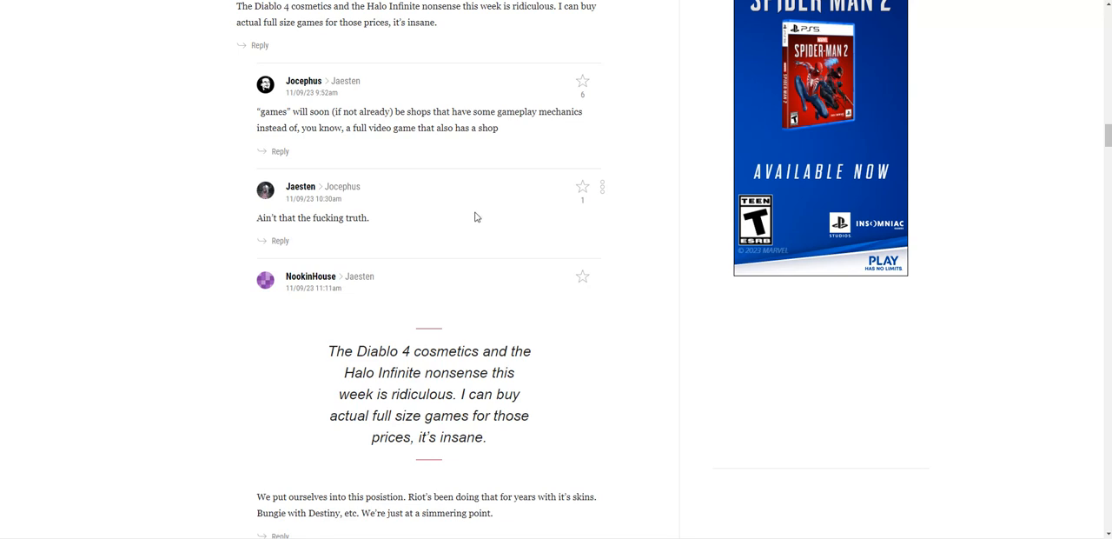
mouse_move(477, 205)
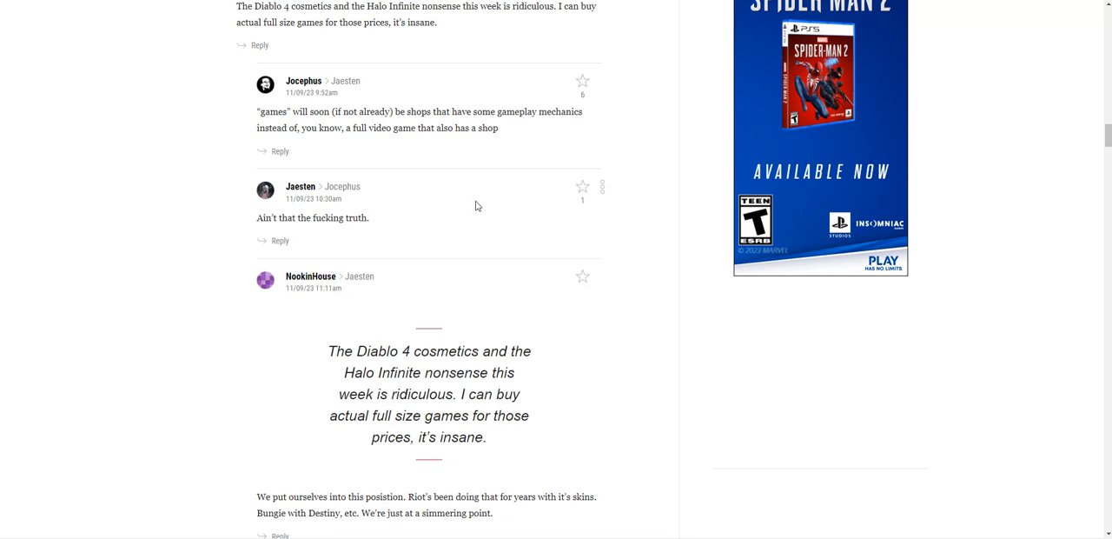
scroll("down", 3)
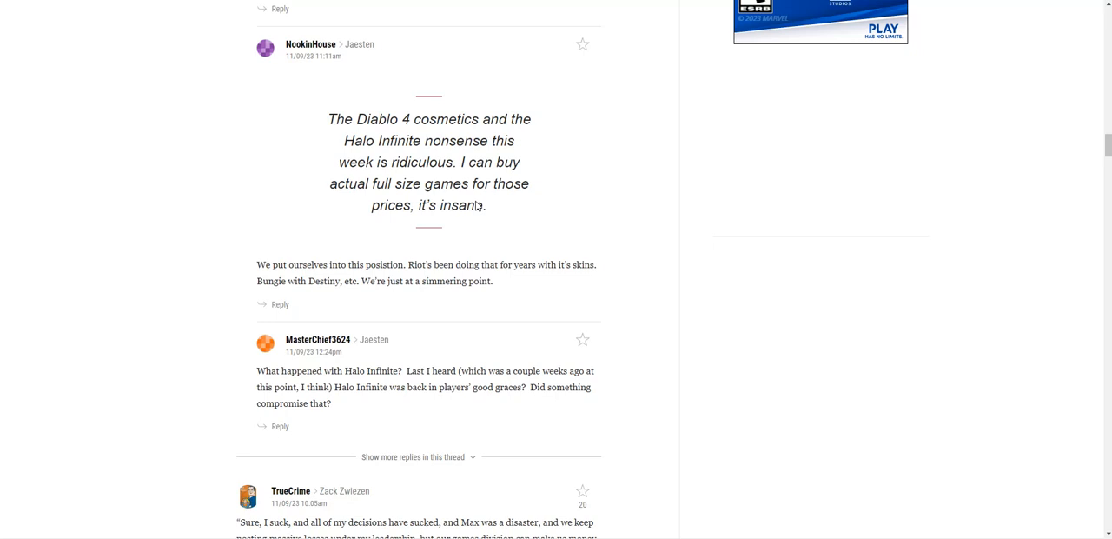
scroll("down", 3)
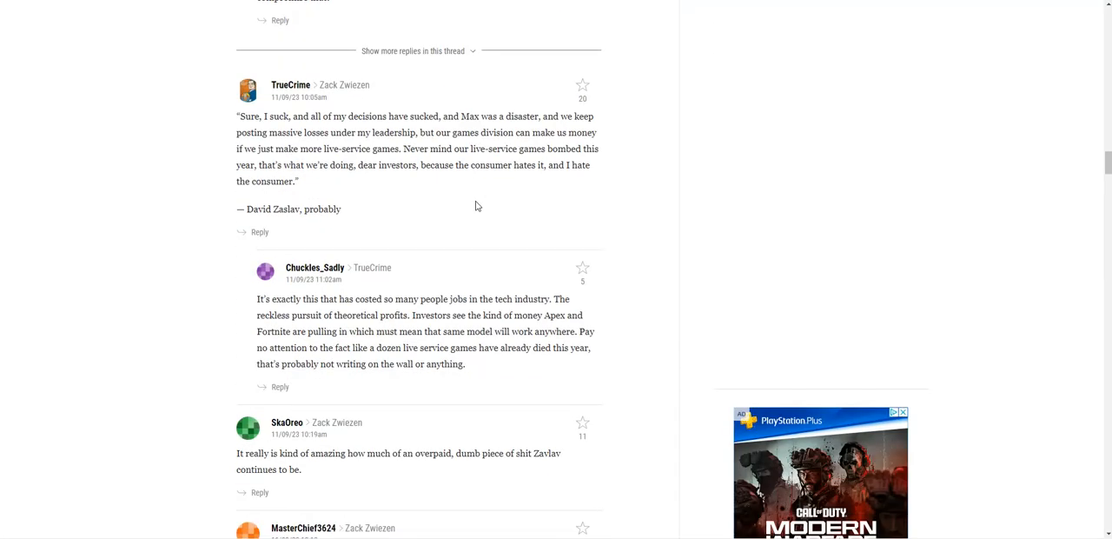
scroll("down", 3)
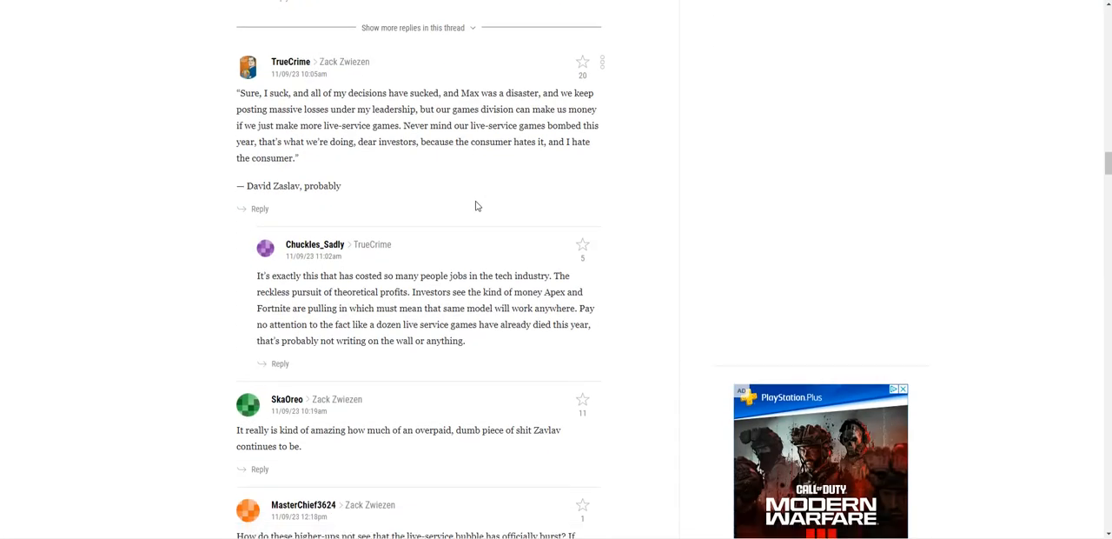
scroll("down", 3)
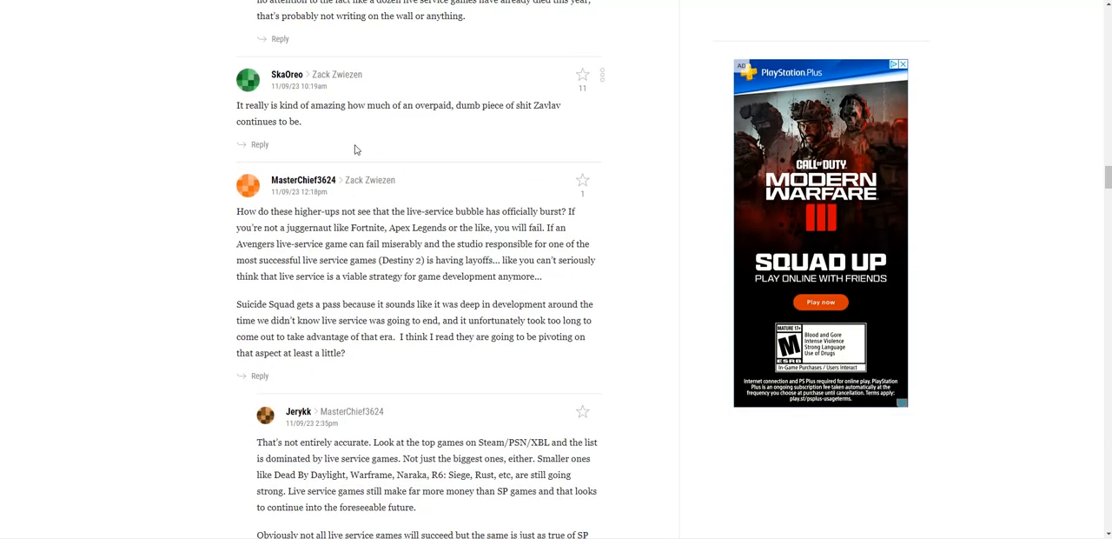
mouse_move(359, 142)
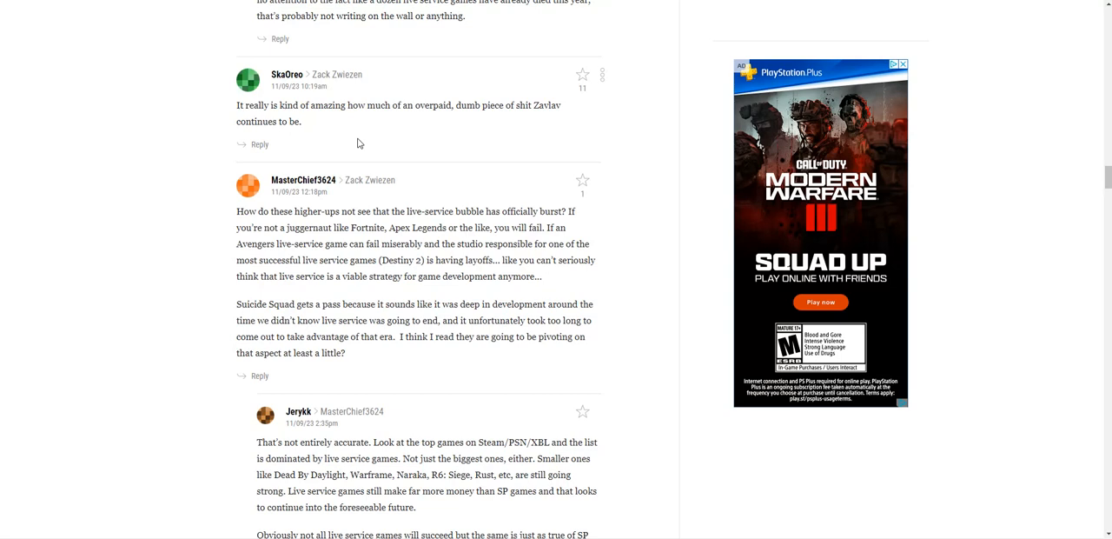
mouse_move(388, 156)
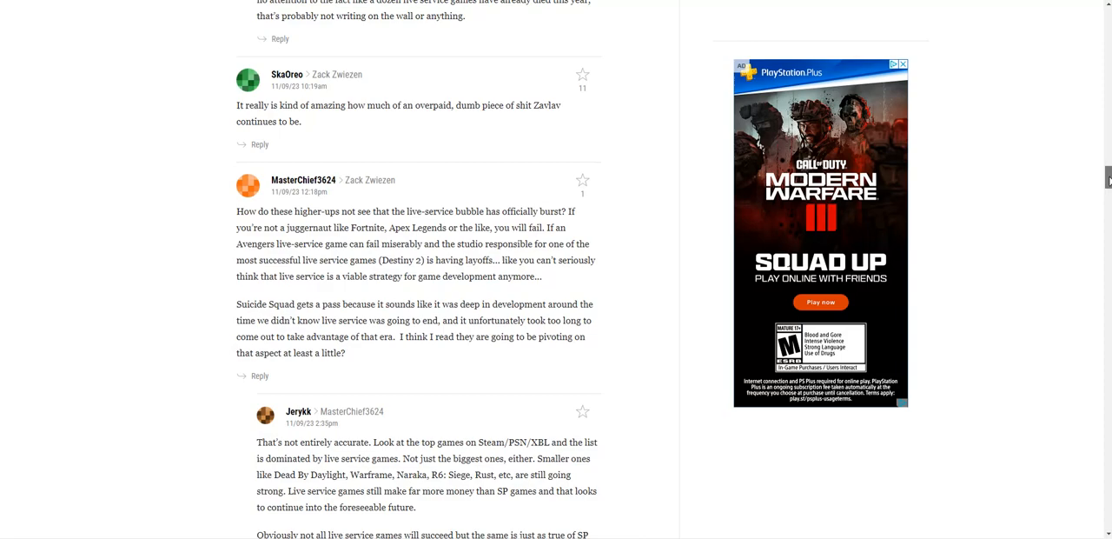
scroll("up", 3)
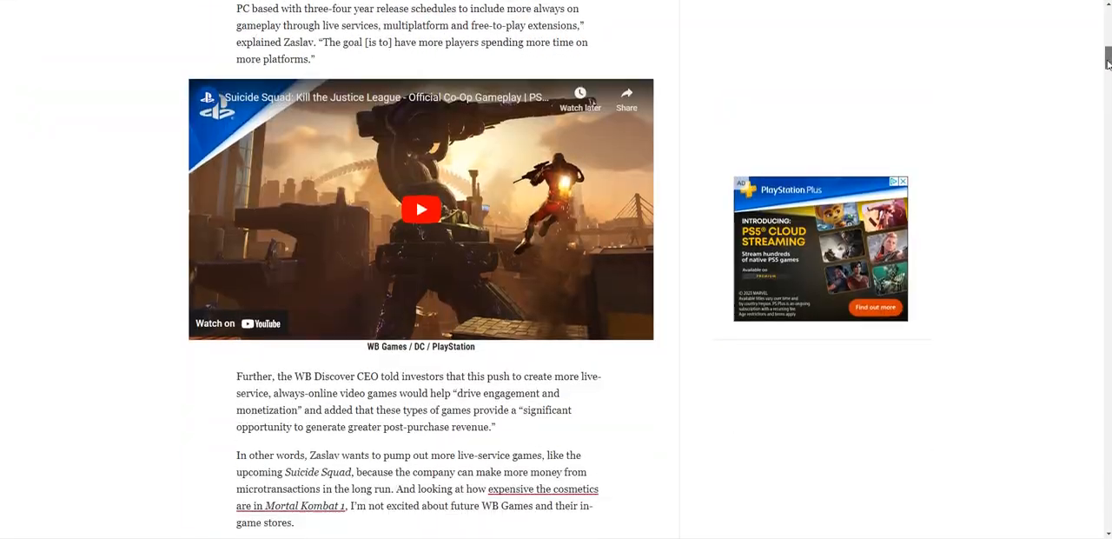
Step: Scroll to the paragraphs below the gameplay video mentioning Zaslav's unpopular choices
scroll("down", 3)
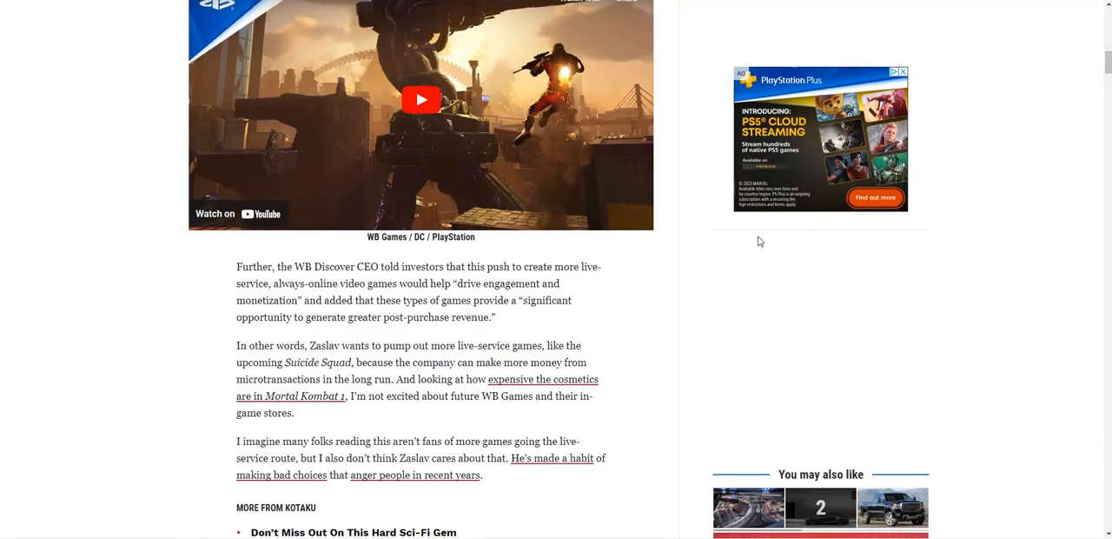
mouse_move(738, 250)
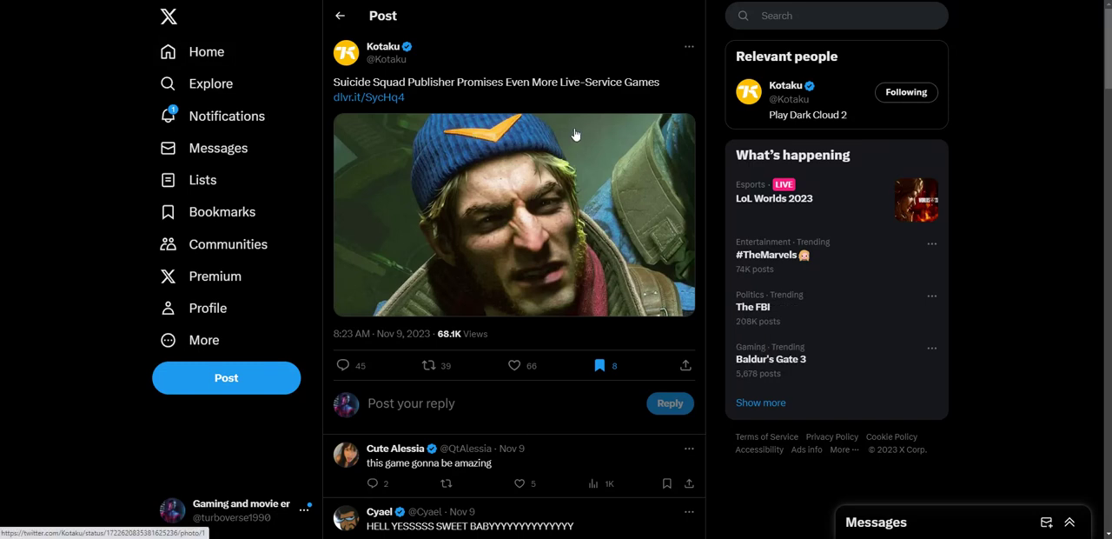
mouse_move(553, 114)
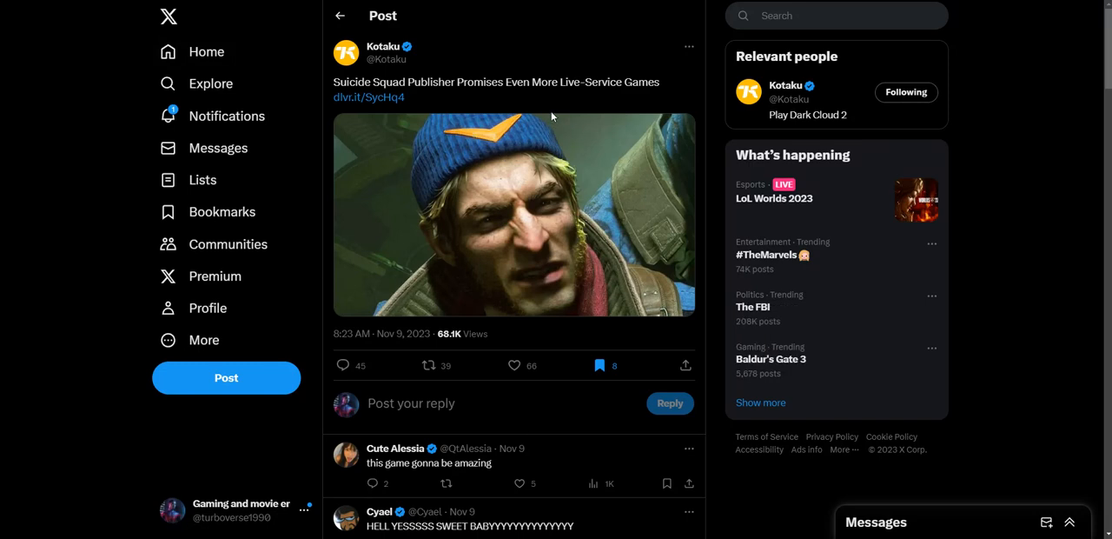
Step: Scroll down the reply thread to the comments mocking live-service games
scroll("down", 3)
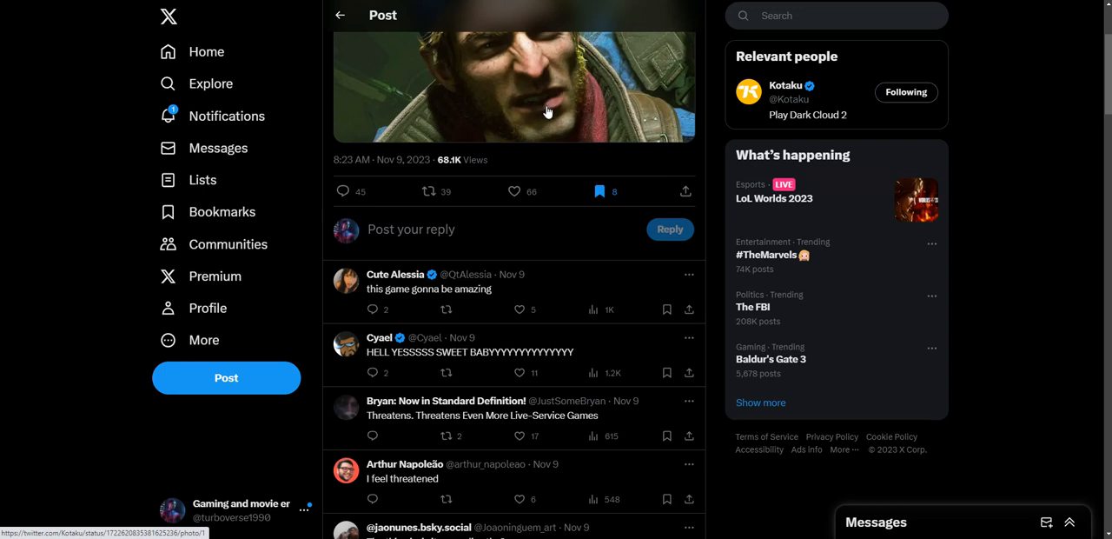
scroll("down", 3)
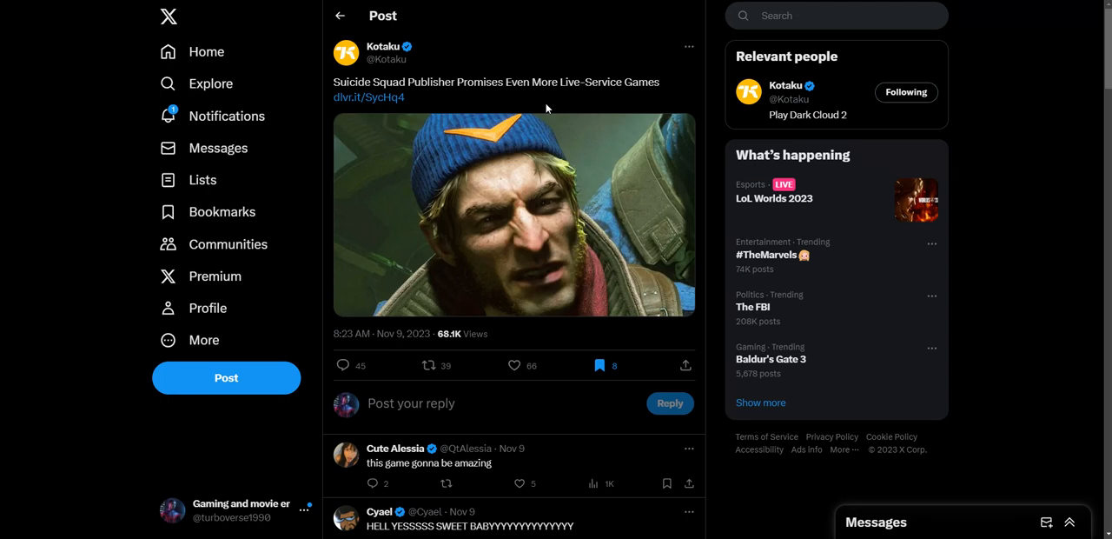
scroll("down", 3)
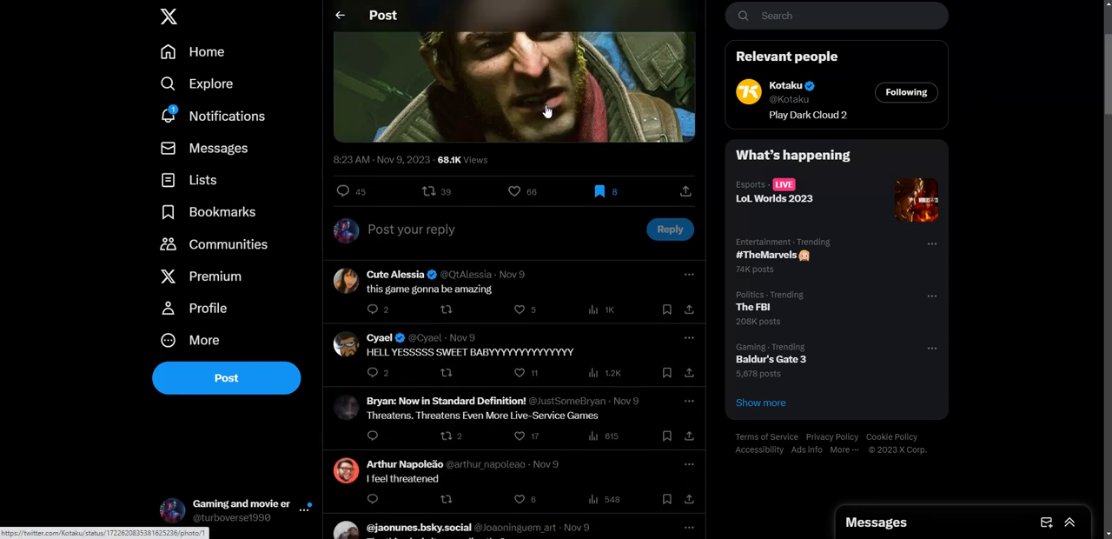
scroll("down", 3)
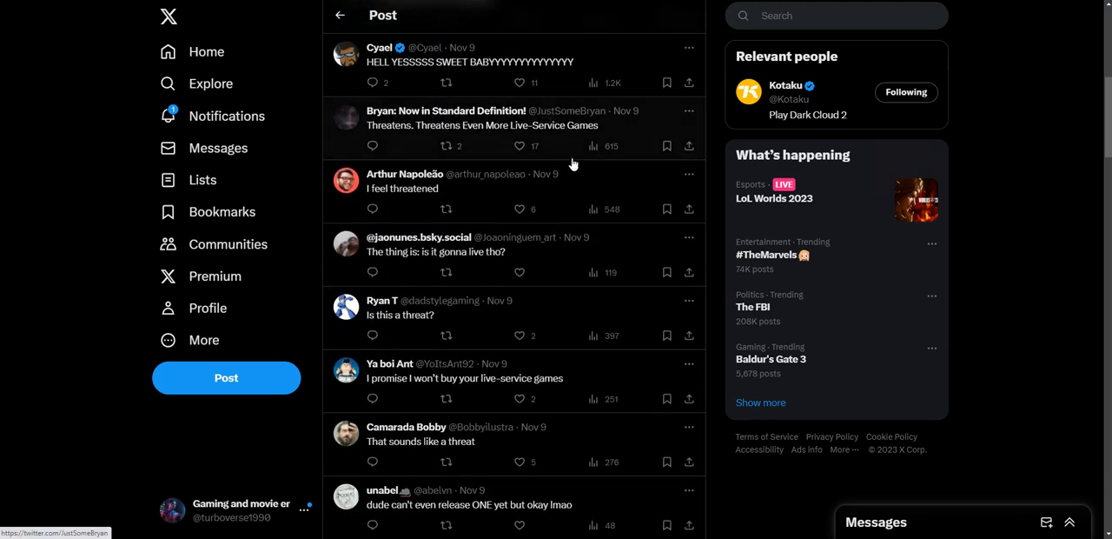
mouse_move(532, 188)
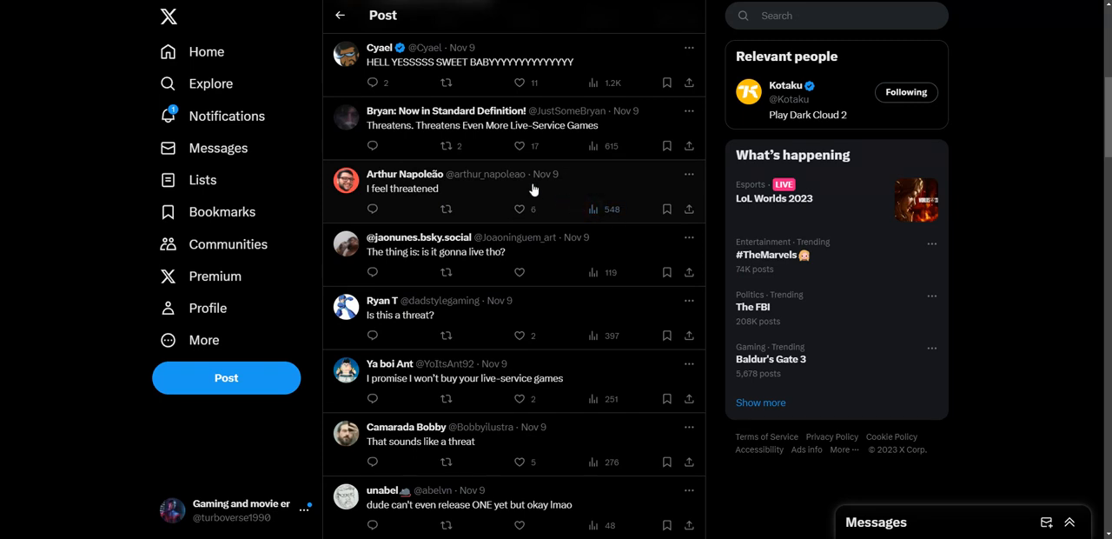
mouse_move(546, 174)
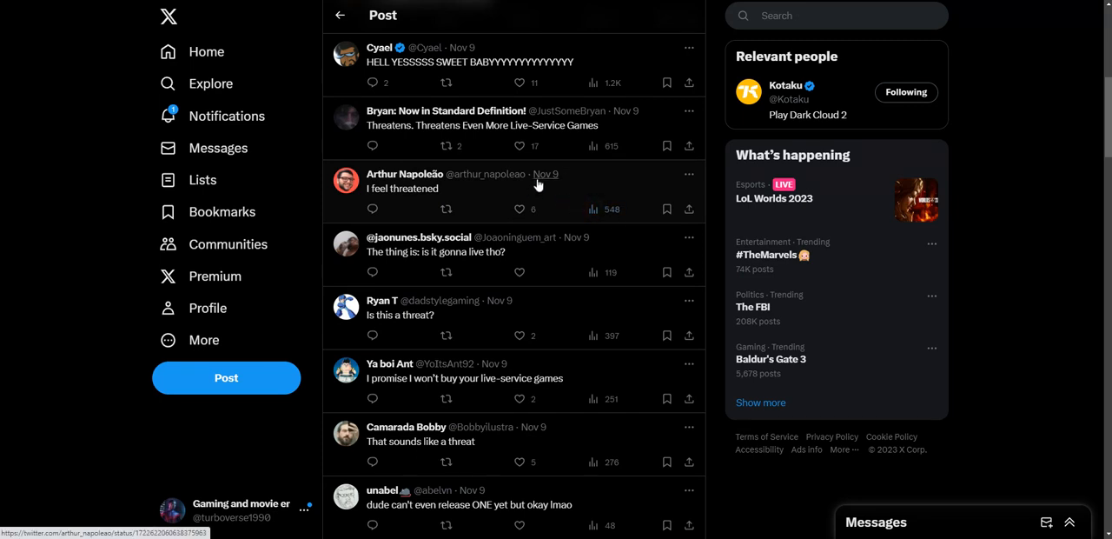
scroll("down", 3)
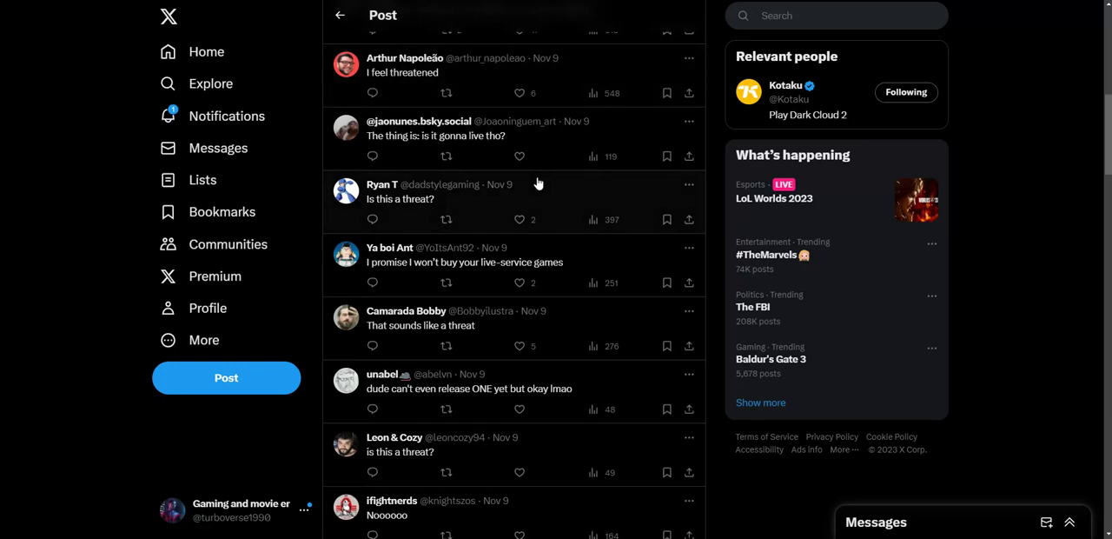
scroll("up", 3)
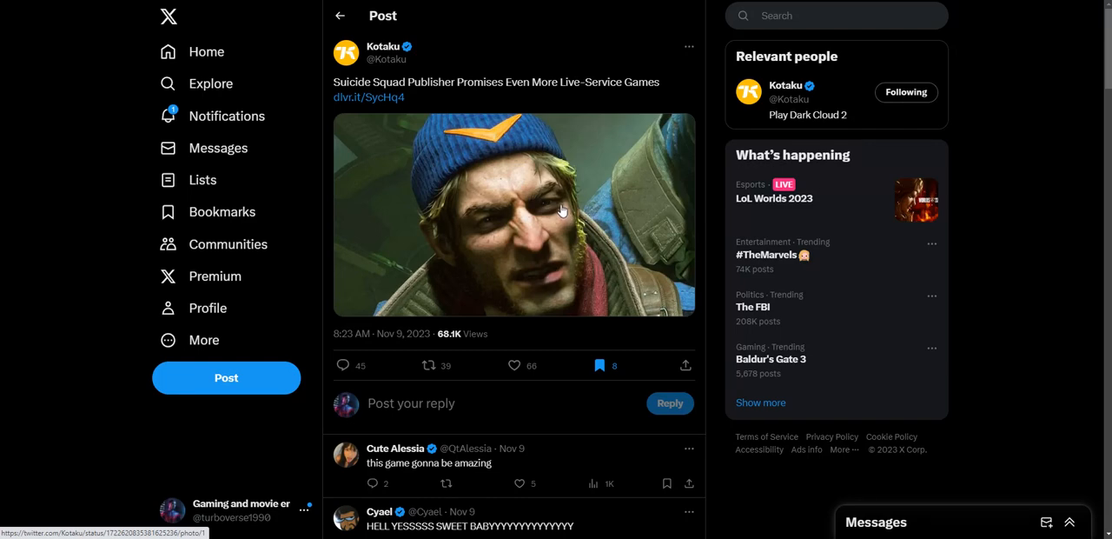
scroll("down", 3)
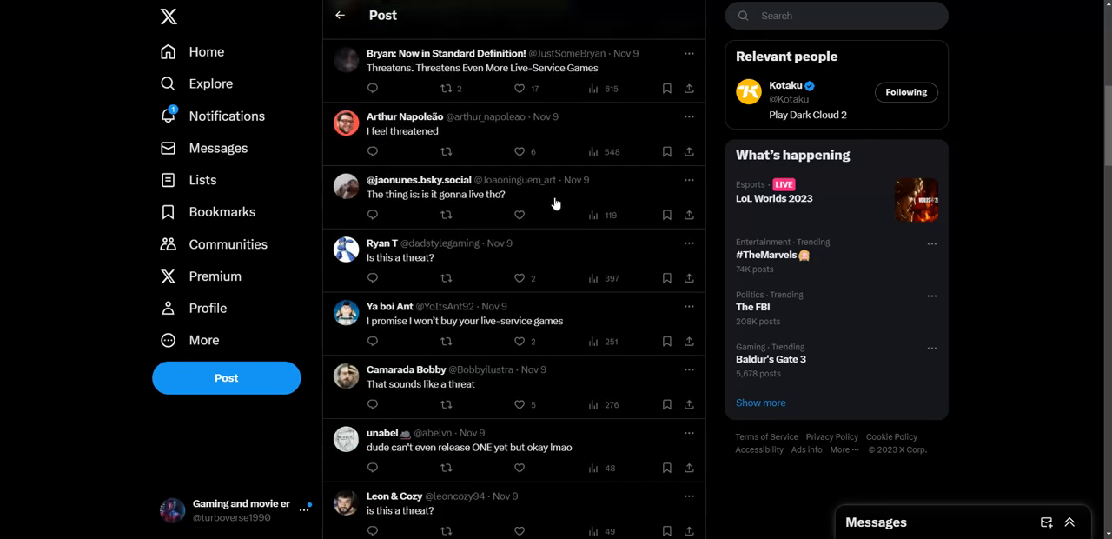
mouse_move(556, 200)
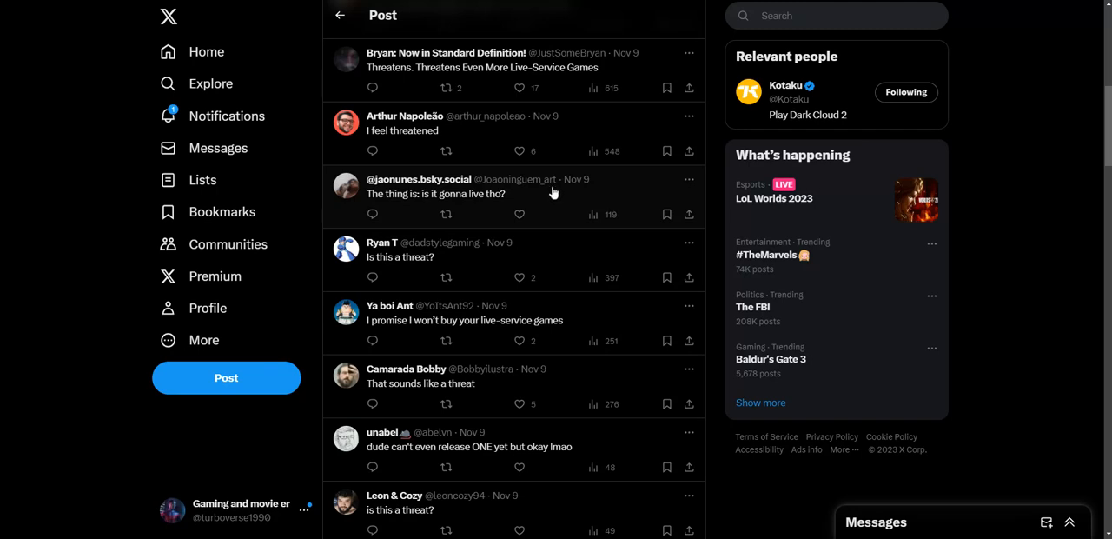
scroll("down", 3)
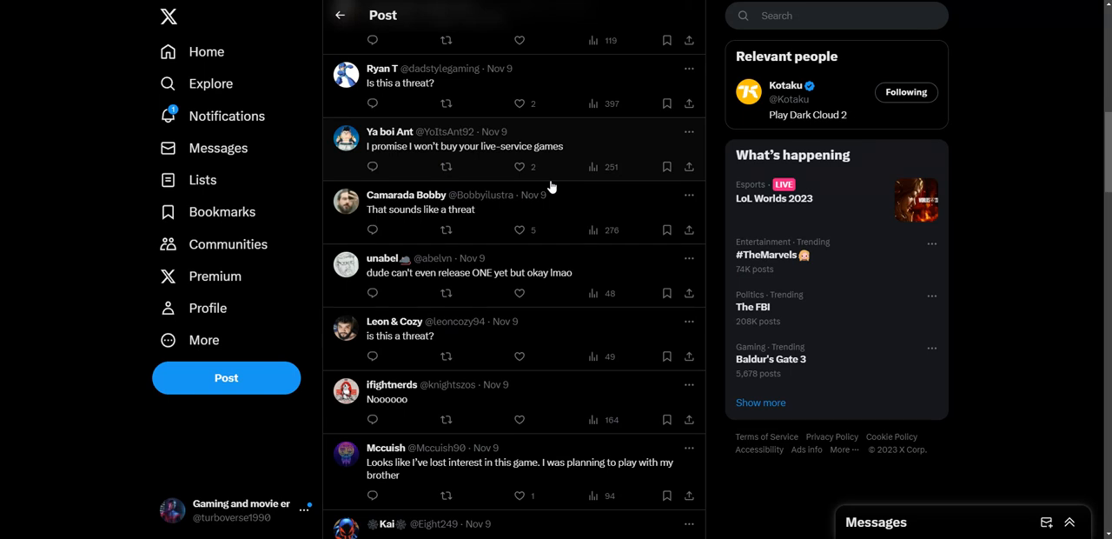
scroll("down", 3)
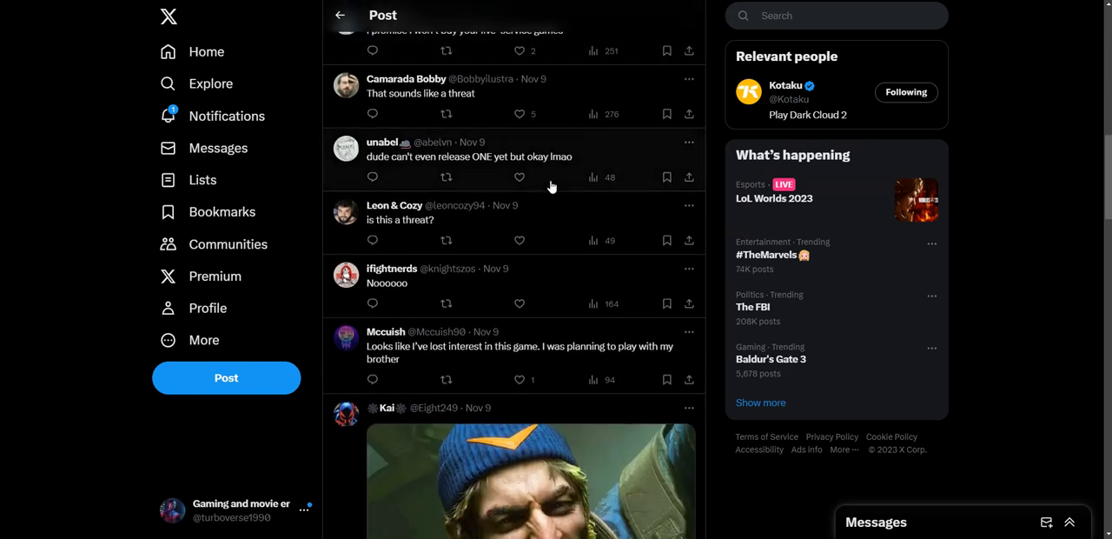
scroll("down", 3)
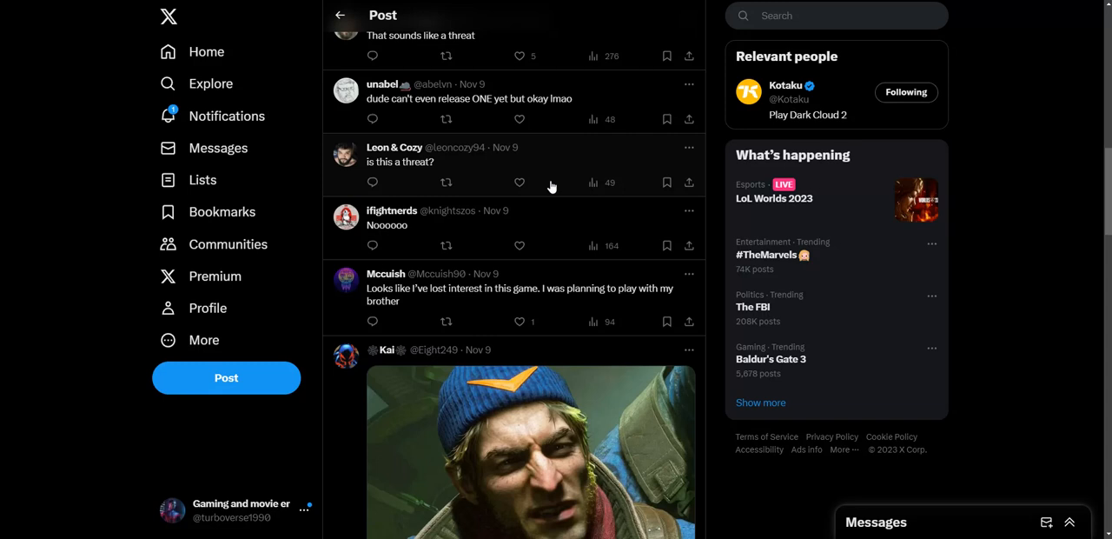
scroll("down", 3)
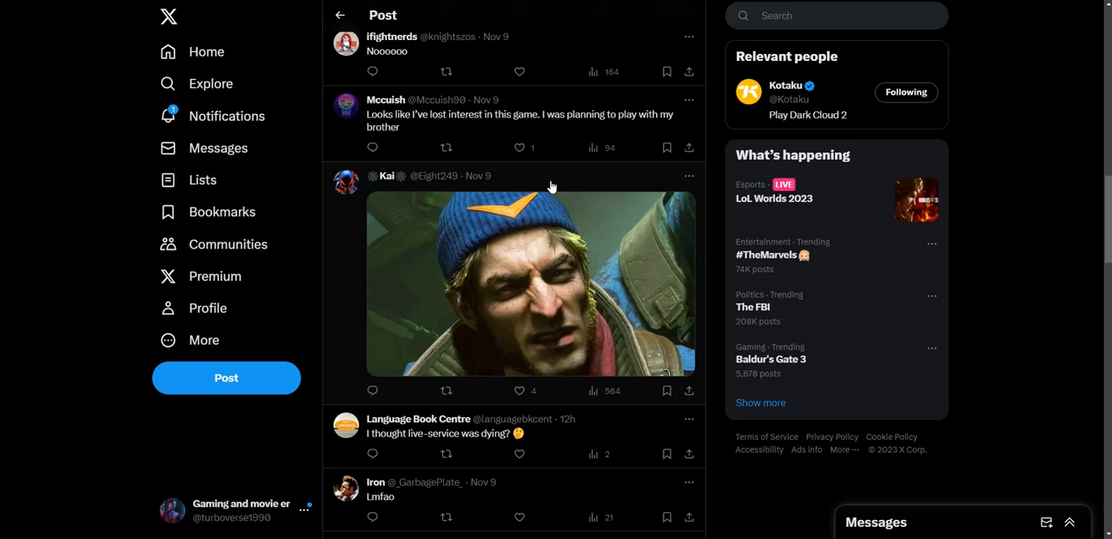
scroll("down", 3)
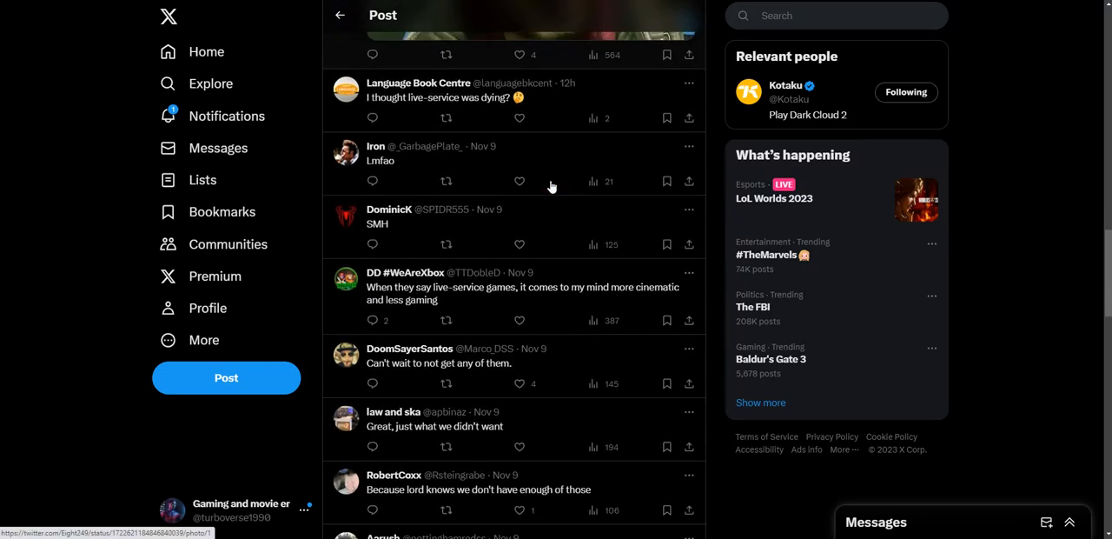
Step: Skim back down through the thread's later replies to the booing GIF reply
scroll("down", 3)
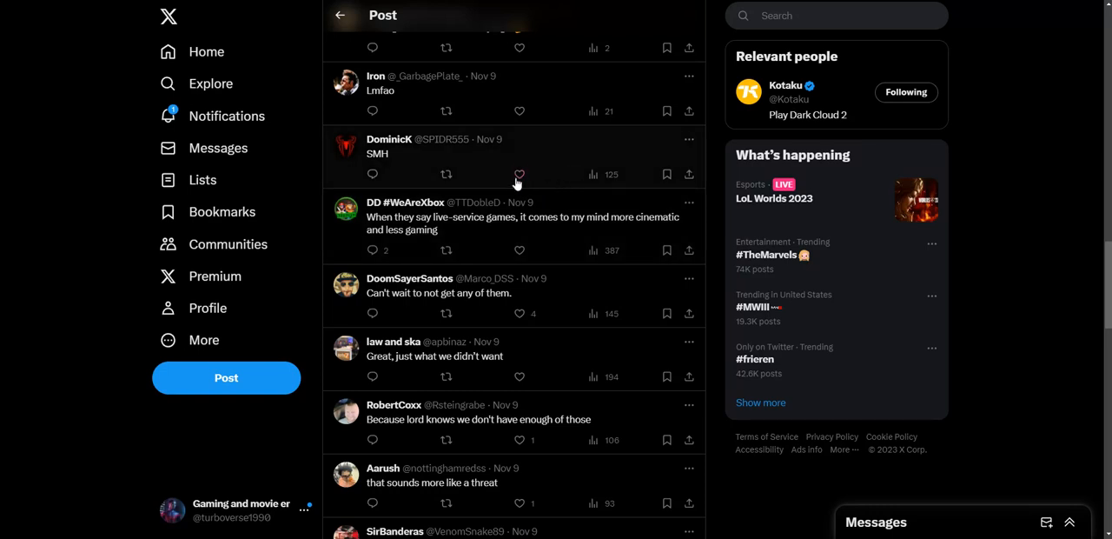
mouse_move(445, 111)
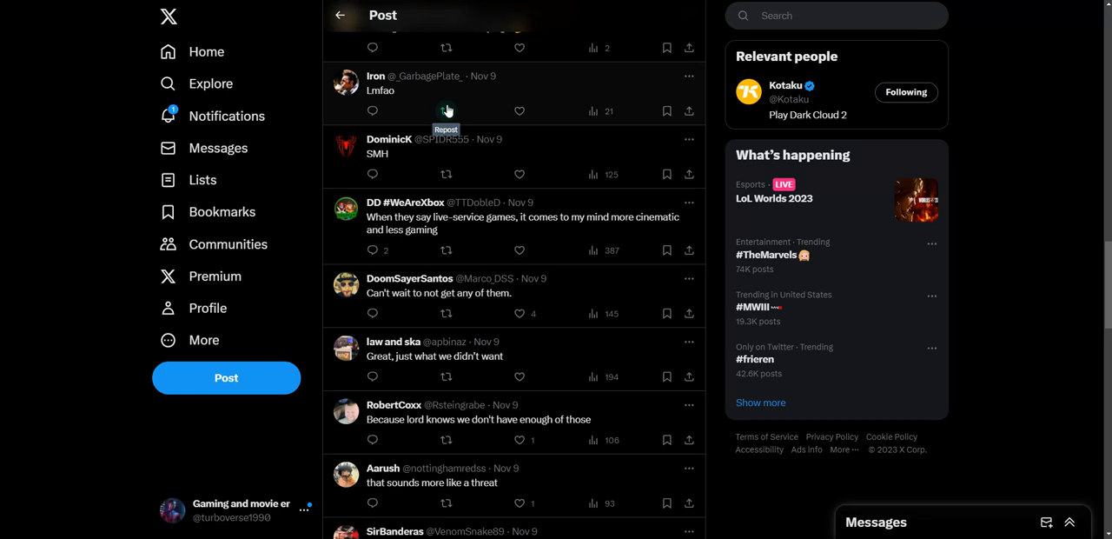
scroll("down", 3)
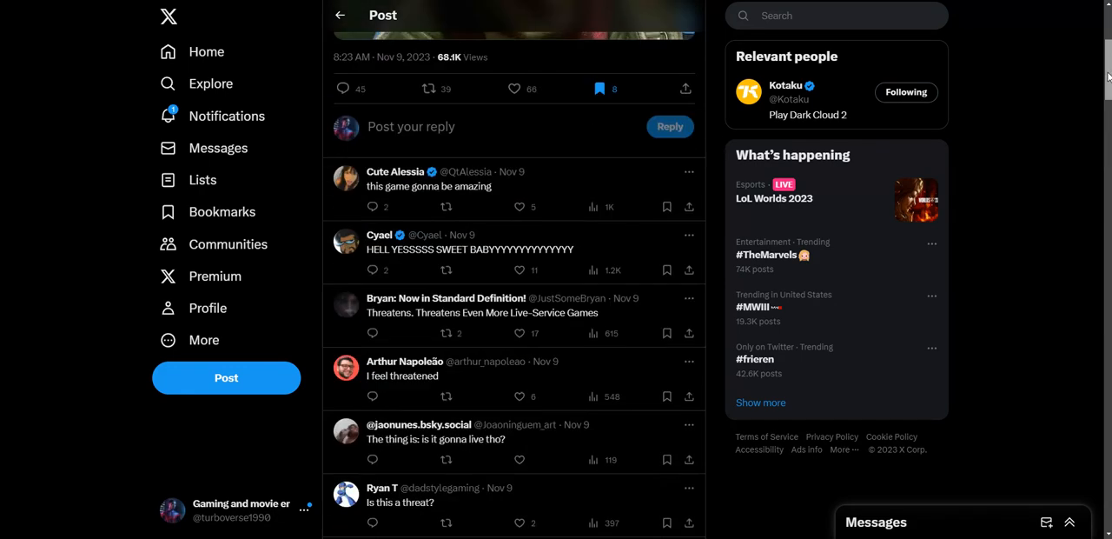
scroll("down", 3)
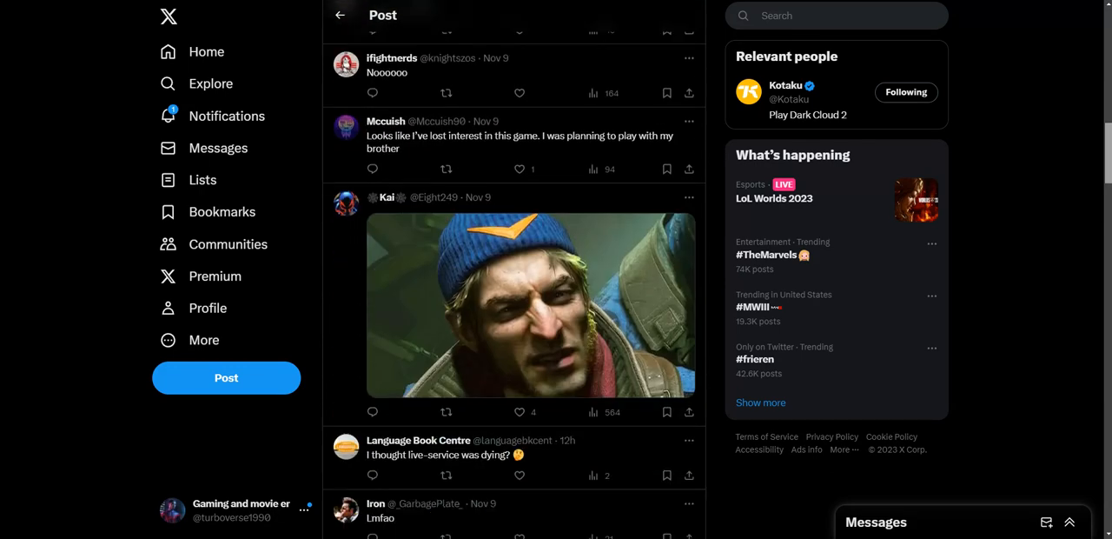
scroll("down", 3)
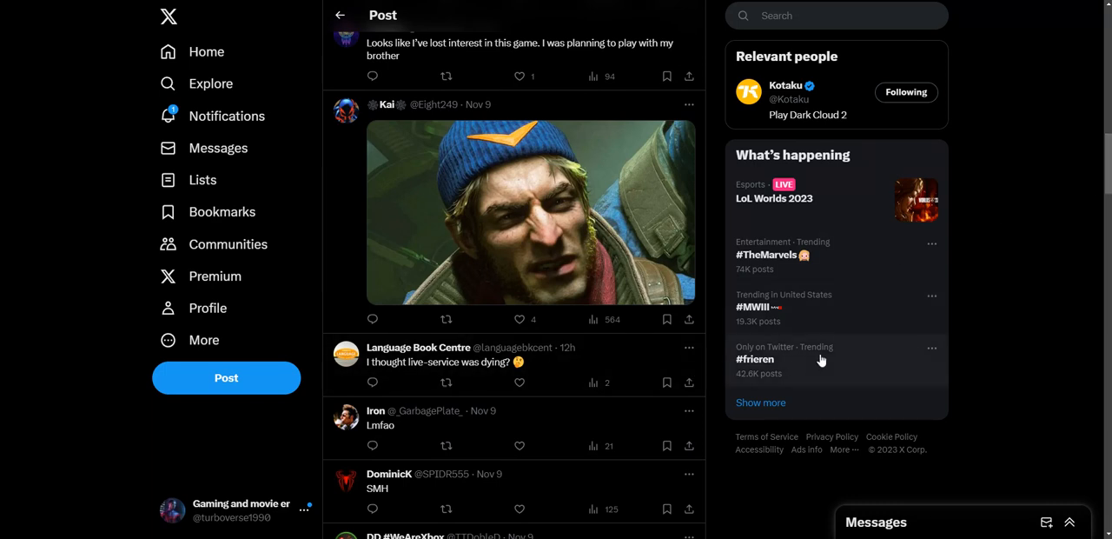
mouse_move(806, 337)
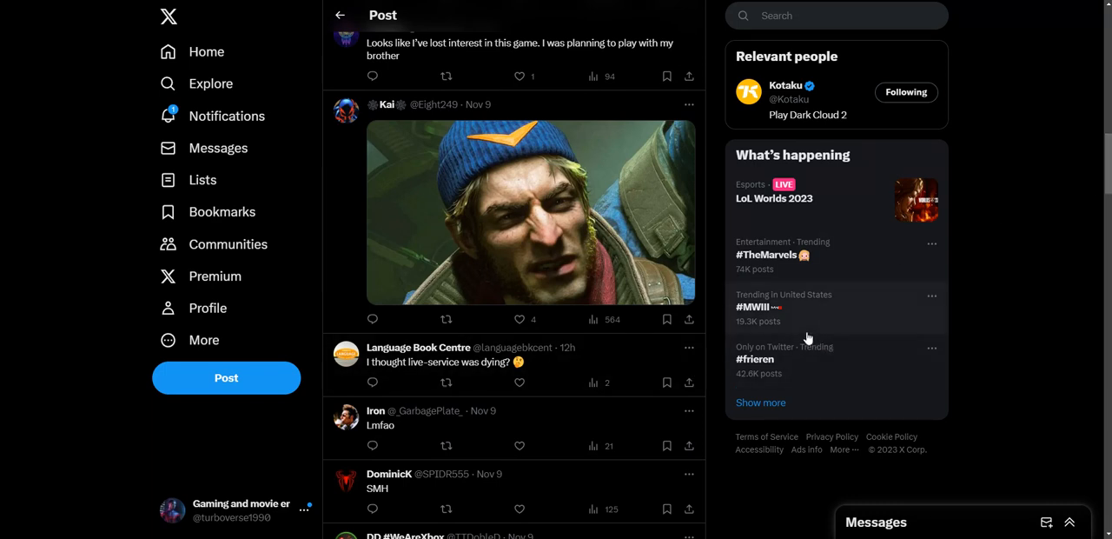
scroll("down", 3)
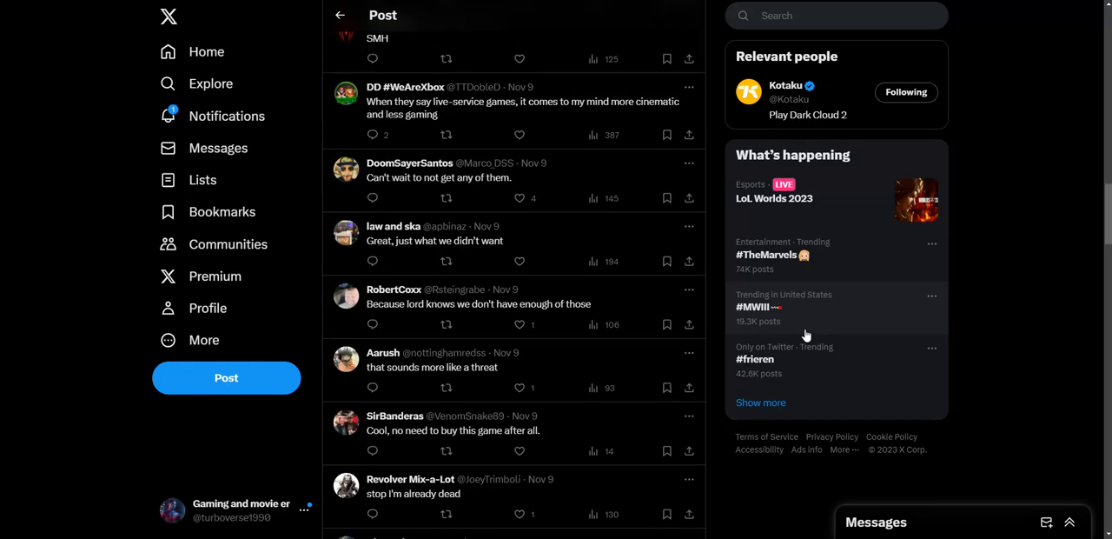
scroll("down", 3)
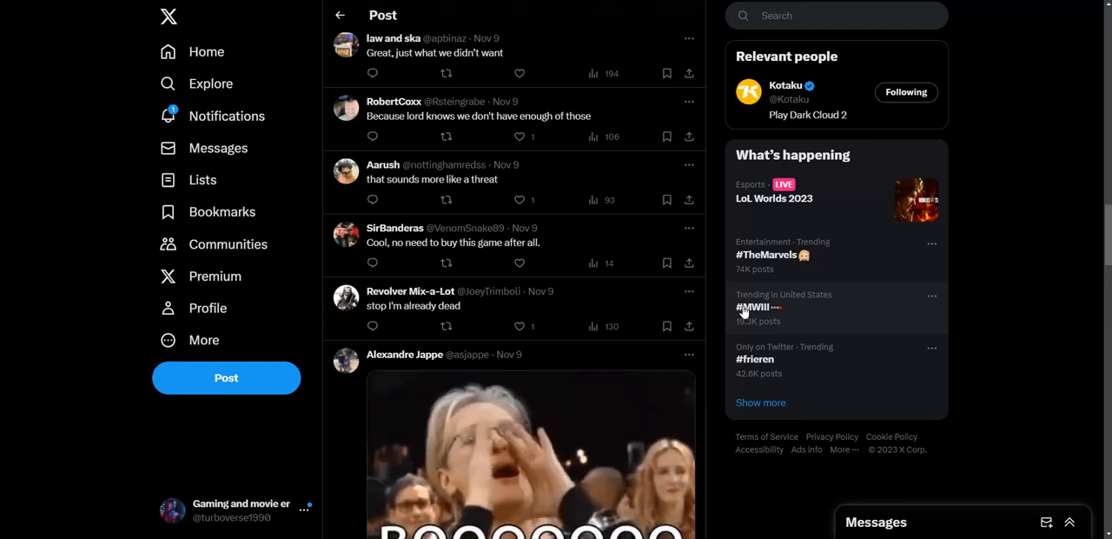
Step: Scroll to the bottom of the thread and load more replies via 'Show more replies'
scroll("down", 3)
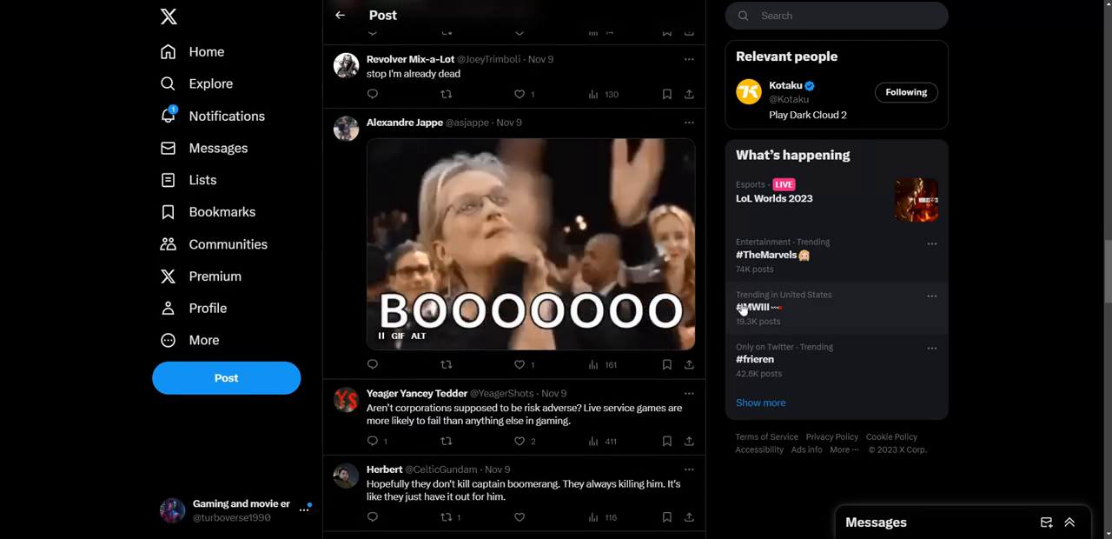
scroll("down", 3)
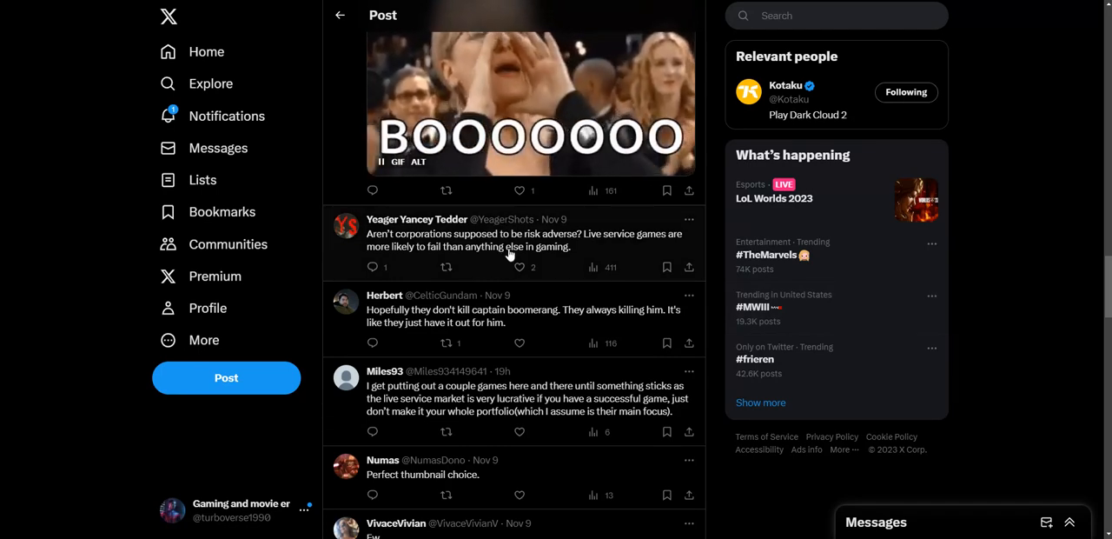
mouse_move(523, 258)
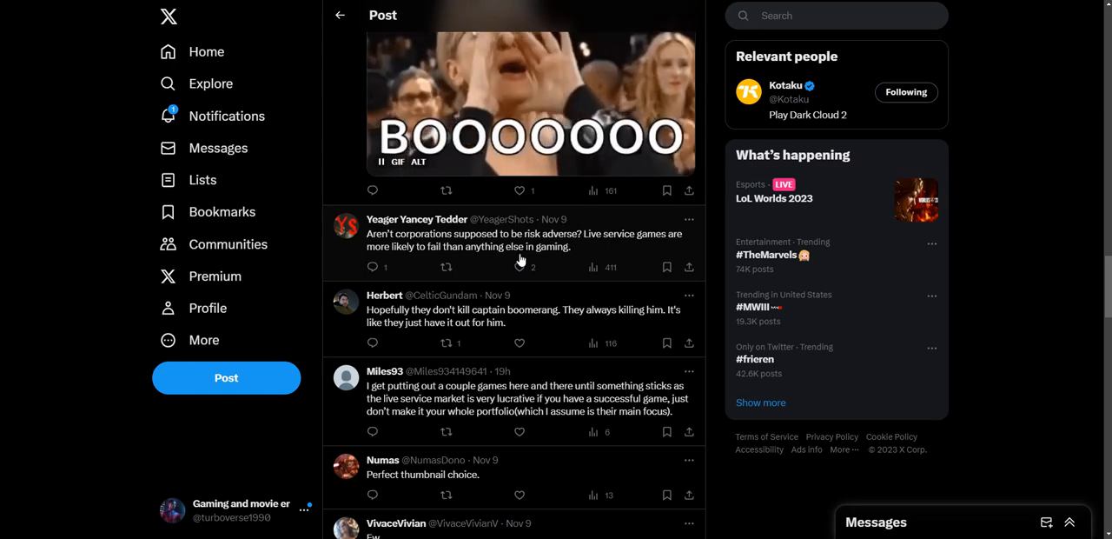
scroll("down", 3)
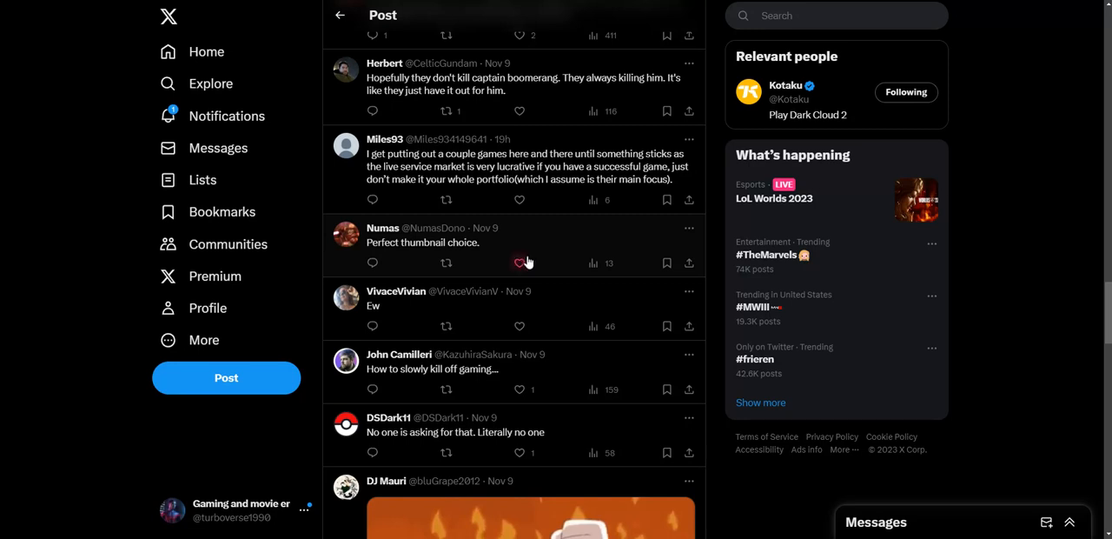
scroll("down", 3)
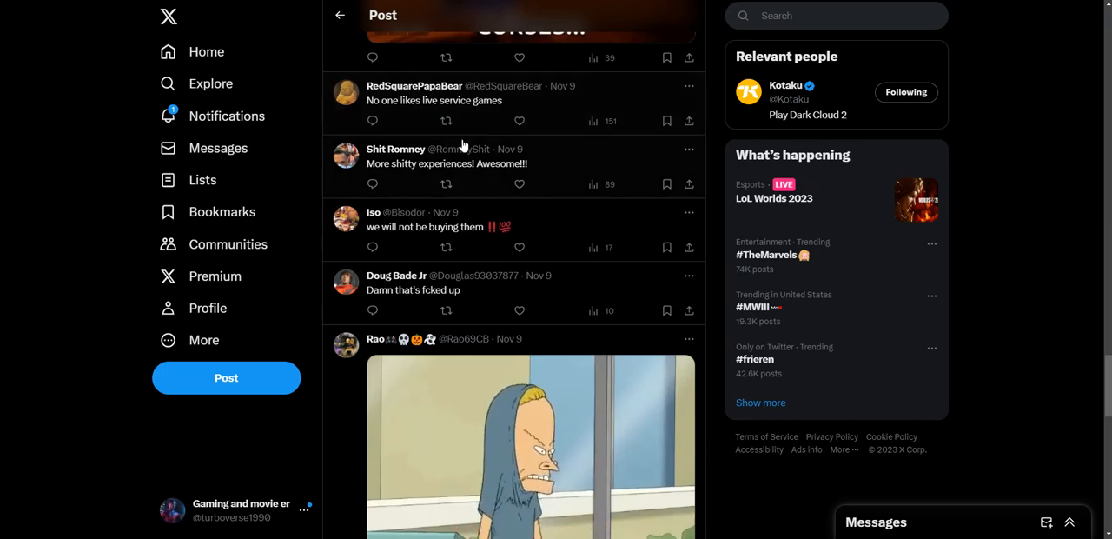
scroll("down", 3)
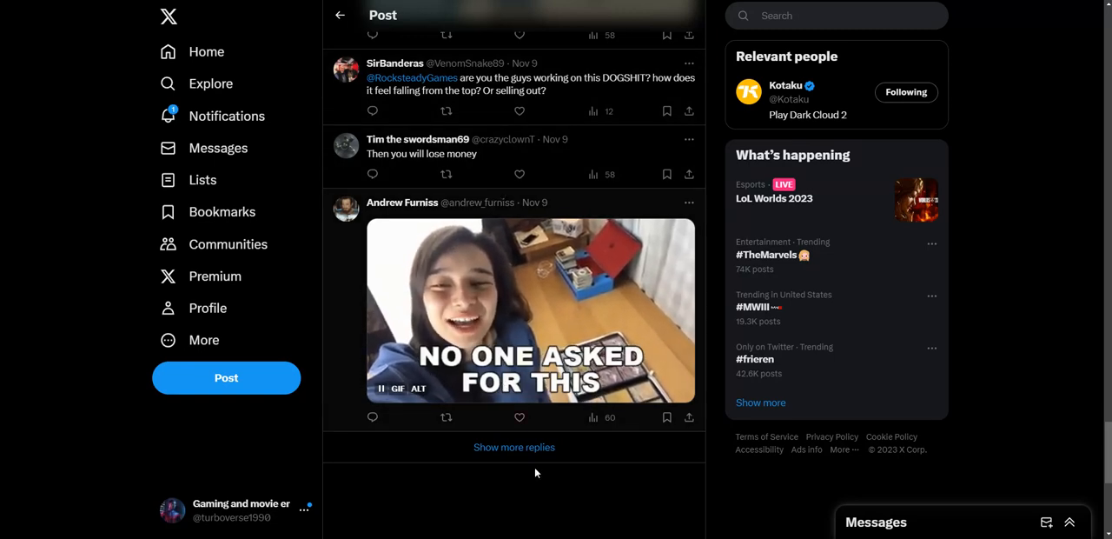
left_click(514, 447)
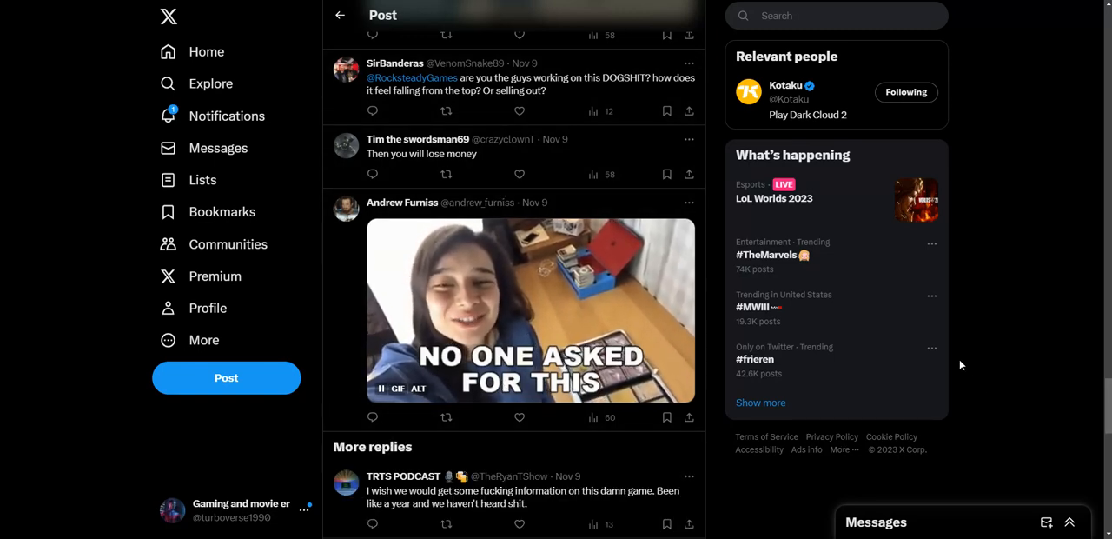
Step: Reveal the hidden potentially offensive replies and scroll to the final reply
scroll("down", 3)
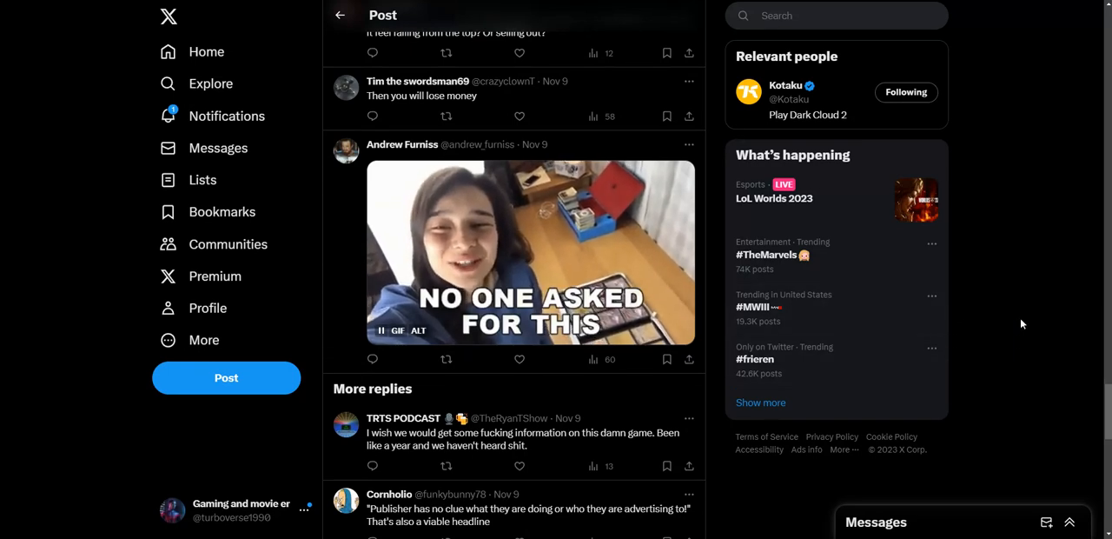
scroll("down", 3)
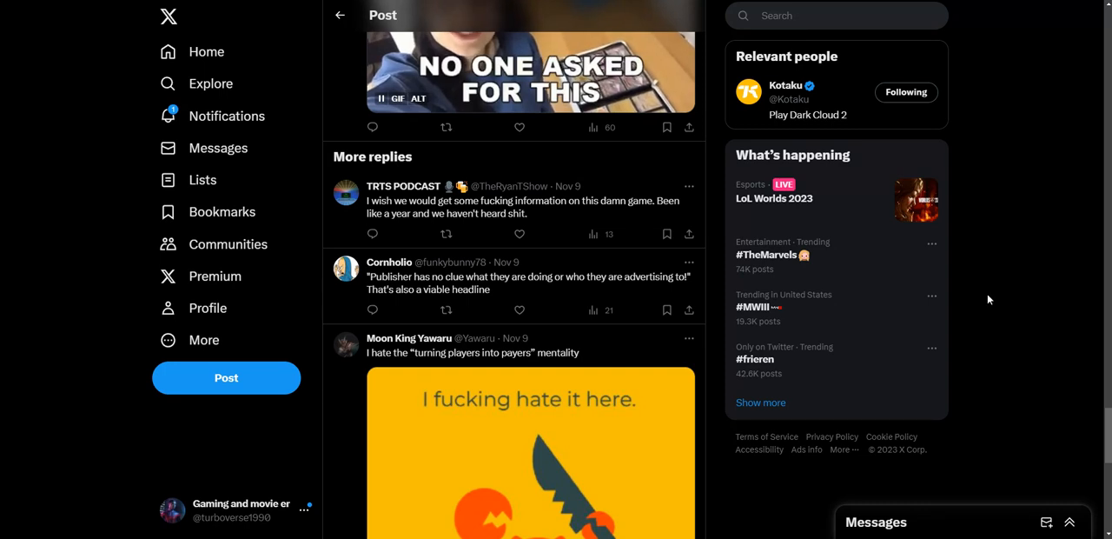
scroll("down", 3)
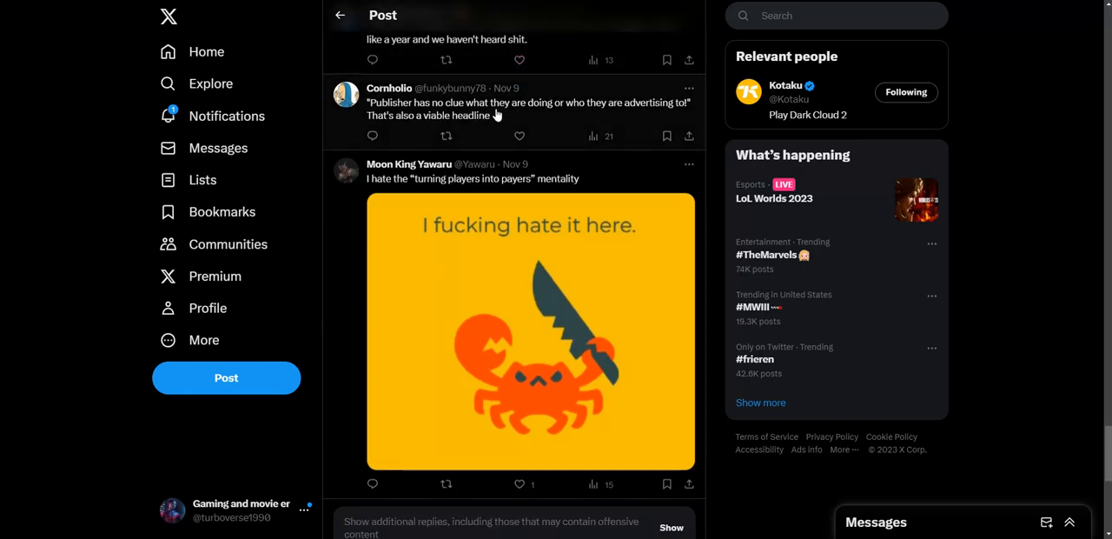
mouse_move(522, 122)
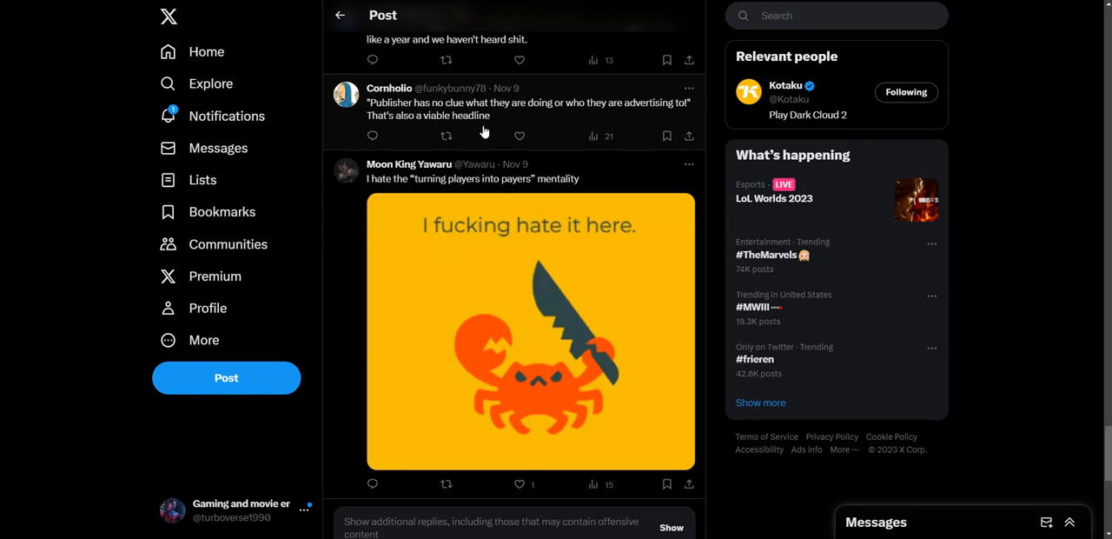
scroll("down", 3)
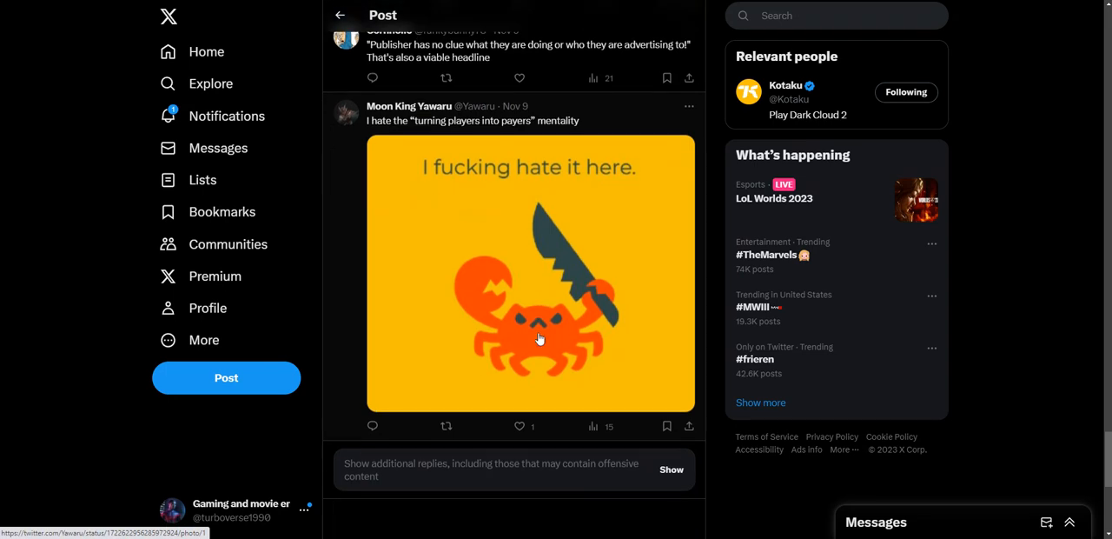
left_click(671, 469)
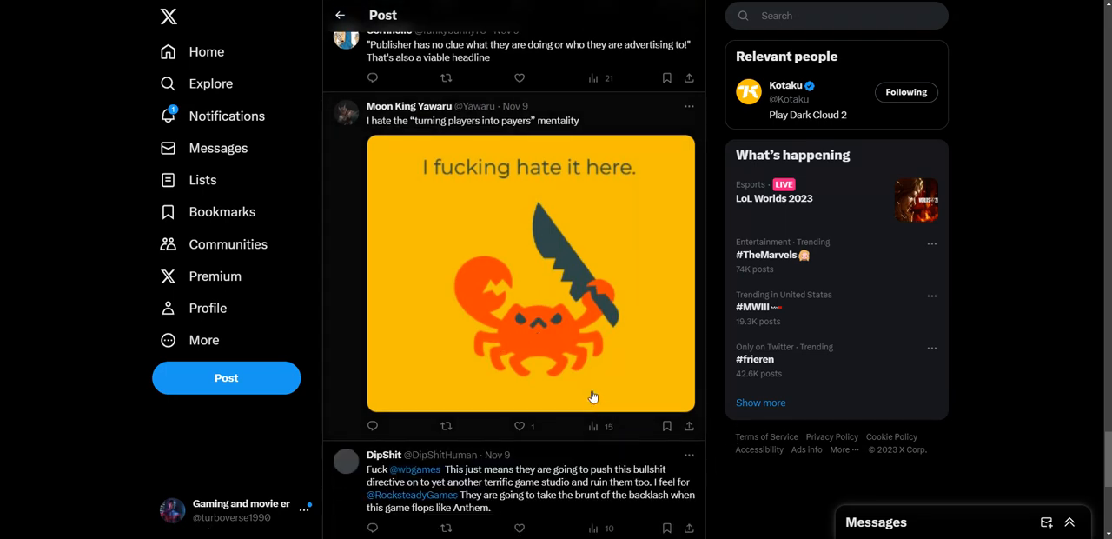
scroll("down", 3)
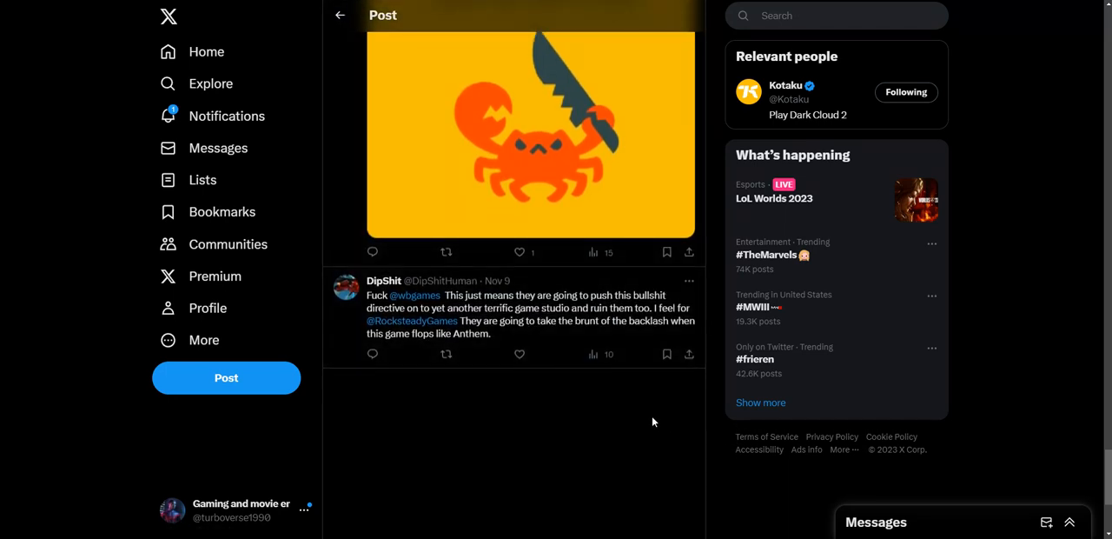
mouse_move(643, 418)
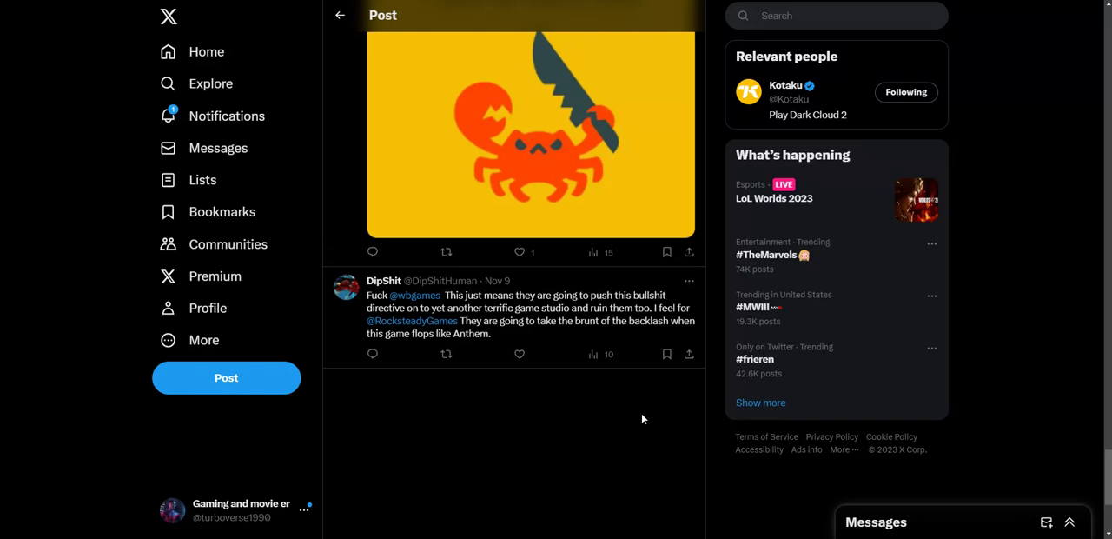
mouse_move(641, 417)
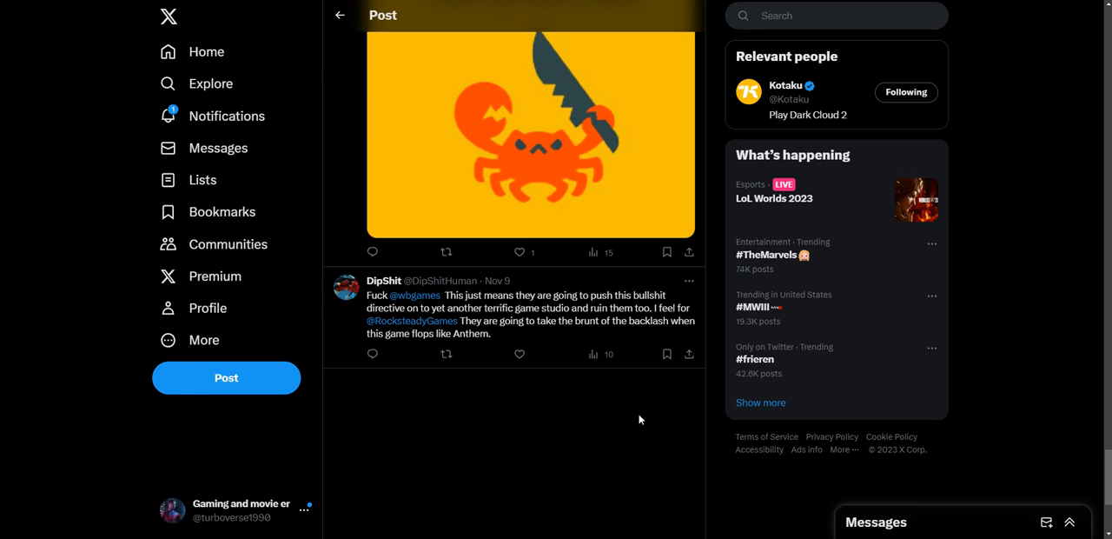
scroll("down", 3)
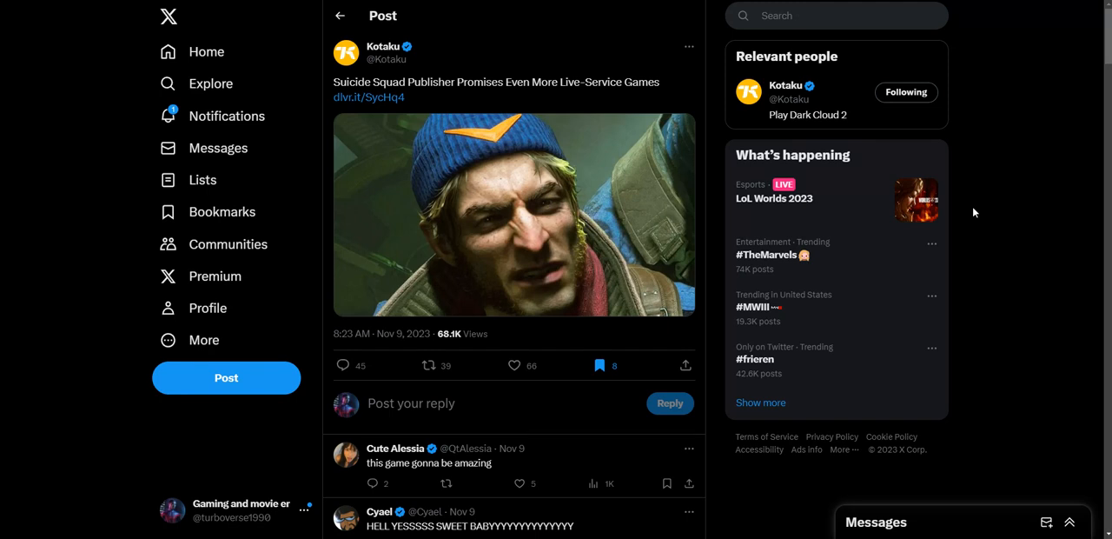
mouse_move(977, 247)
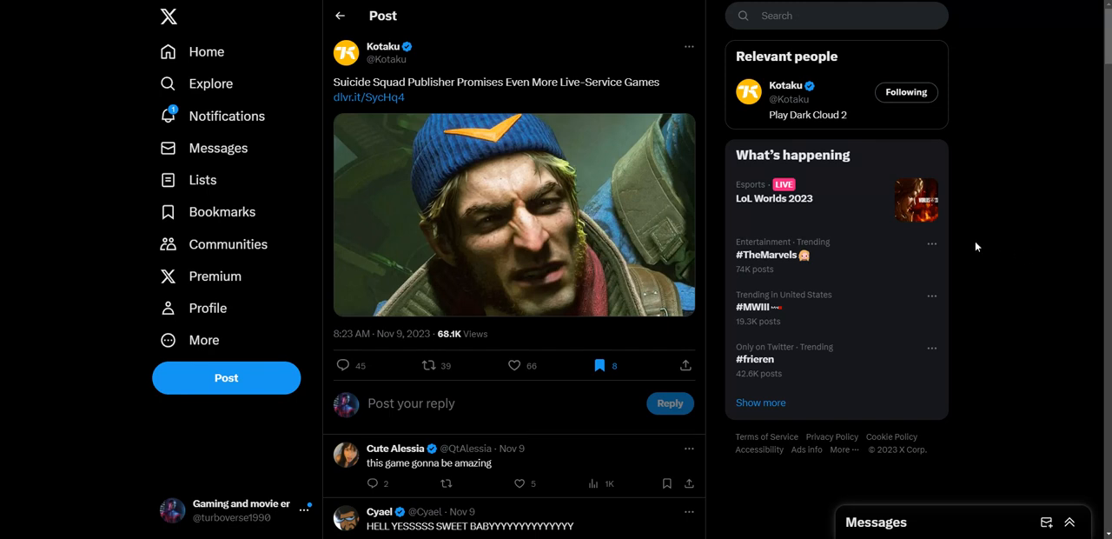
mouse_move(929, 229)
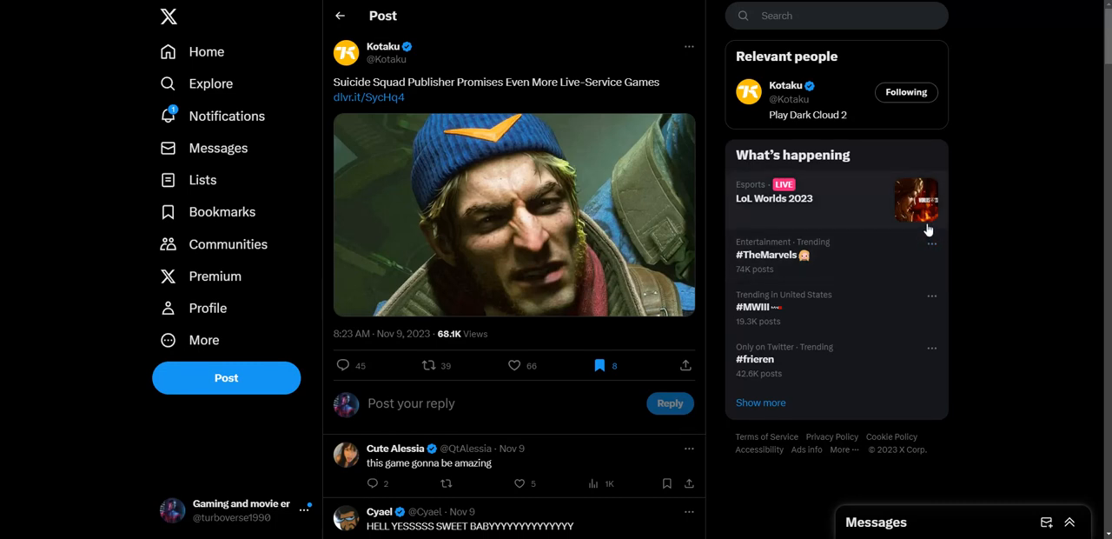
mouse_move(728, 233)
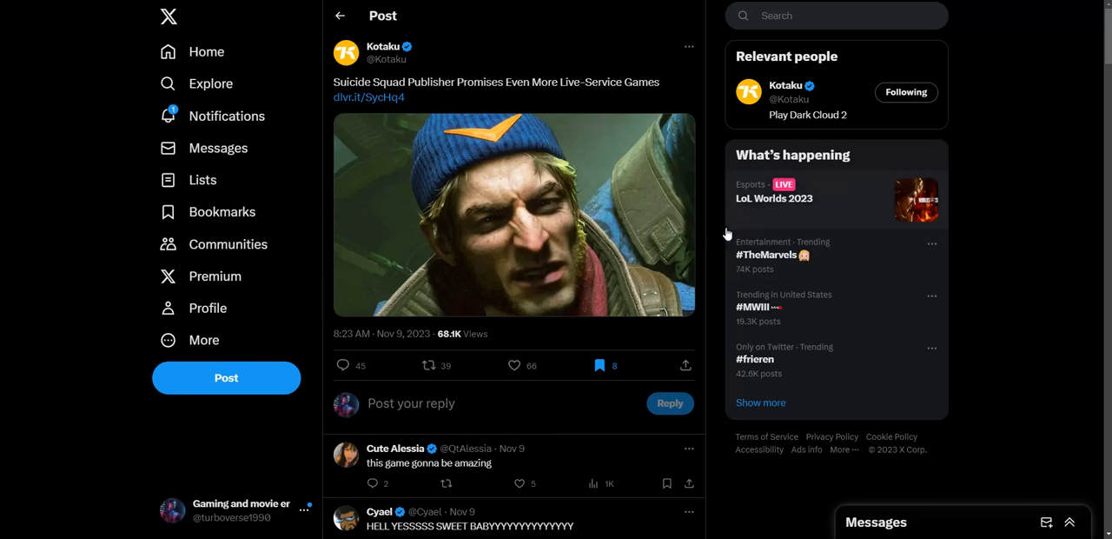
mouse_move(675, 128)
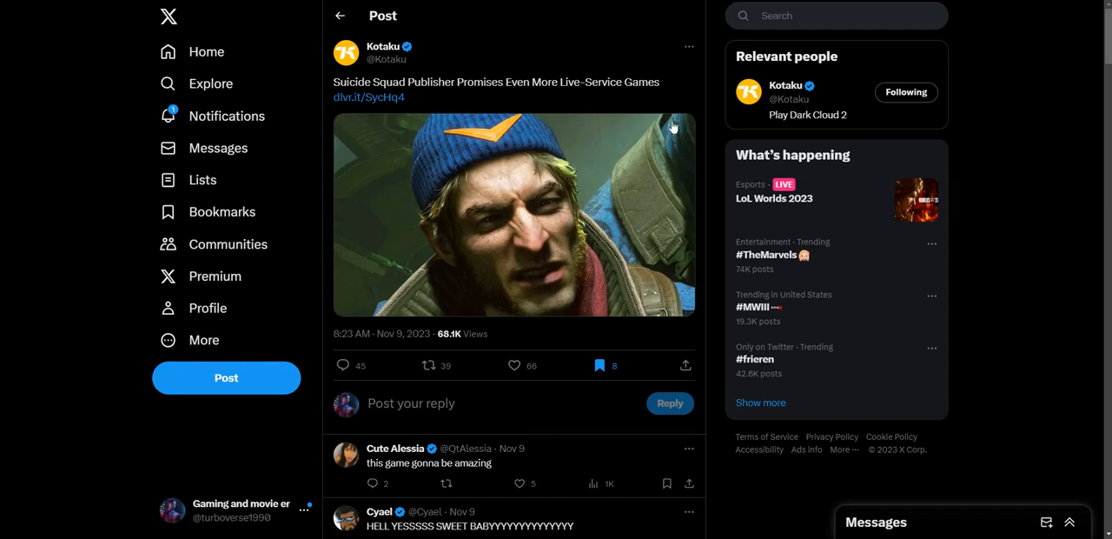
Step: Bring up the three-dot More menu on Kotaku's Suicide Squad post
left_click(686, 45)
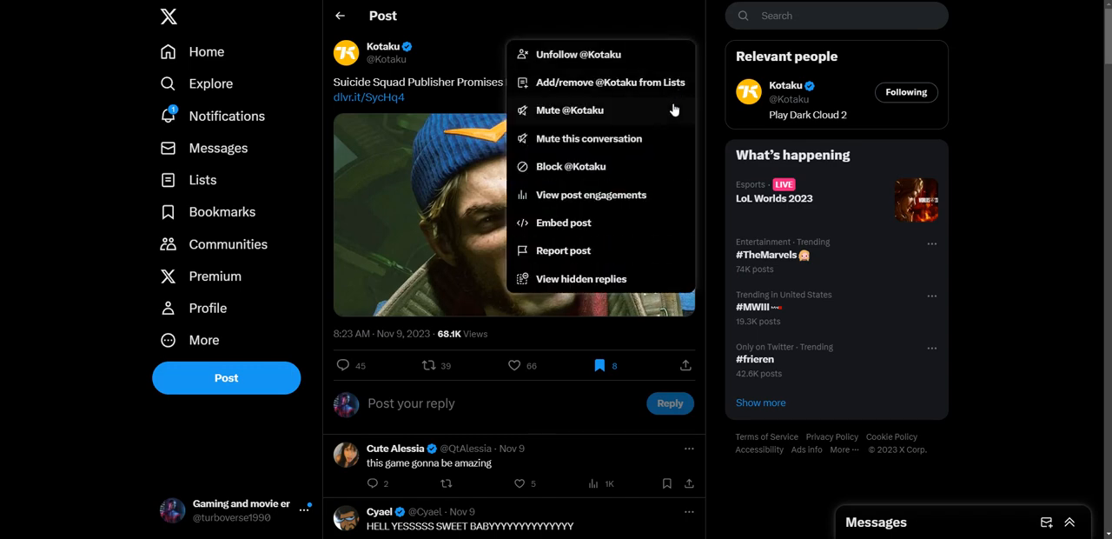
Step: Choose 'View post engagements' and browse the Quotes of Kotaku's post
left_click(591, 195)
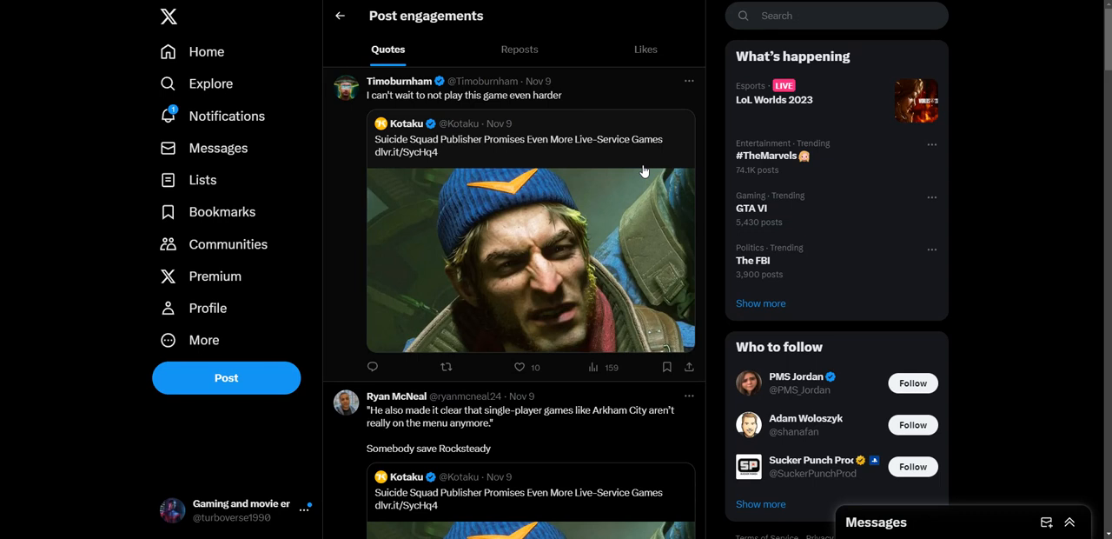
mouse_move(639, 170)
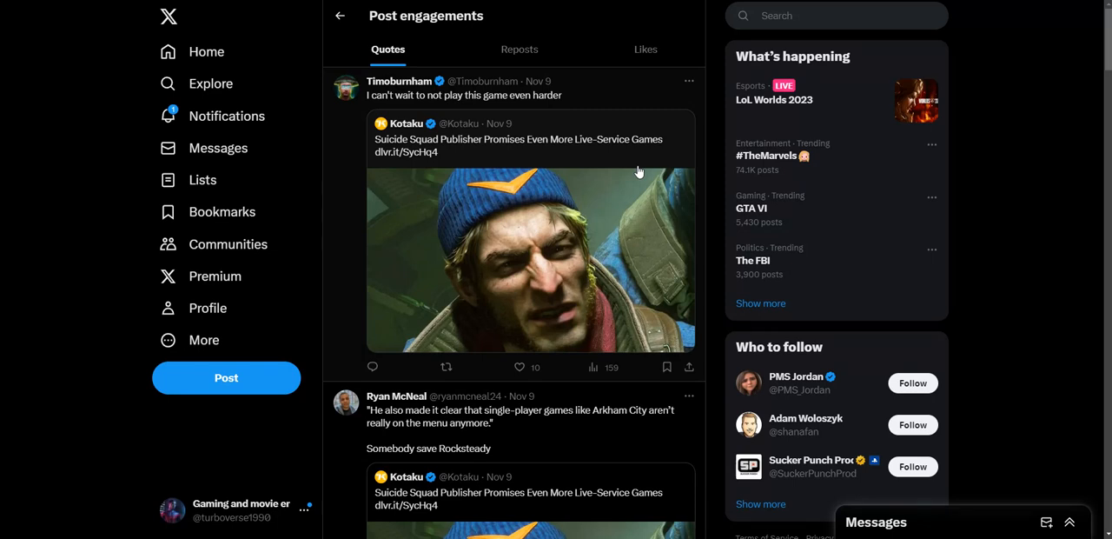
mouse_move(747, 111)
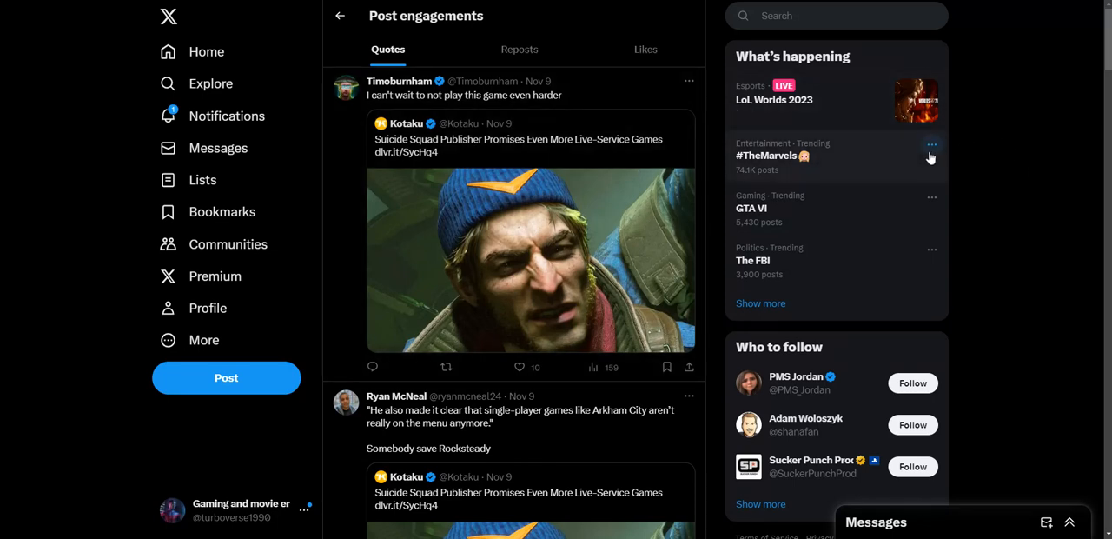
mouse_move(815, 191)
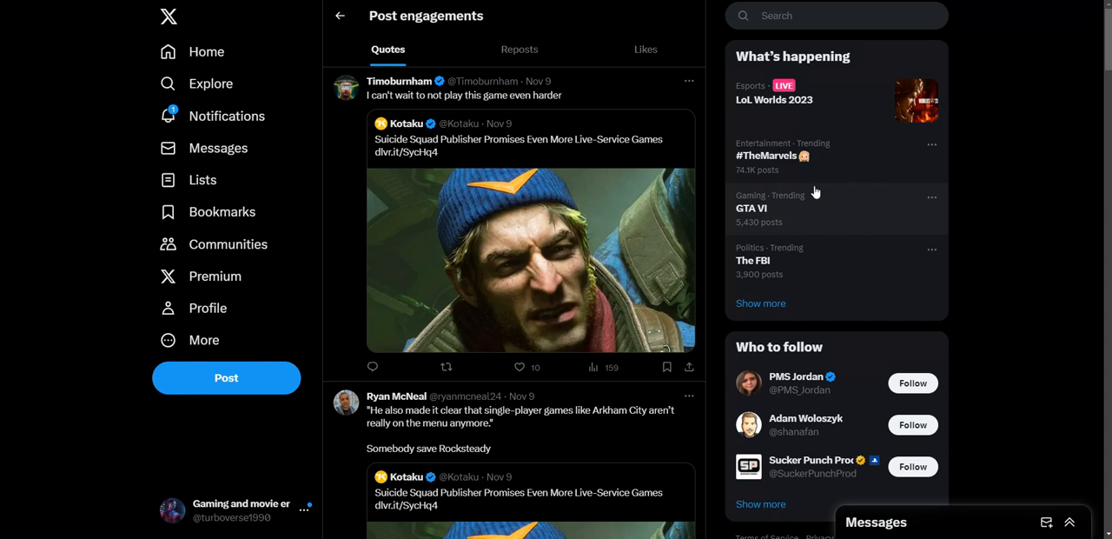
mouse_move(800, 184)
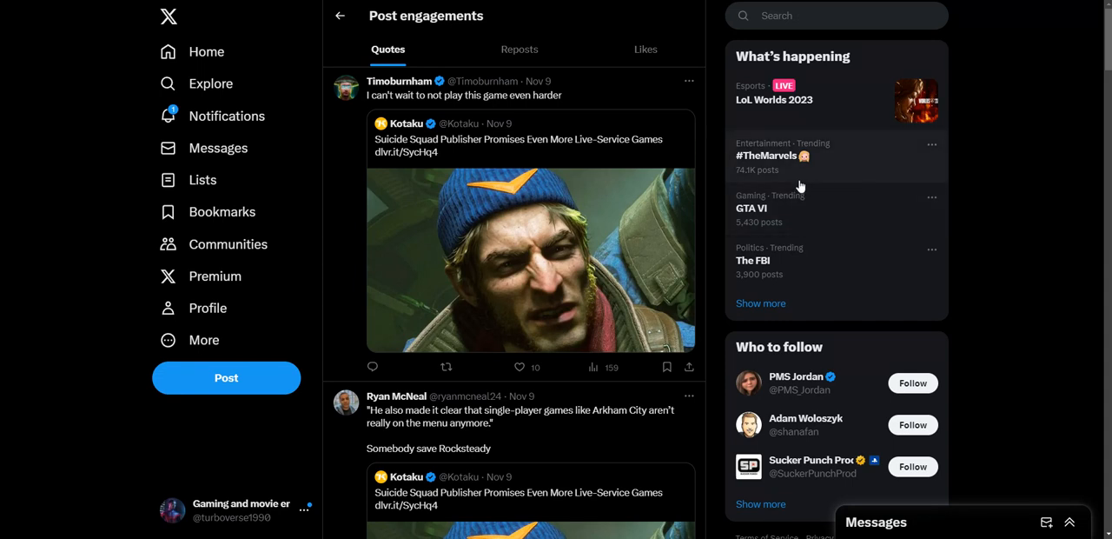
scroll("down", 3)
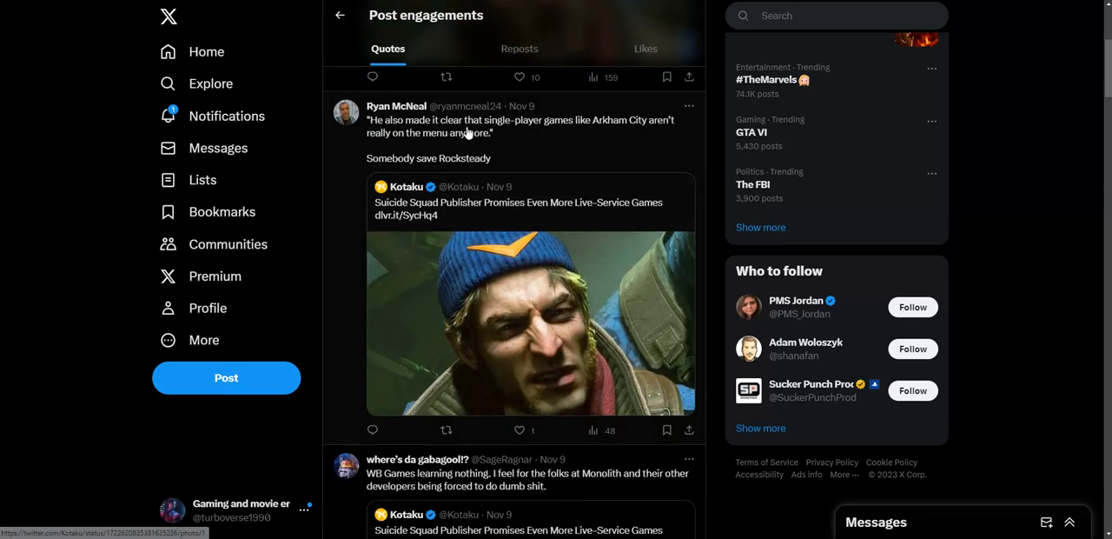
mouse_move(525, 143)
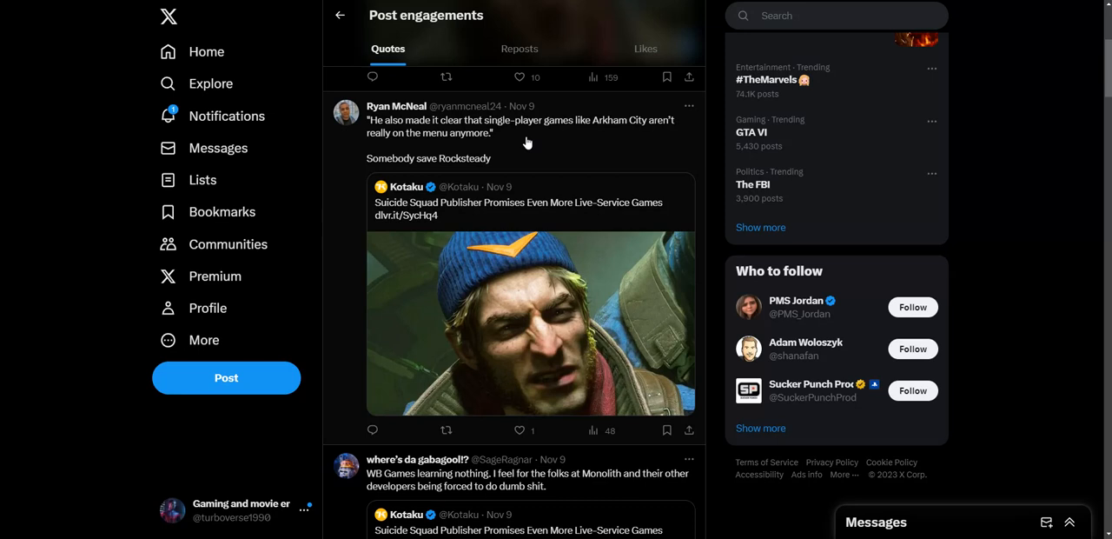
mouse_move(529, 139)
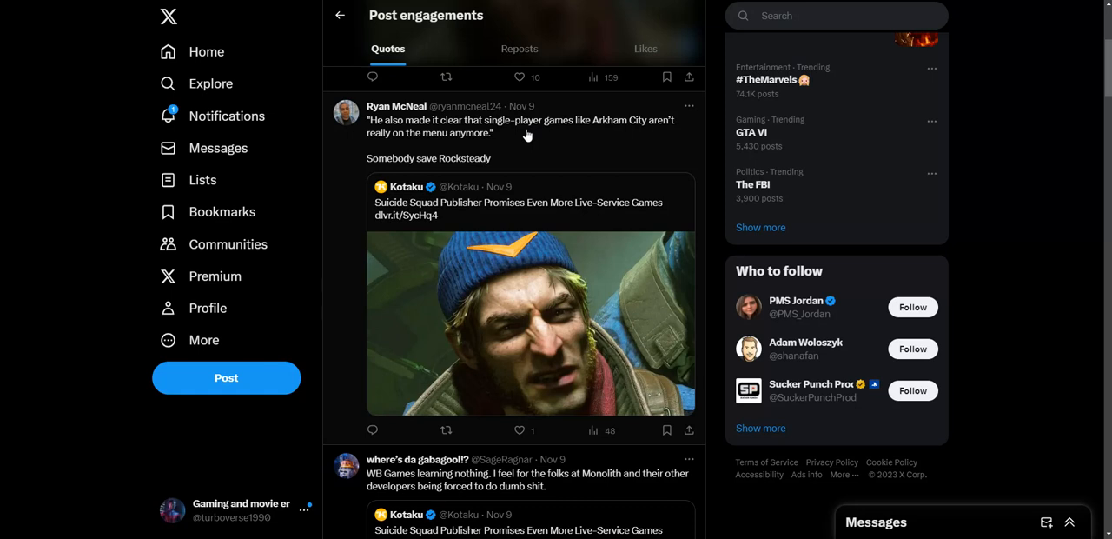
mouse_move(375, 163)
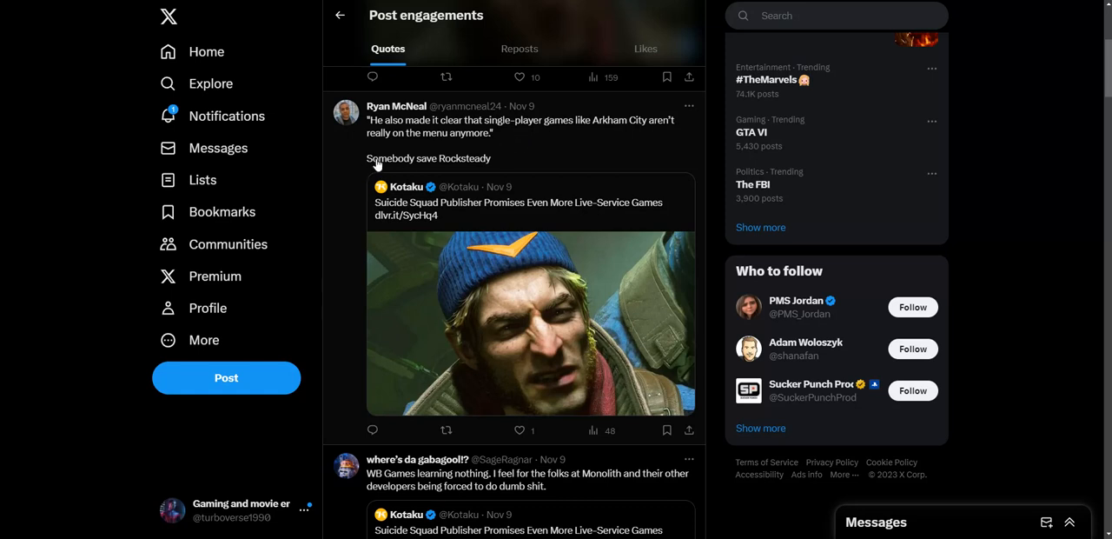
mouse_move(472, 165)
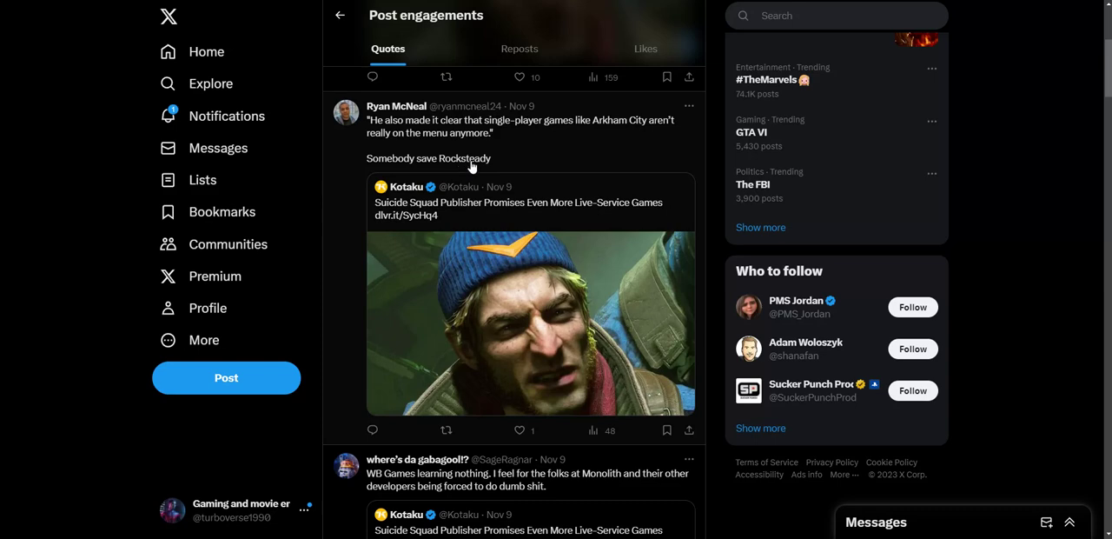
scroll("down", 3)
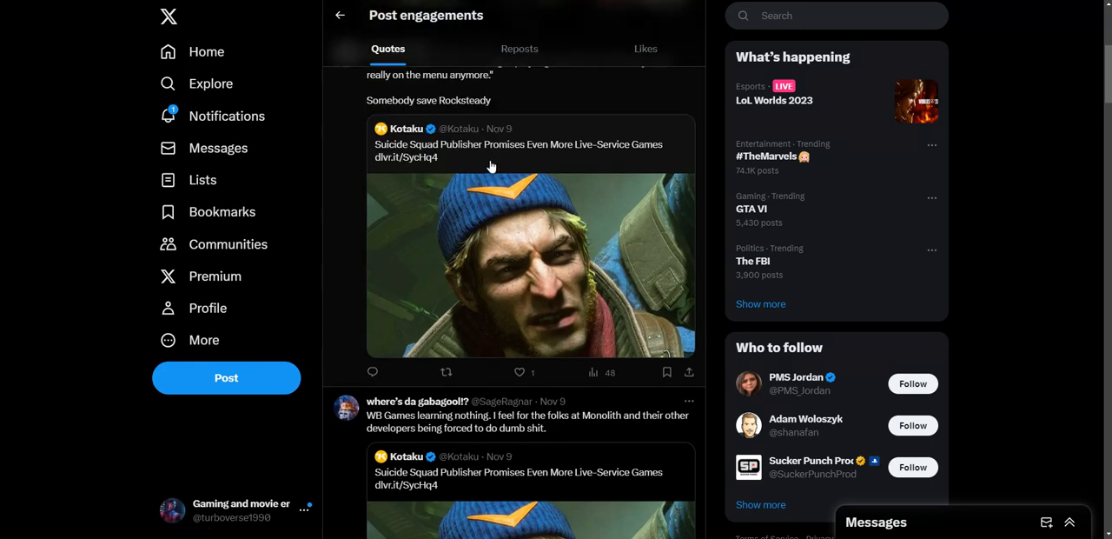
scroll("down", 3)
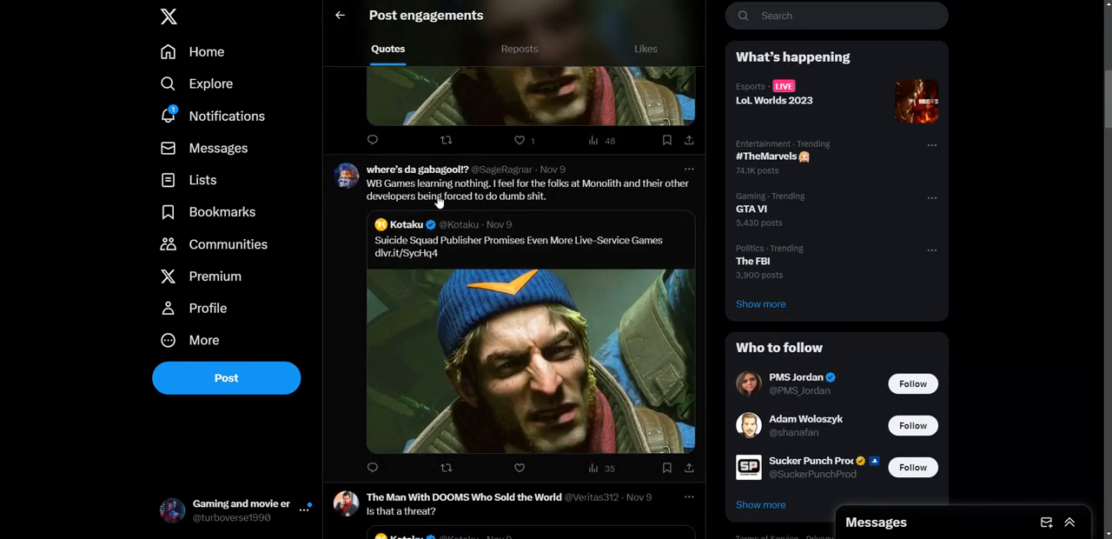
mouse_move(462, 202)
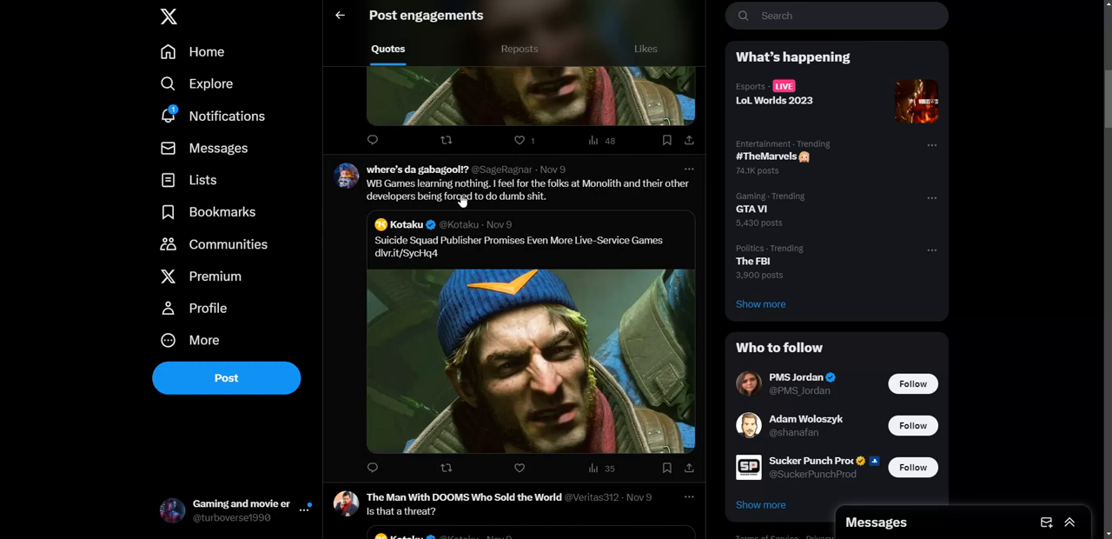
scroll("down", 3)
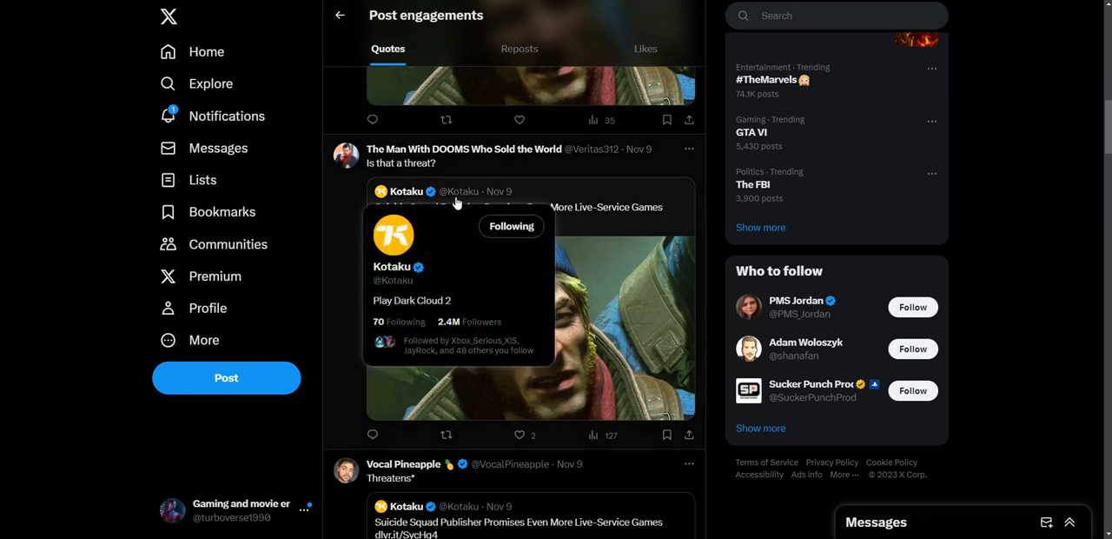
scroll("down", 3)
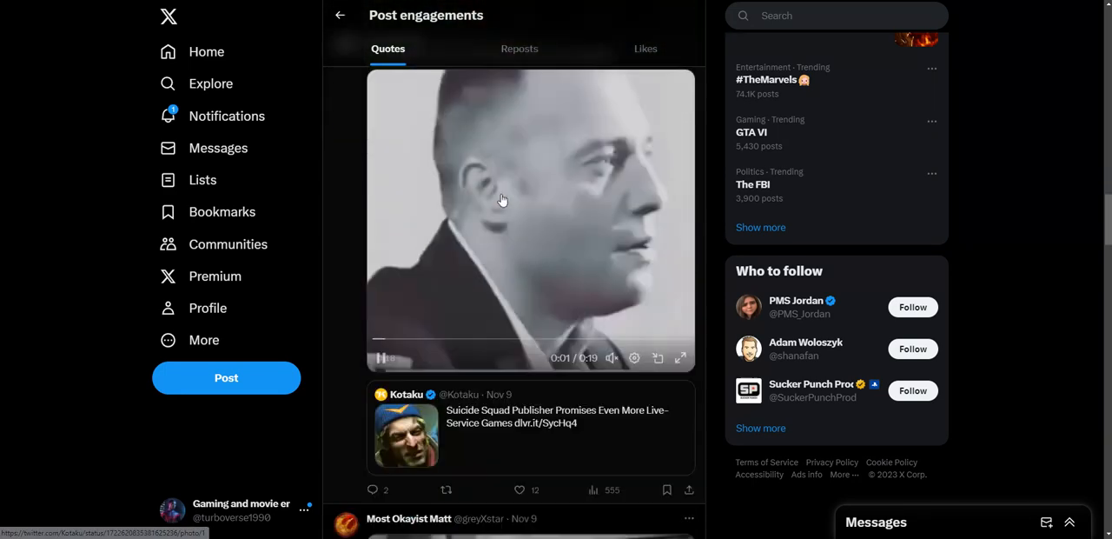
scroll("down", 3)
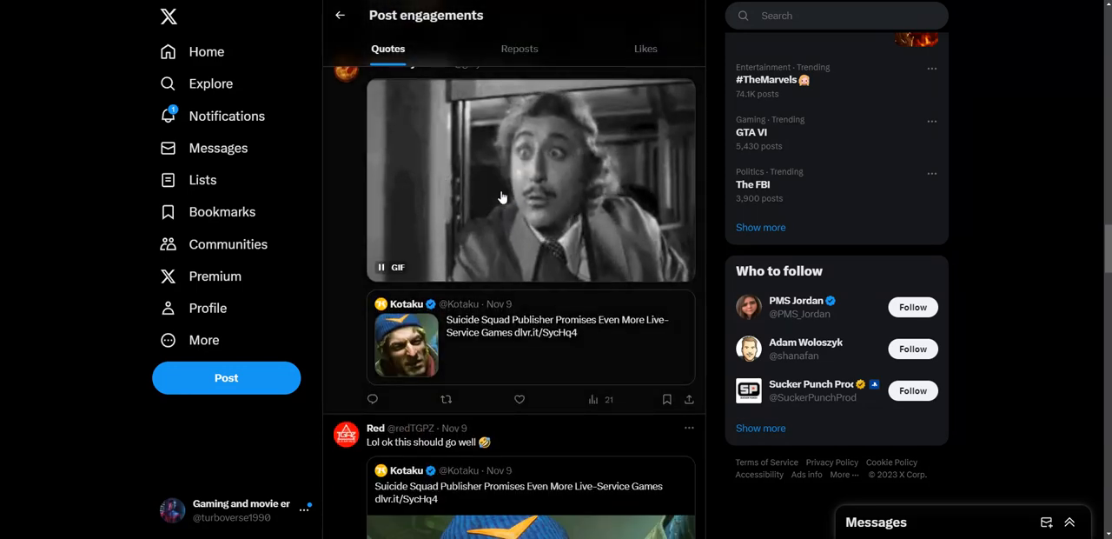
scroll("down", 3)
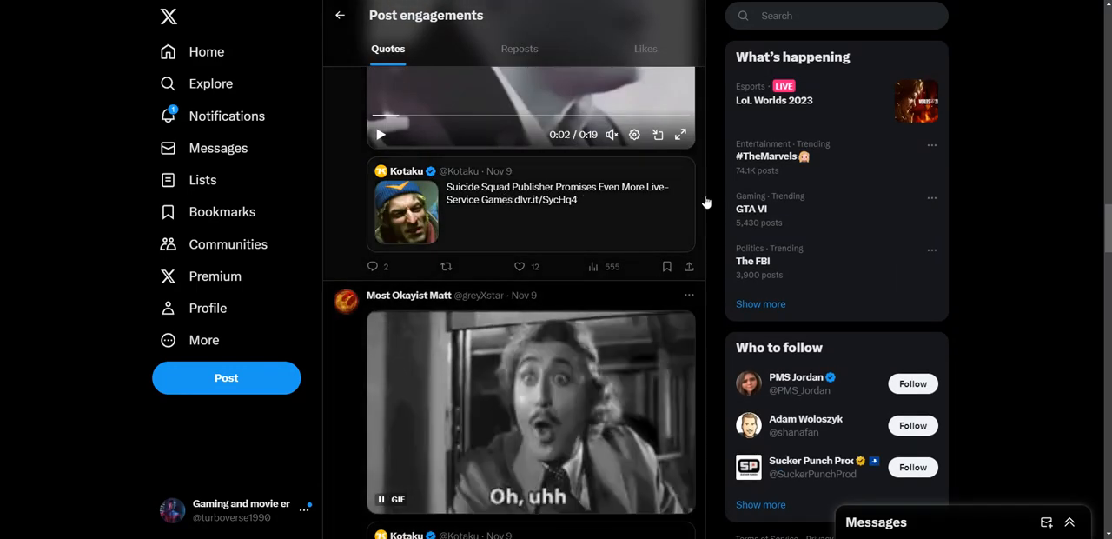
scroll("down", 3)
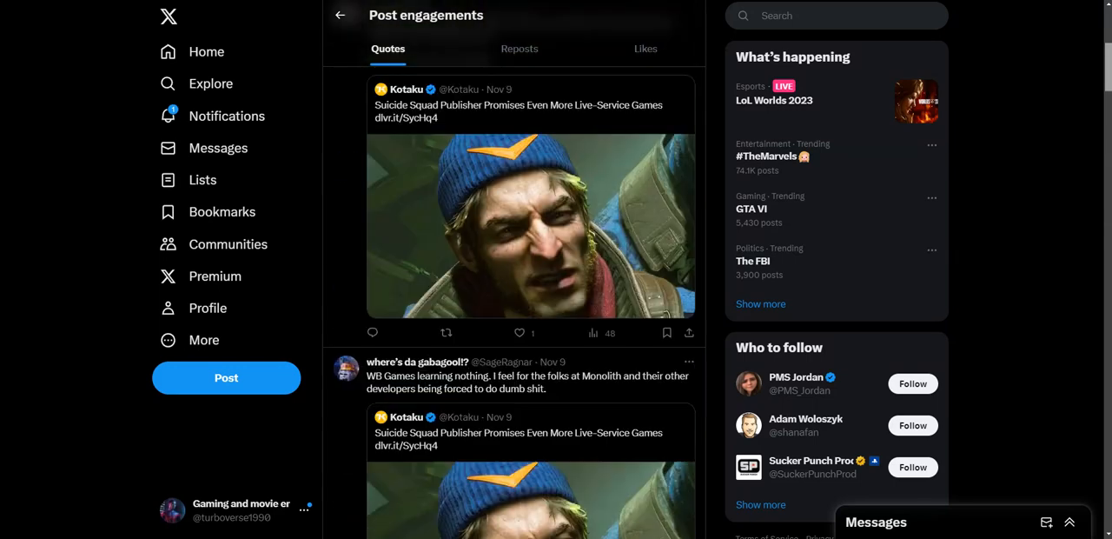
scroll("down", 3)
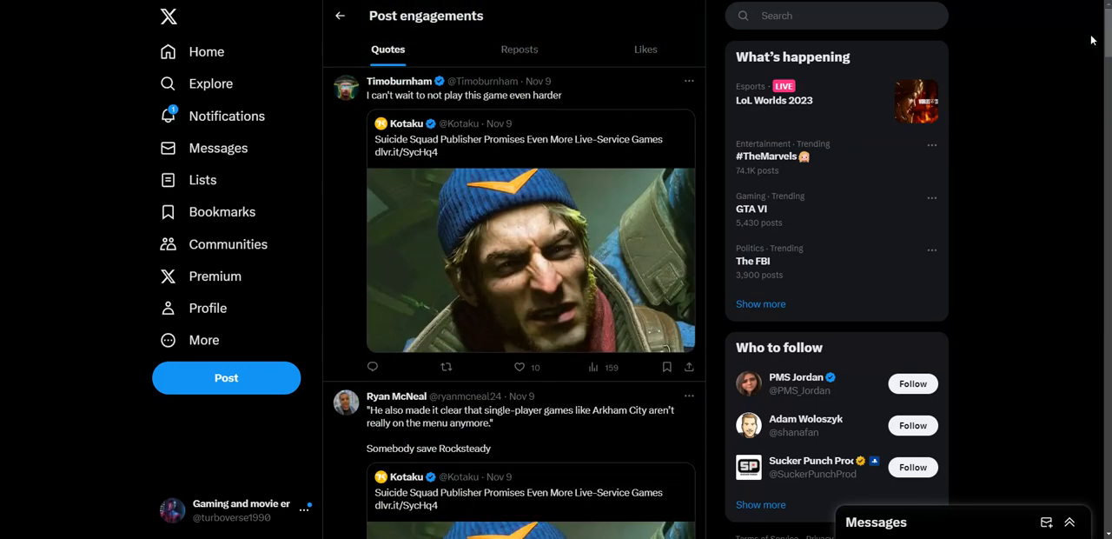
mouse_move(1054, 56)
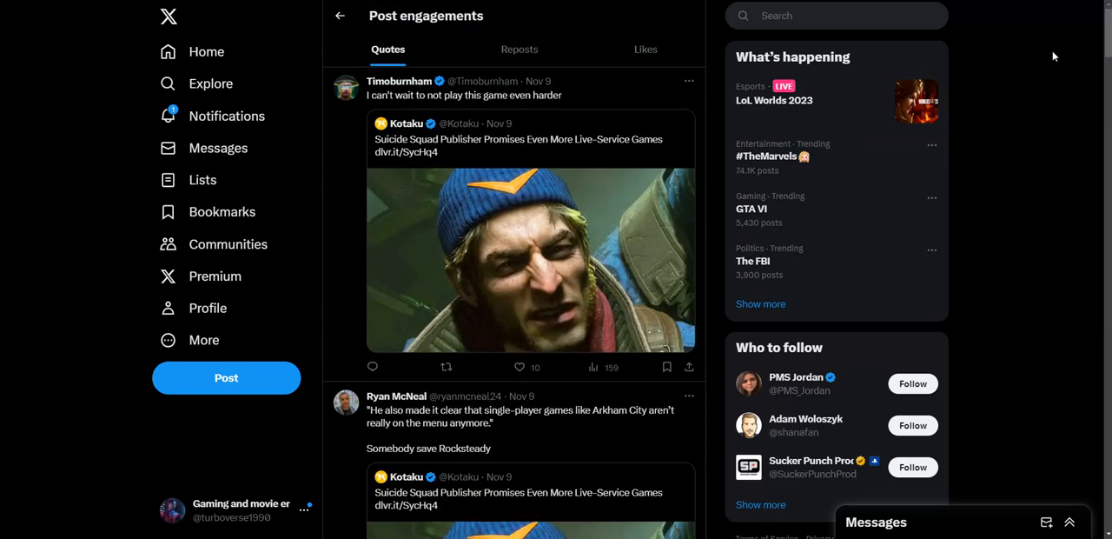
mouse_move(566, 77)
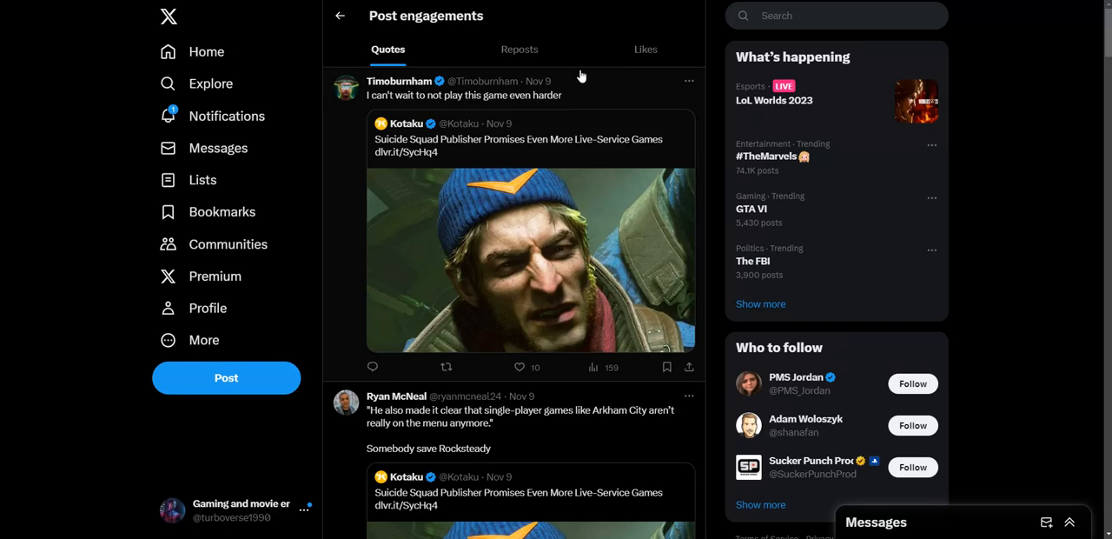
mouse_move(570, 163)
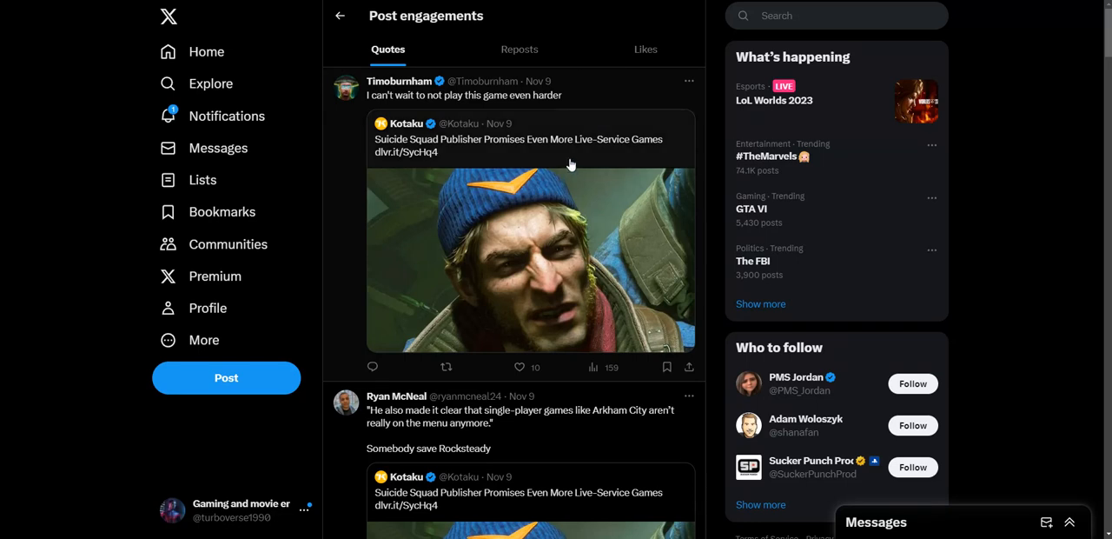
mouse_move(579, 143)
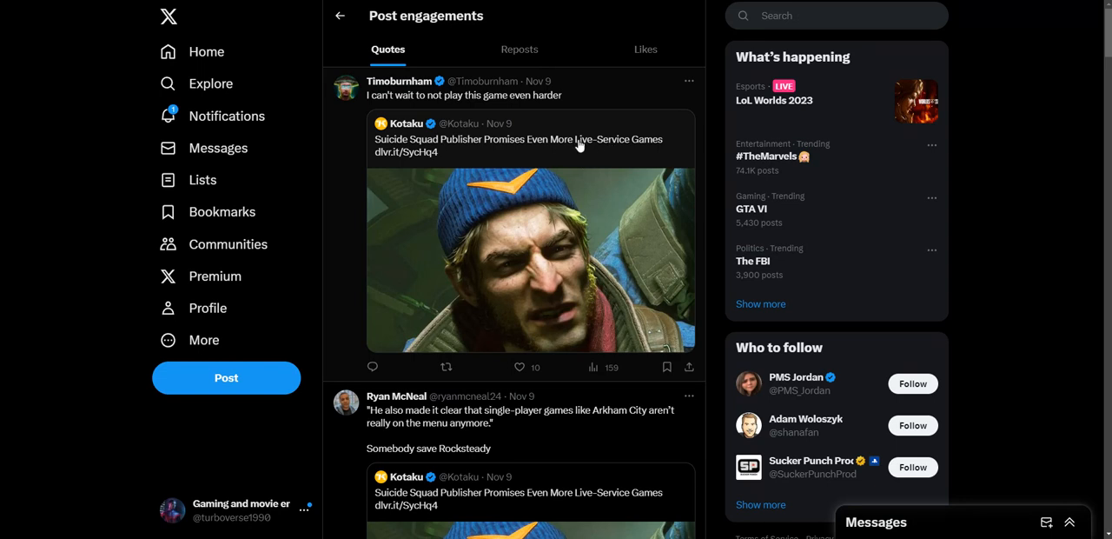
mouse_move(588, 146)
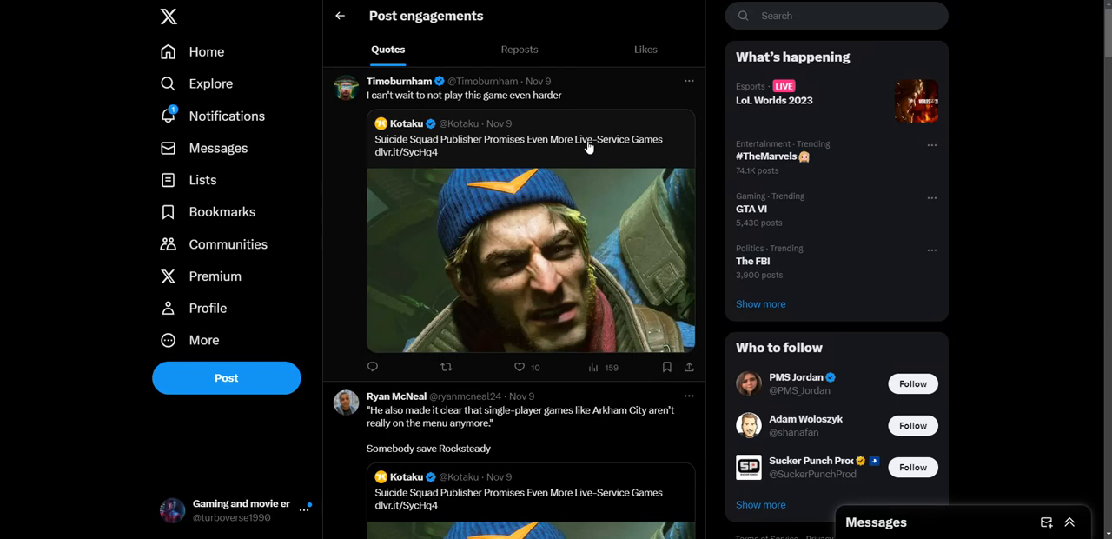
left_click(588, 140)
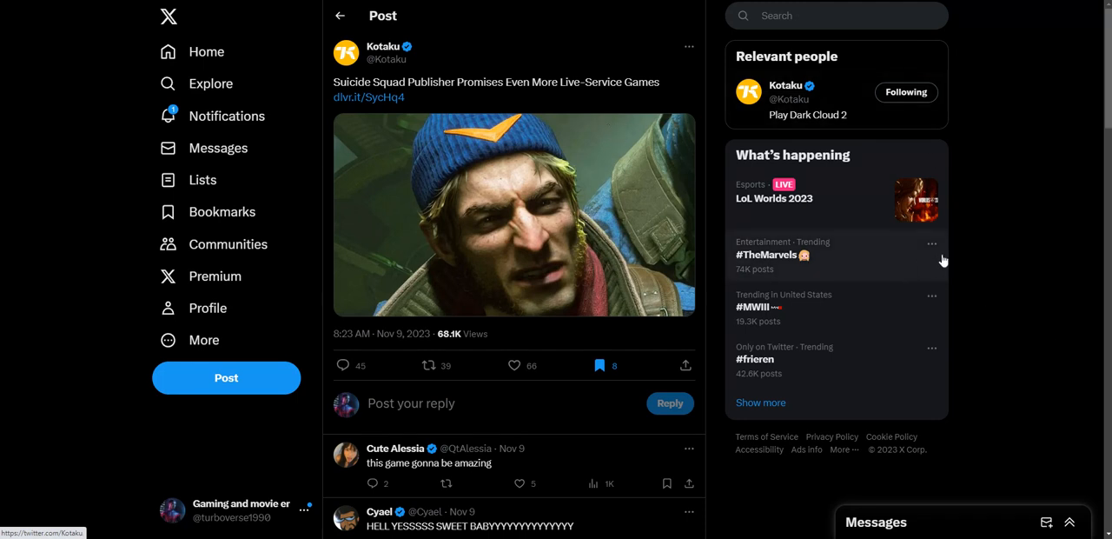
mouse_move(1068, 257)
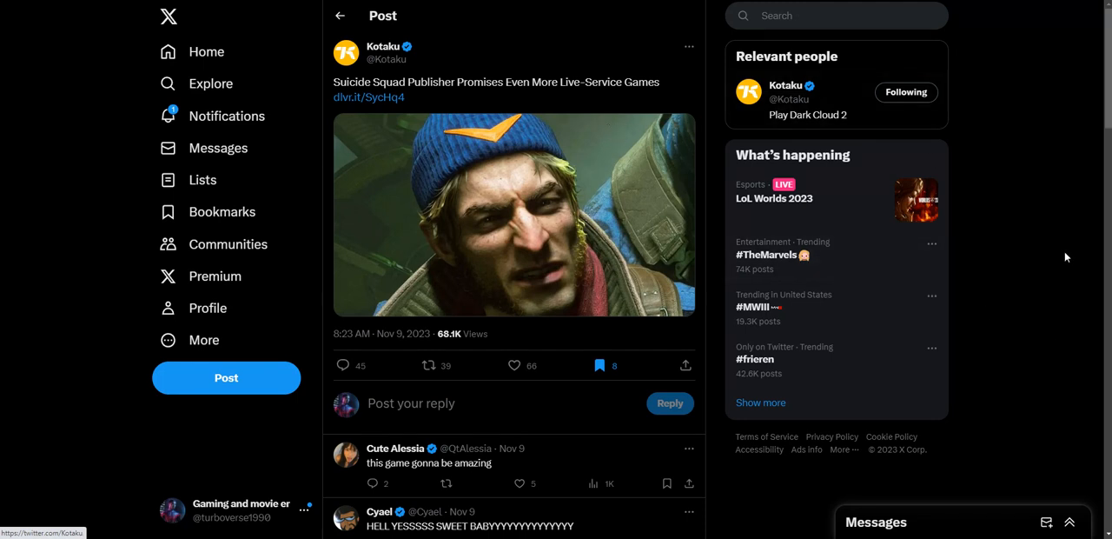
mouse_move(1046, 254)
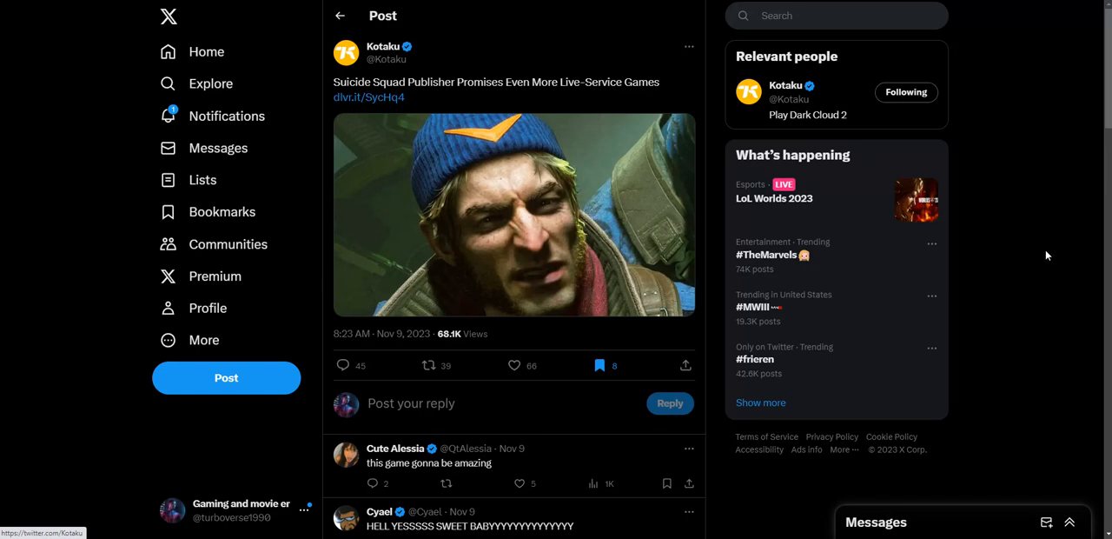